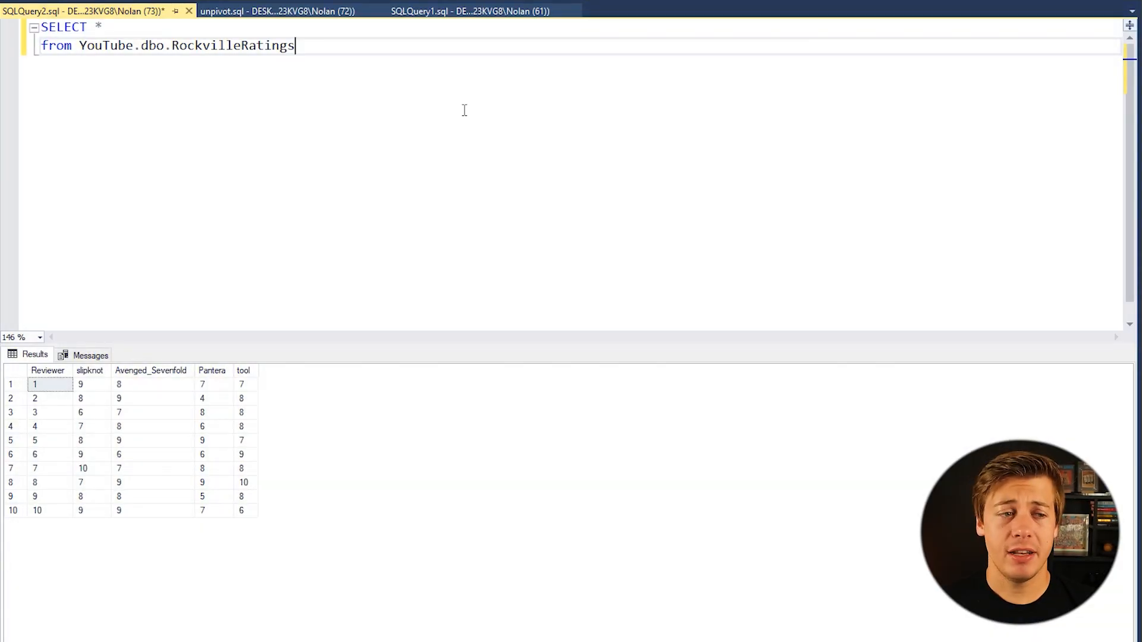
Step: Review the wide RockvilleRatings results: reviewer IDs and per-band ratings like reviewer 7's slipknot 10
double_click(238, 46)
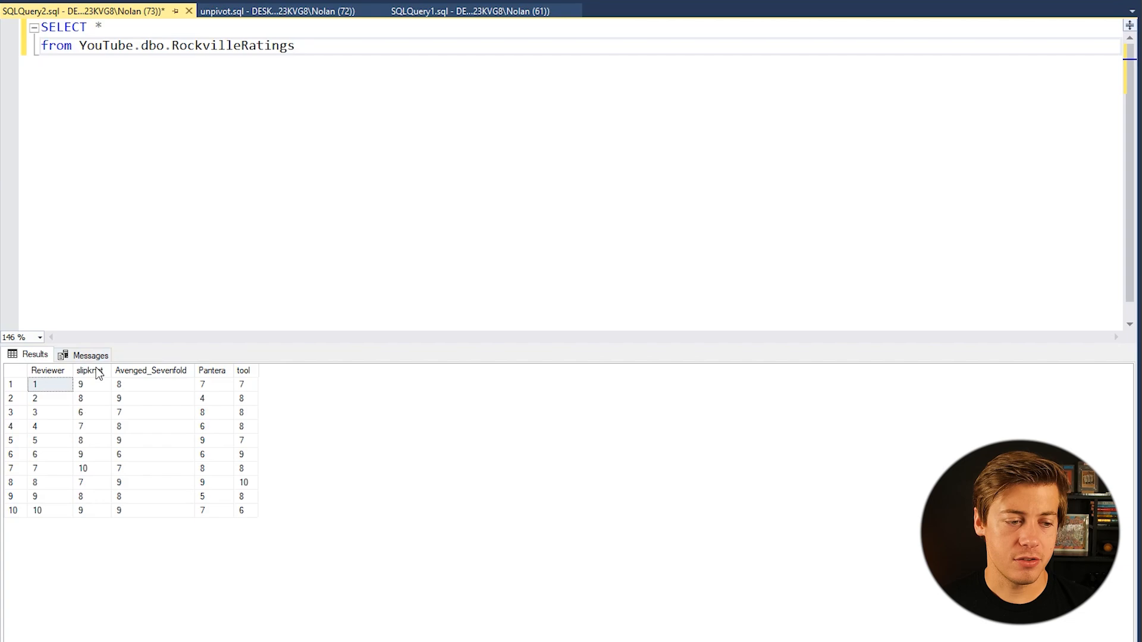
left_click(151, 371)
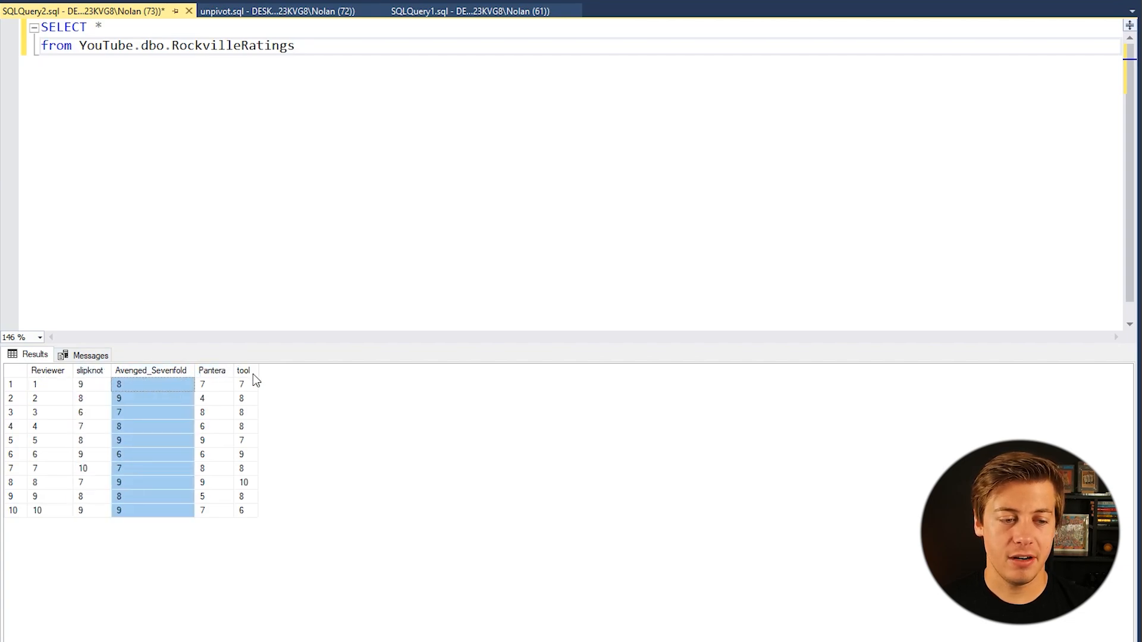
left_click(243, 384)
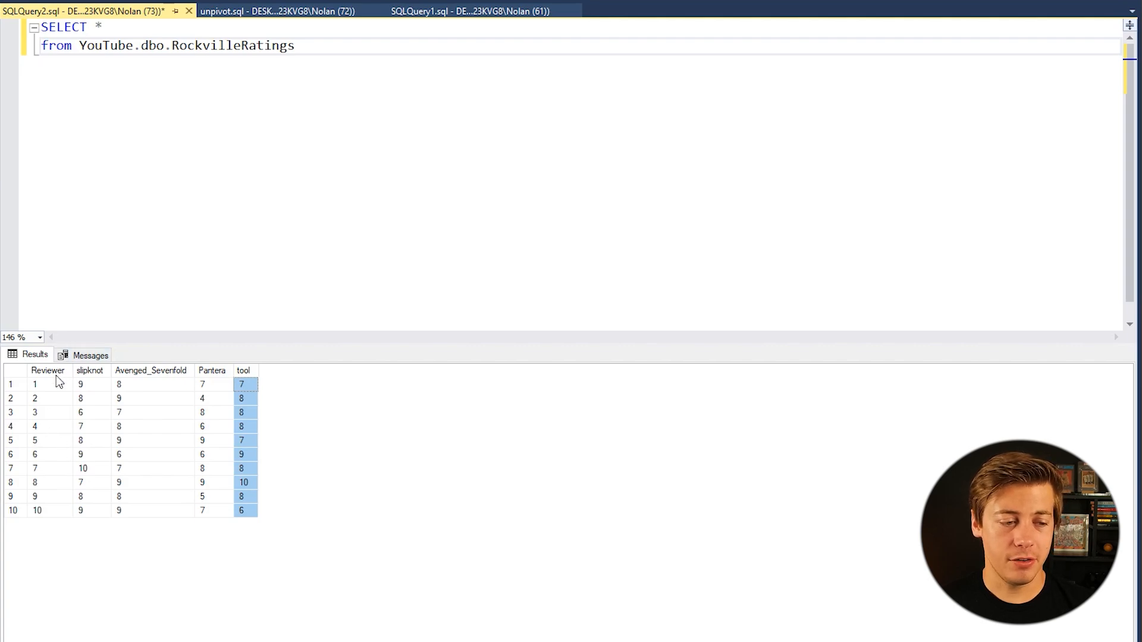
mouse_move(61, 449)
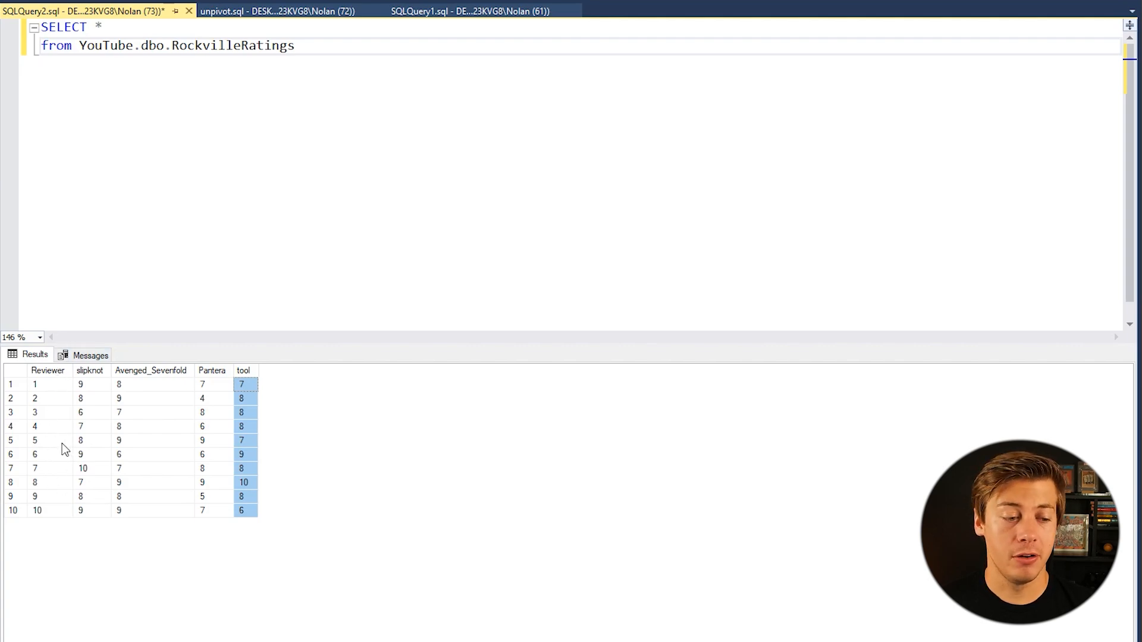
mouse_move(82, 400)
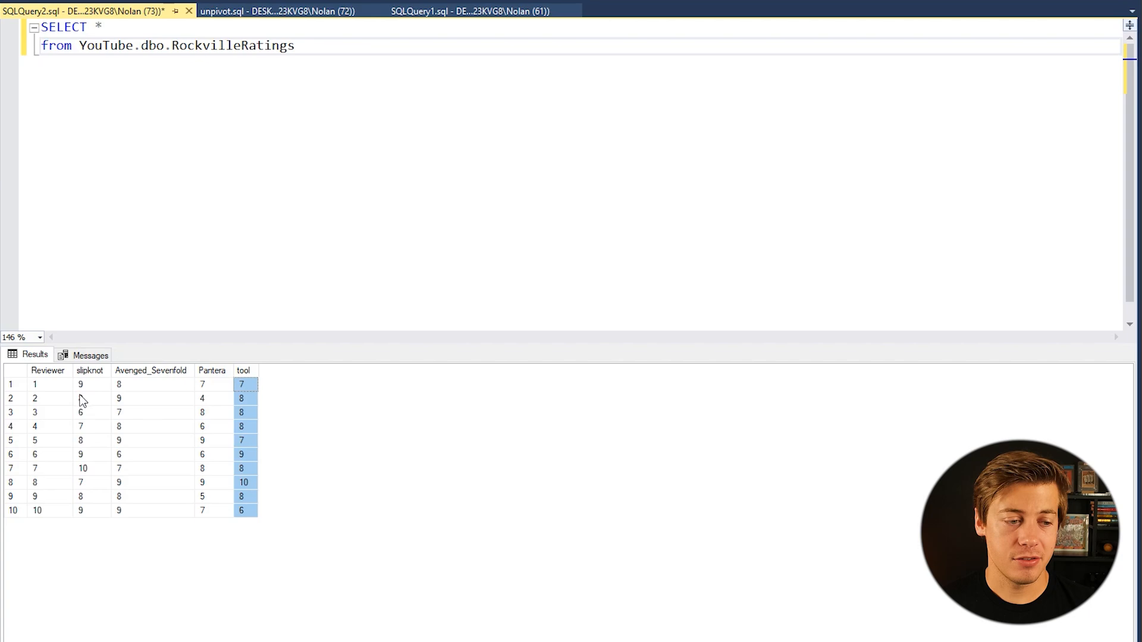
left_click(36, 385)
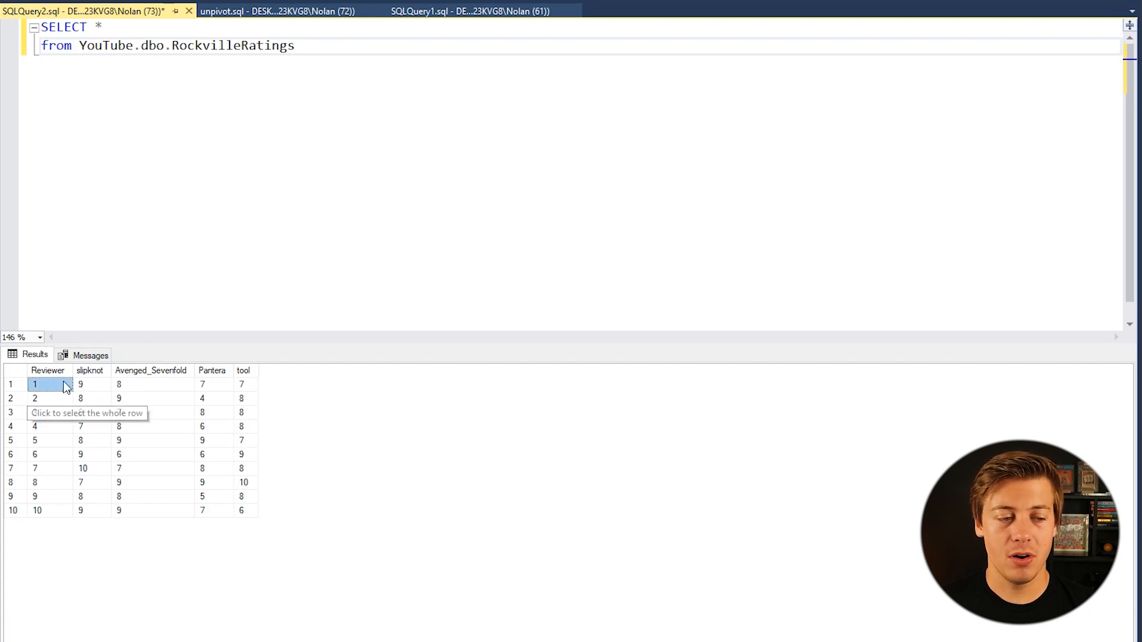
left_click(151, 384)
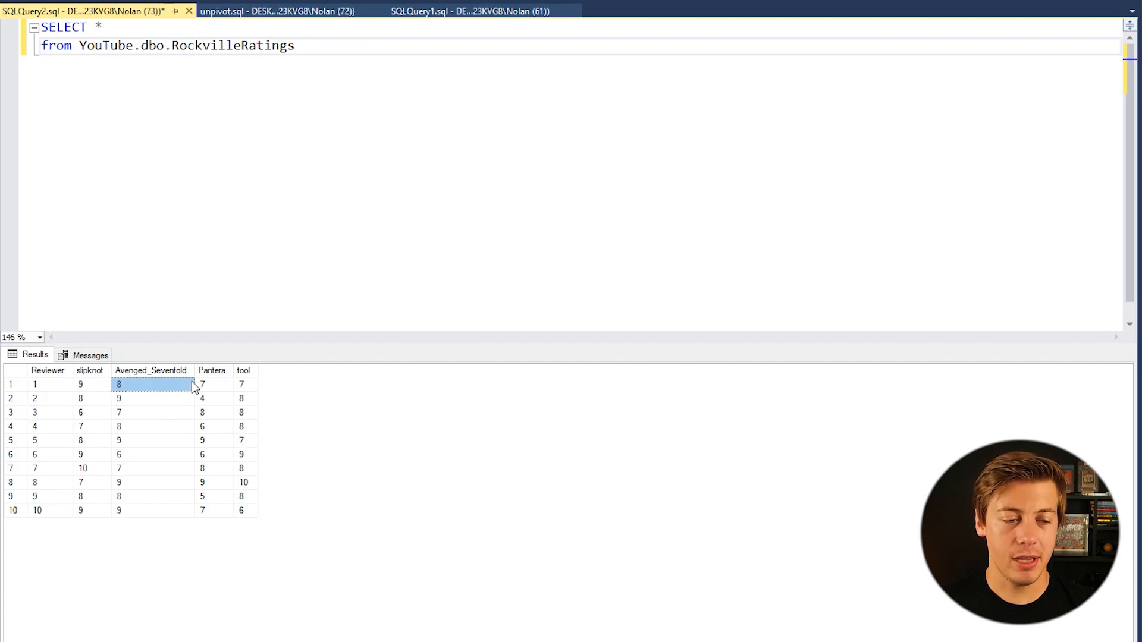
right_click(240, 384)
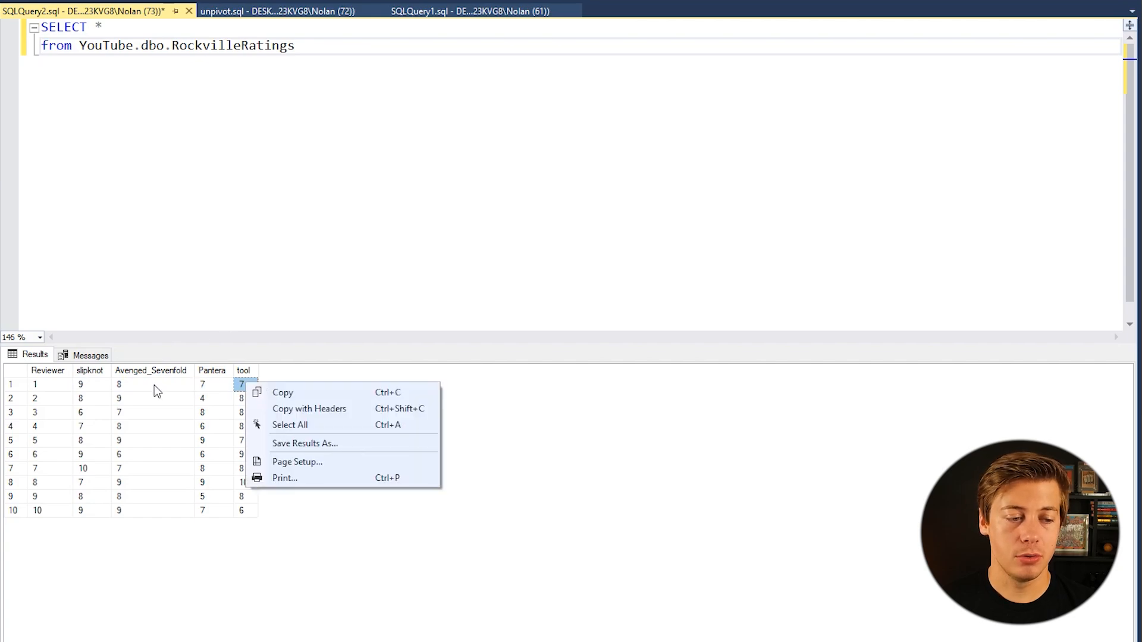
left_click(37, 469)
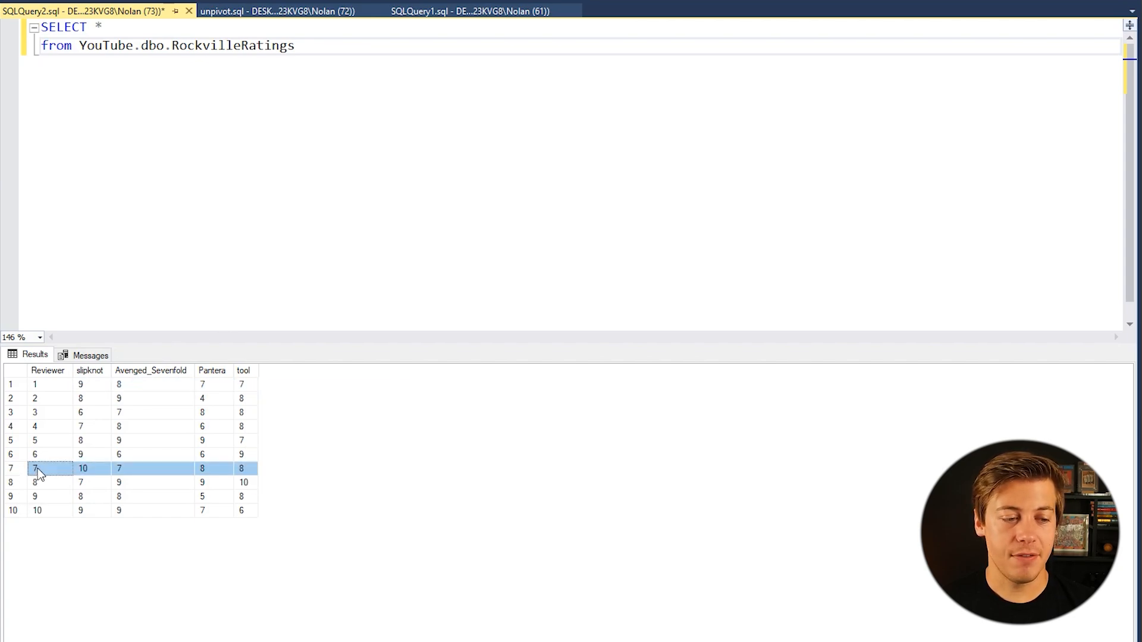
left_click(85, 468)
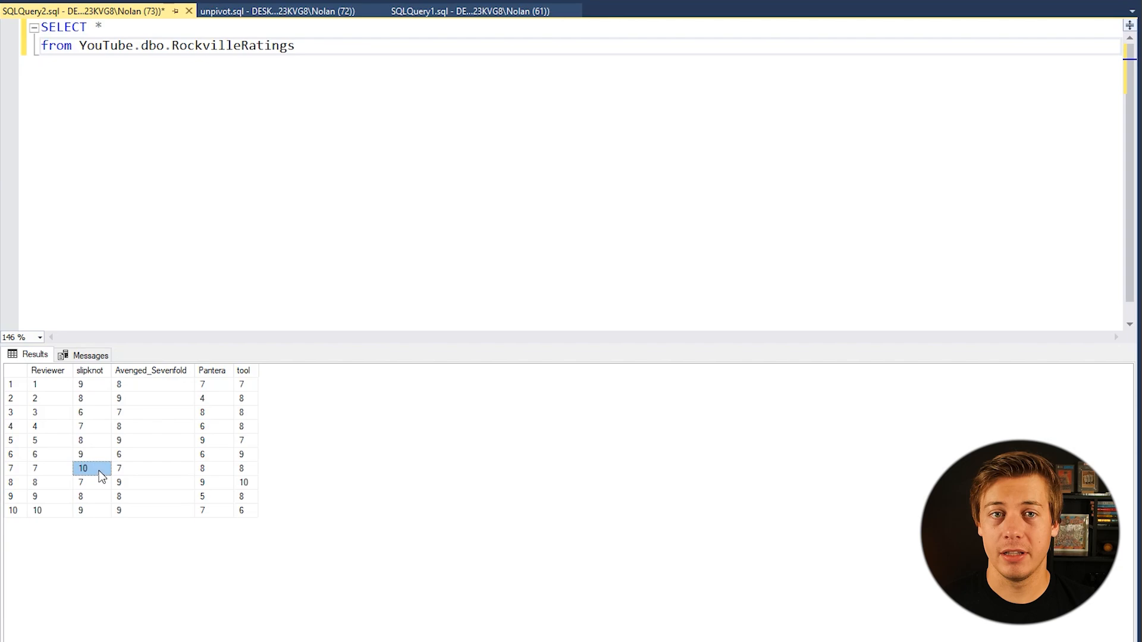
left_click(145, 468)
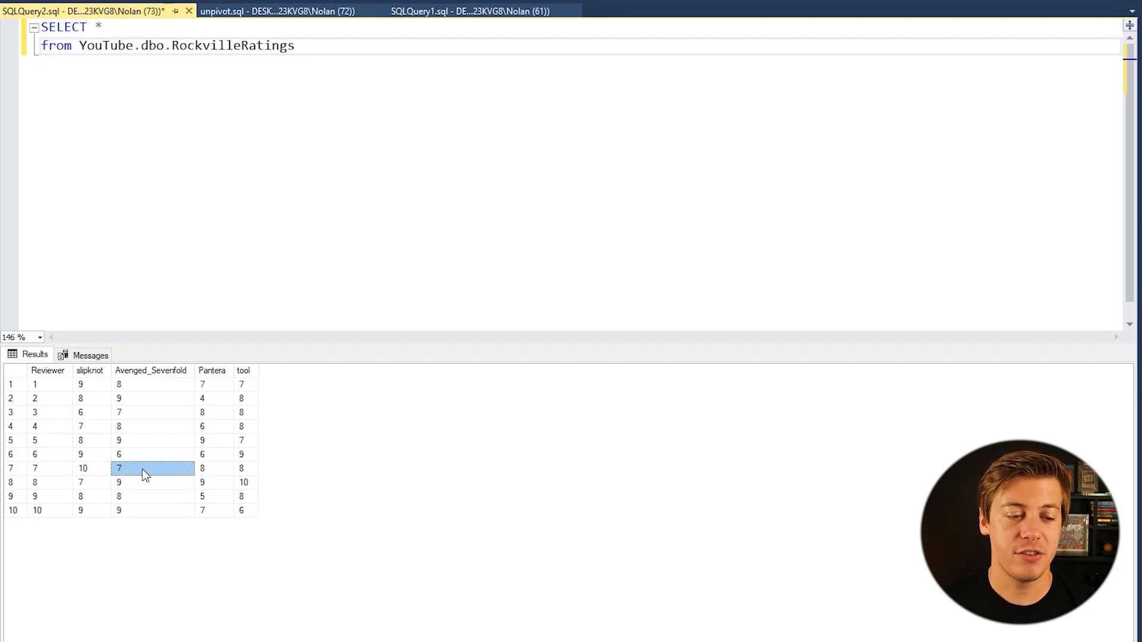
left_click(245, 468)
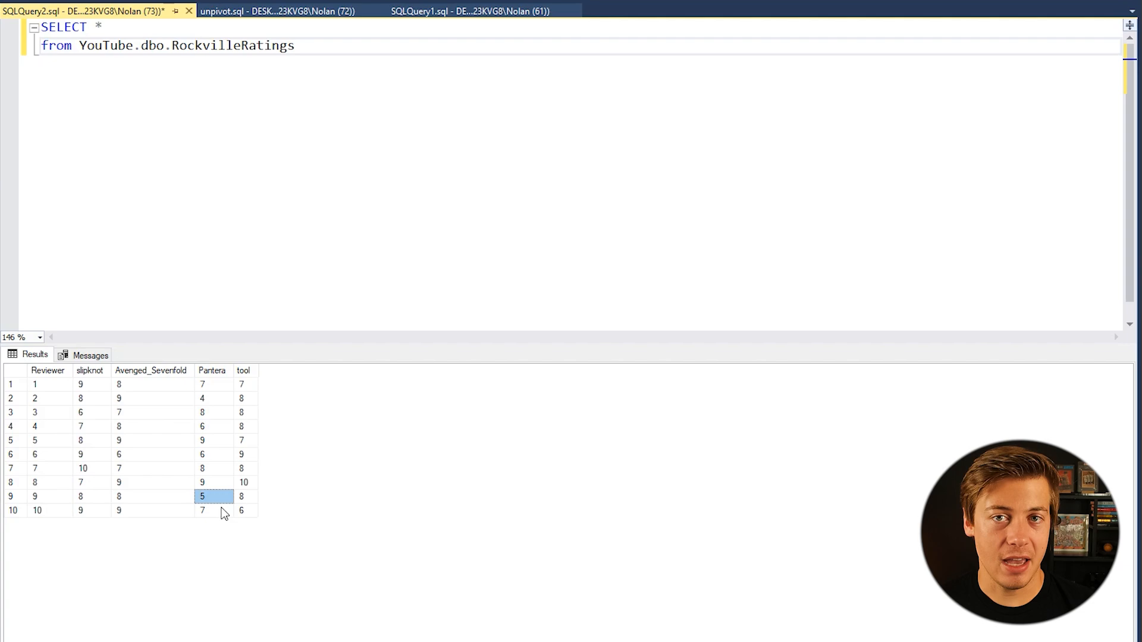
mouse_move(82, 515)
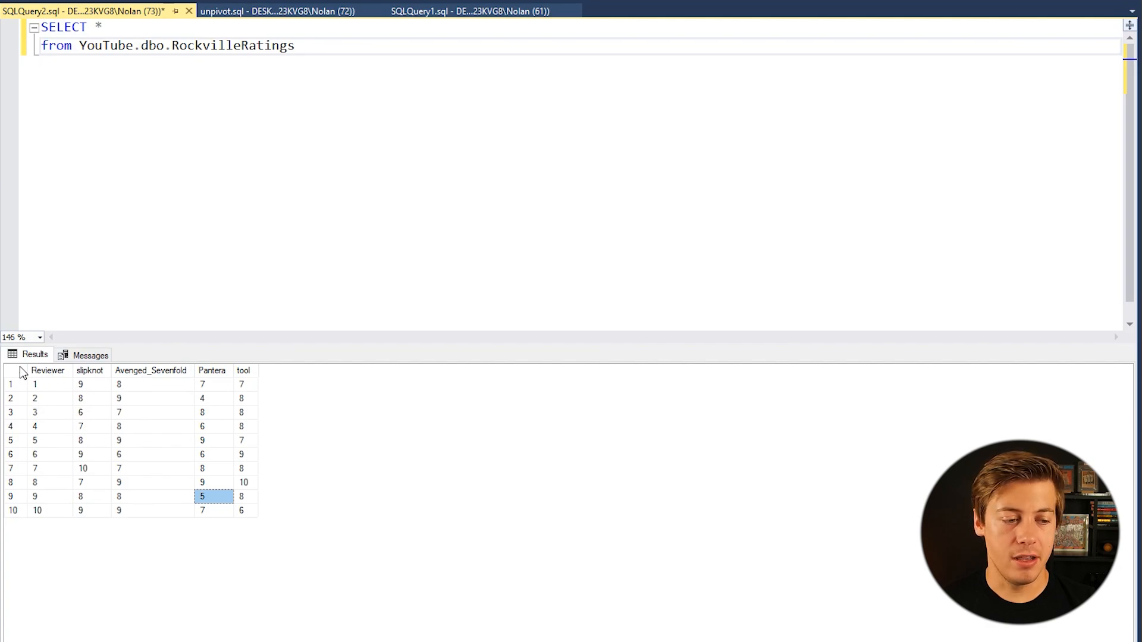
mouse_move(112, 414)
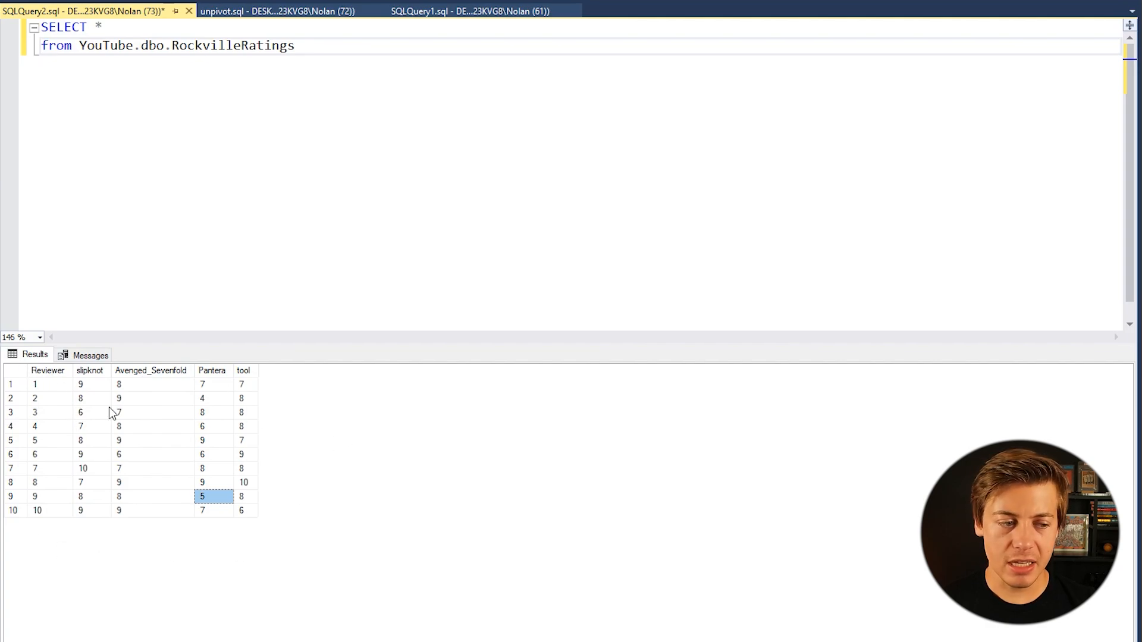
mouse_move(37, 371)
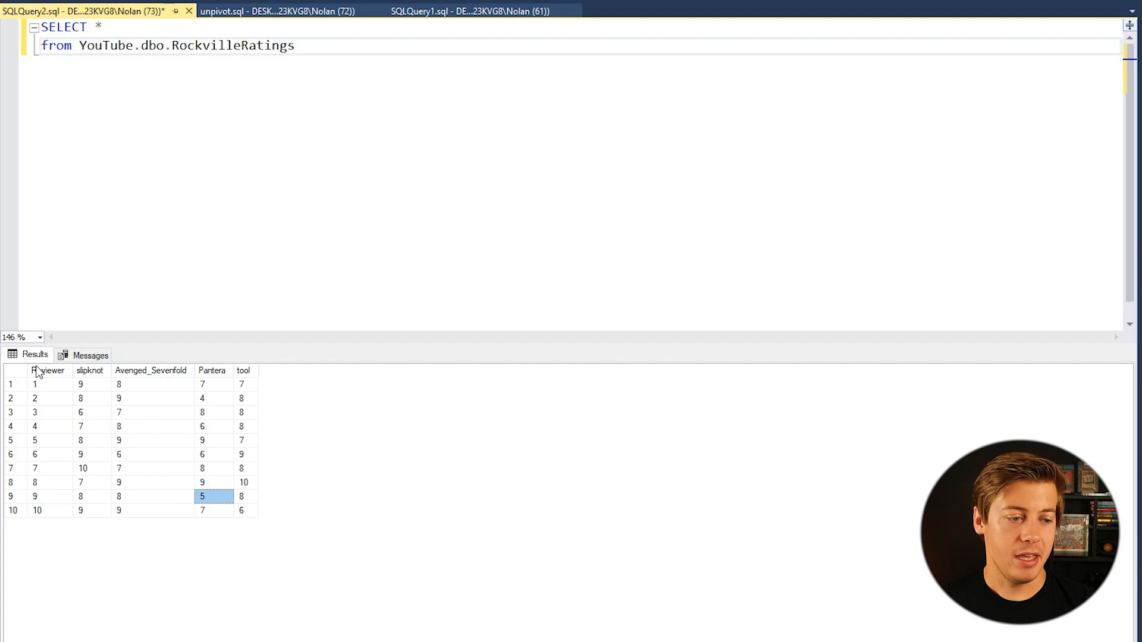
mouse_move(89, 443)
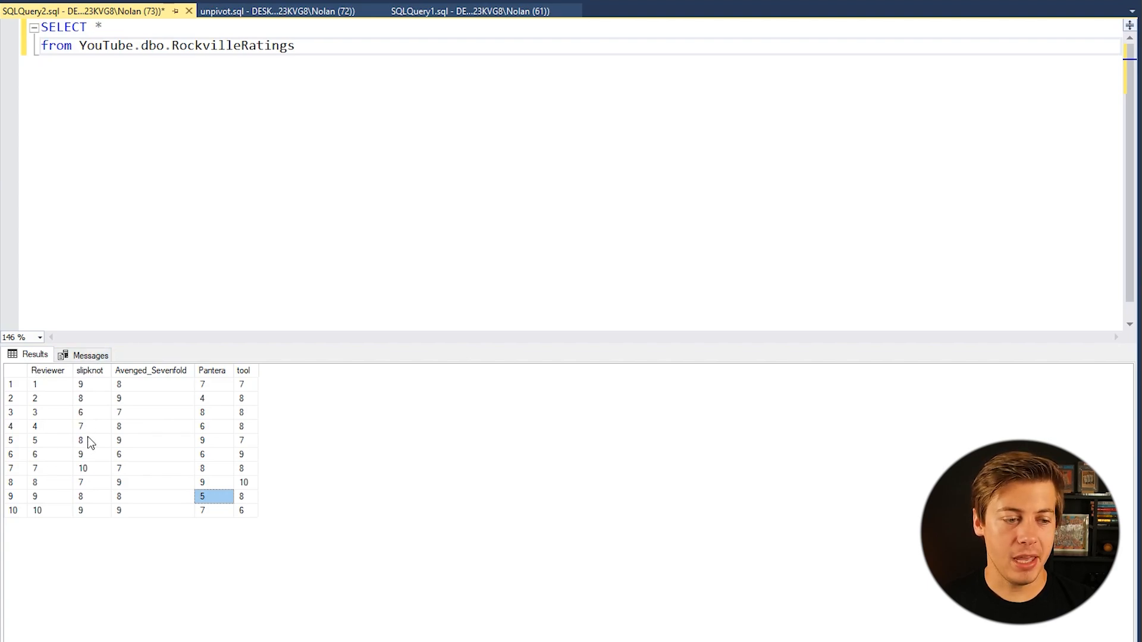
mouse_move(86, 344)
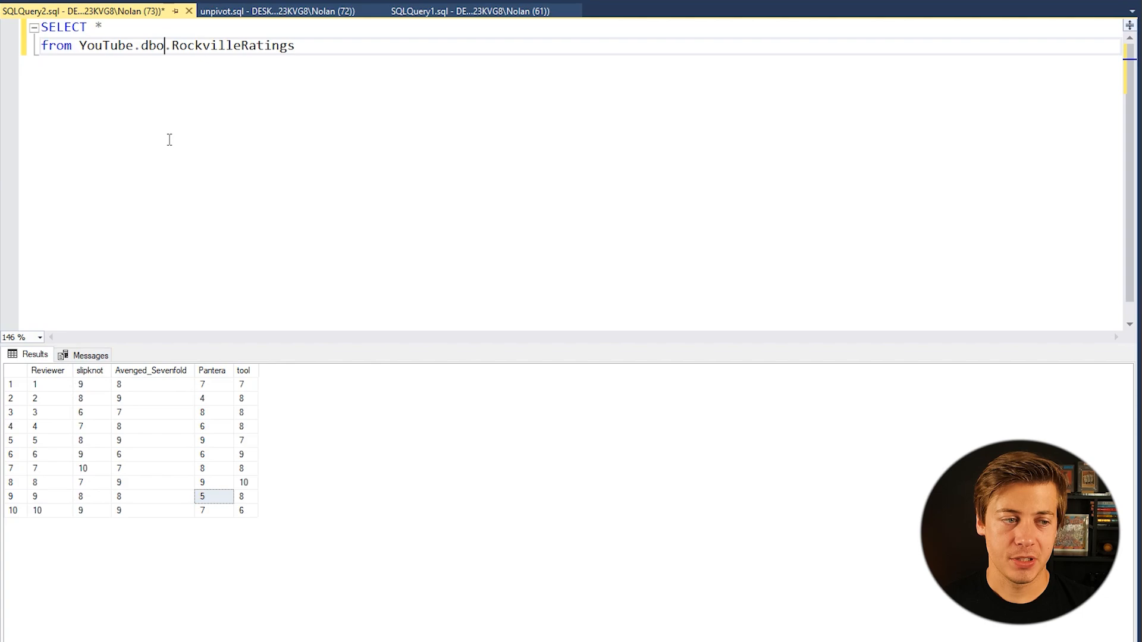
Step: Comment out the original SELECT * query and start a new SELECT below it
key("Ctrl+K Ctrl+C")
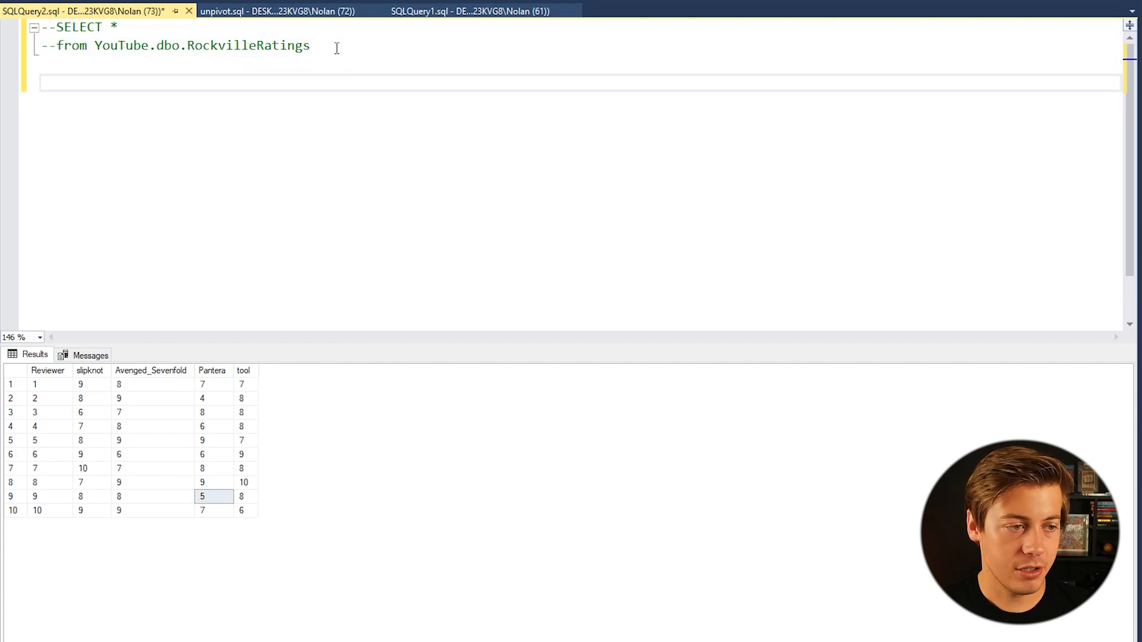
type("SELEC")
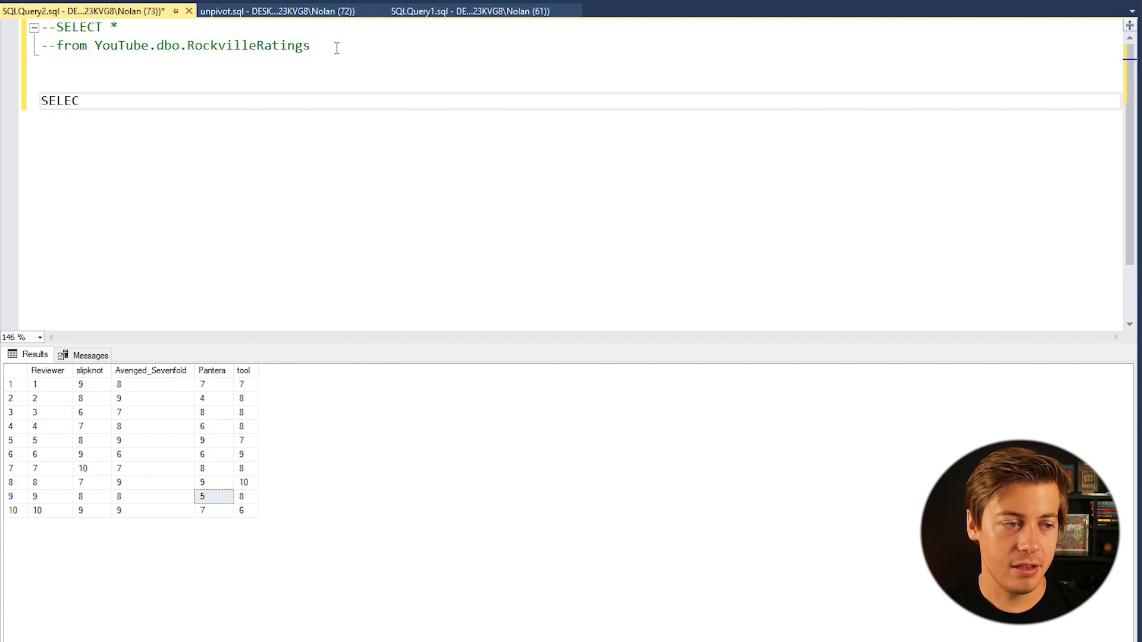
type("T")
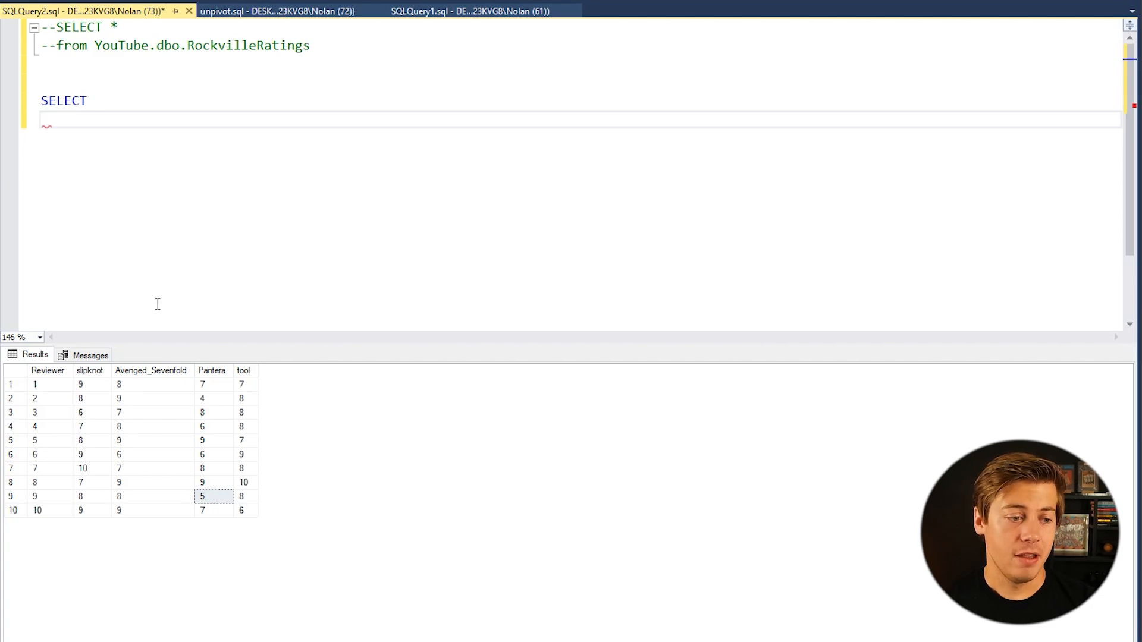
left_click(48, 371)
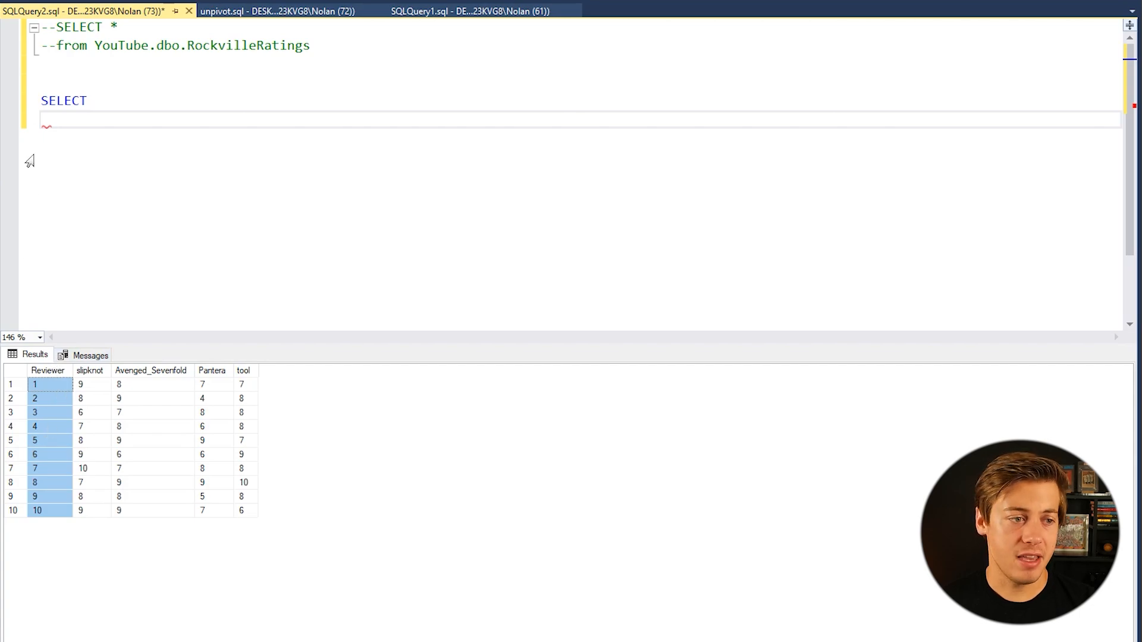
left_click(67, 119)
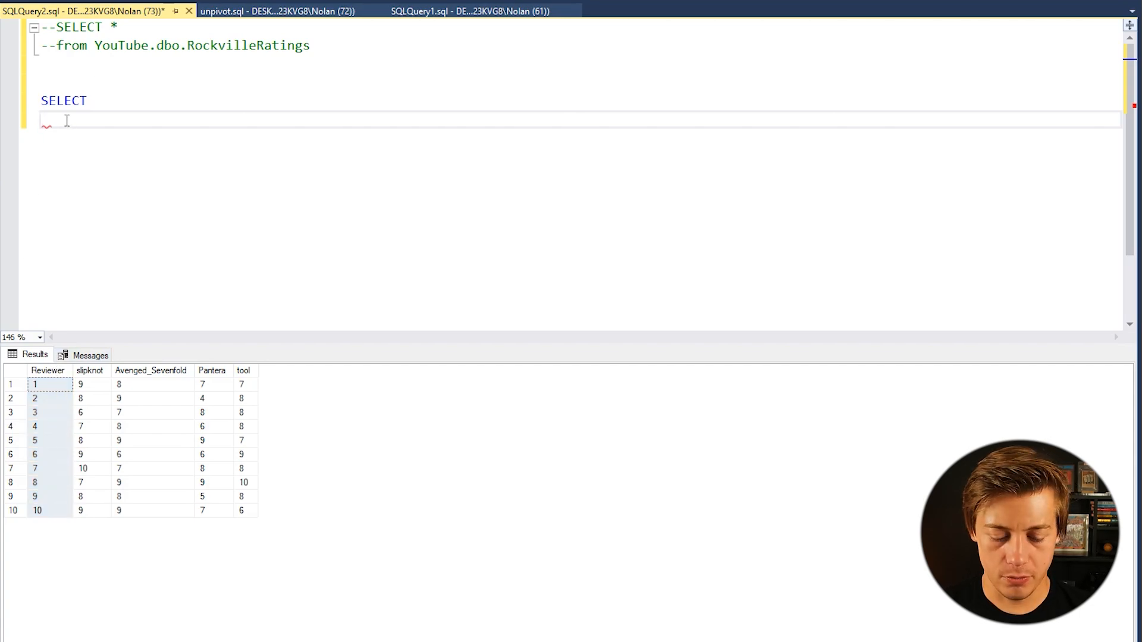
Step: Select reviewer, band and rating FROM YouTube.dbo.RockvilleRatings
type("reviewer,")
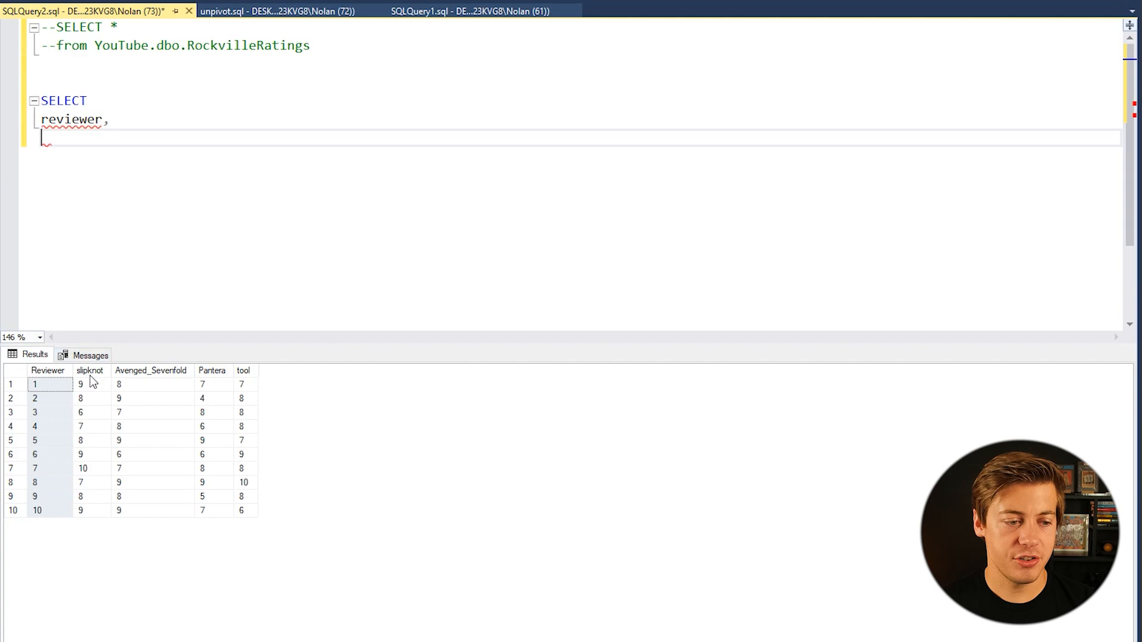
mouse_move(346, 411)
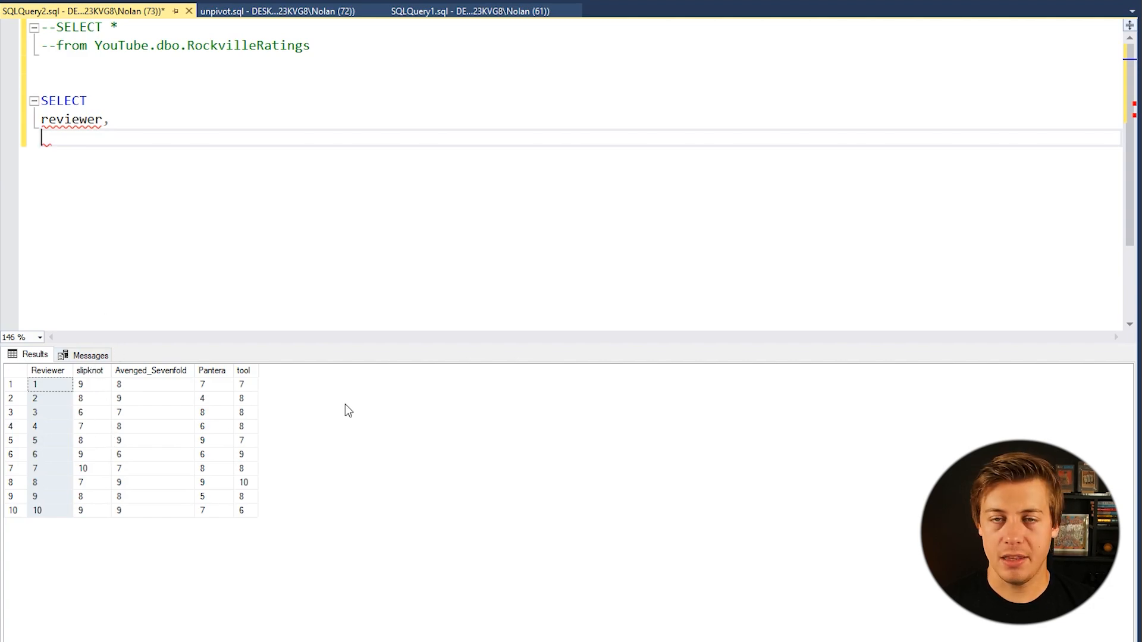
mouse_move(72, 154)
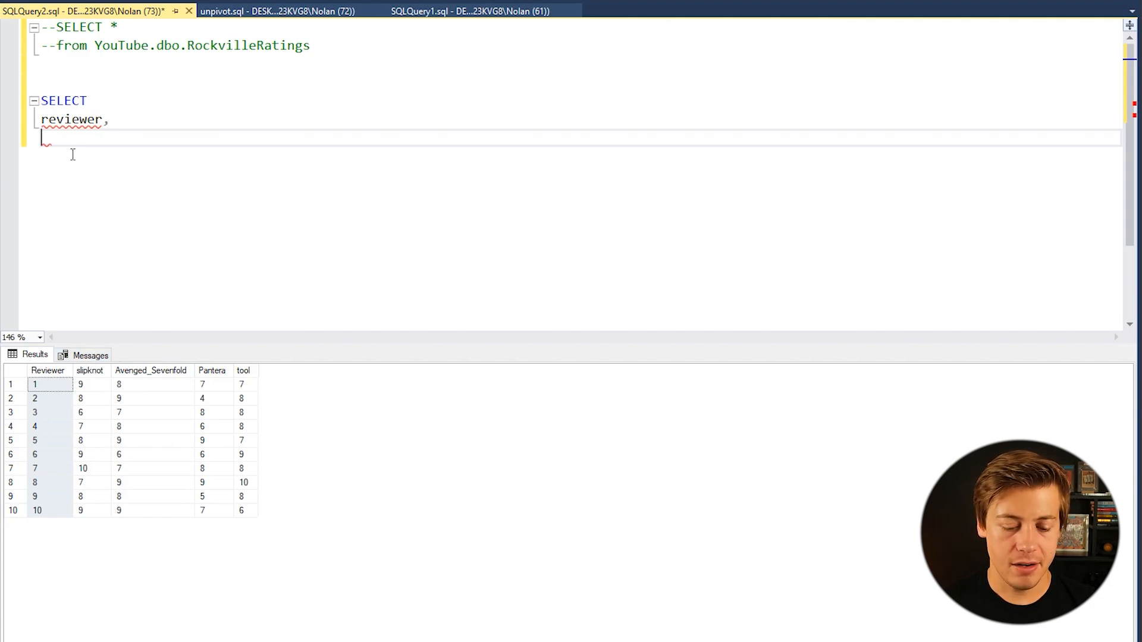
type("band")
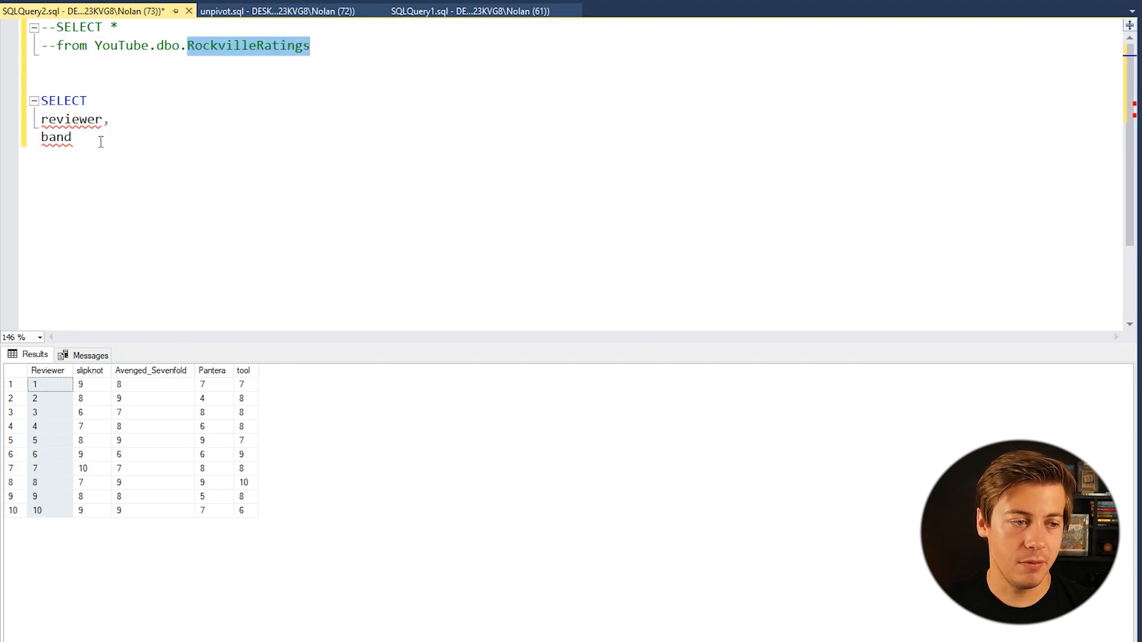
type(",")
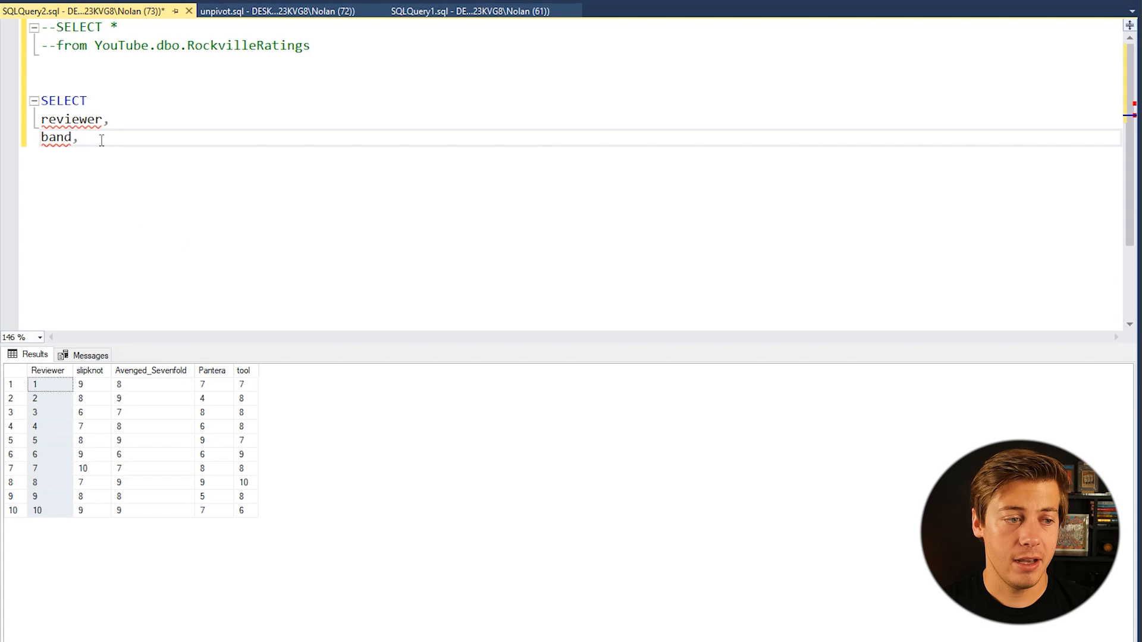
type("rat")
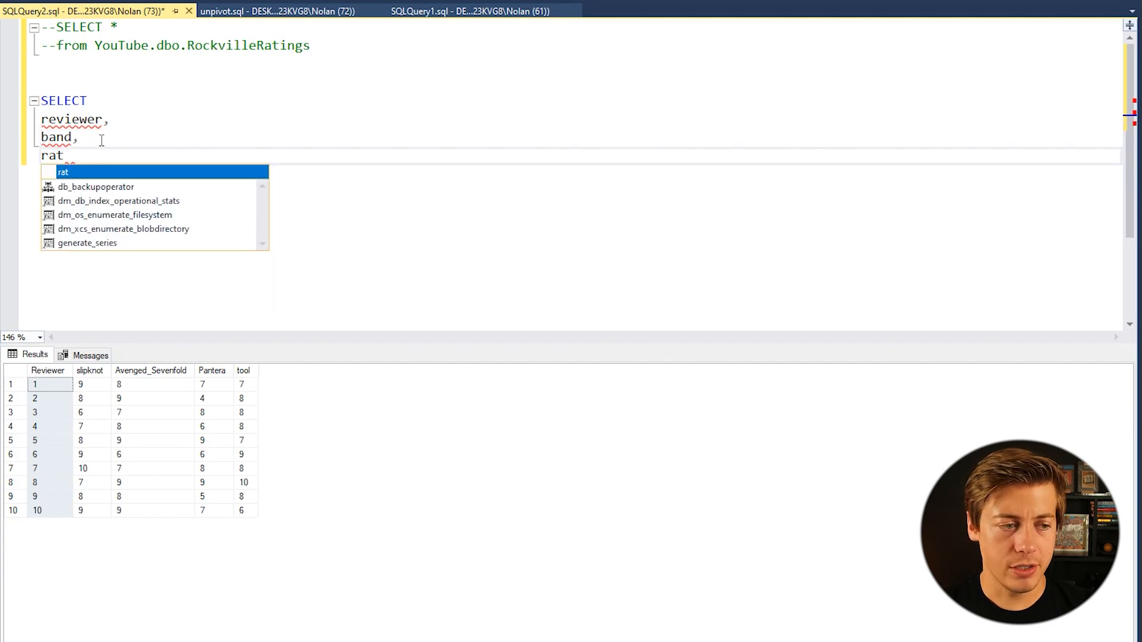
type("ing,")
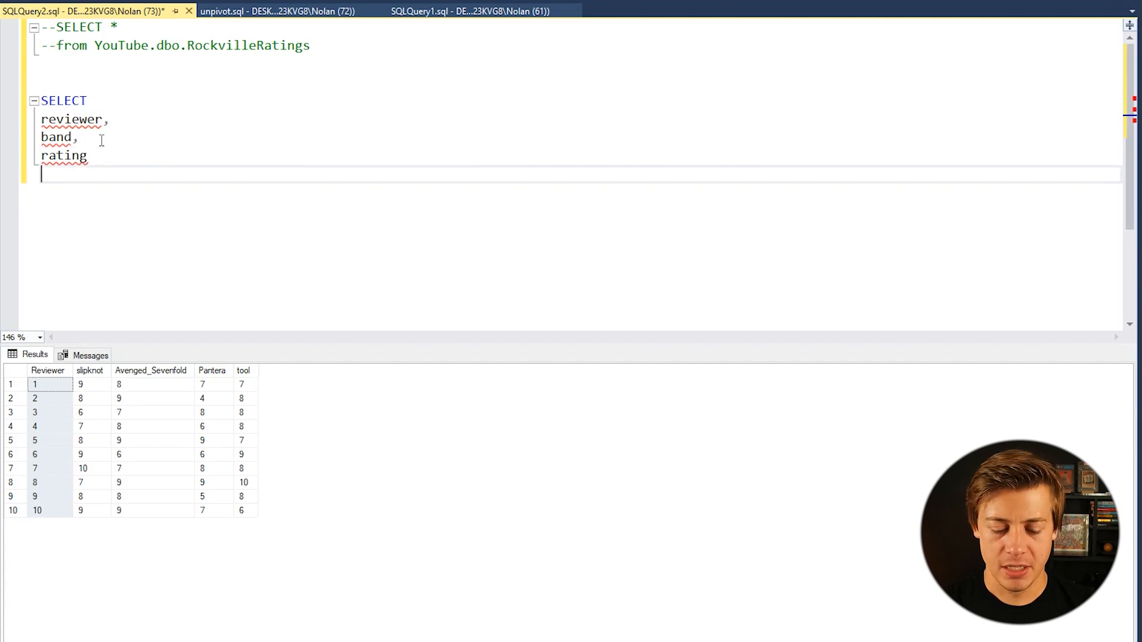
type("from")
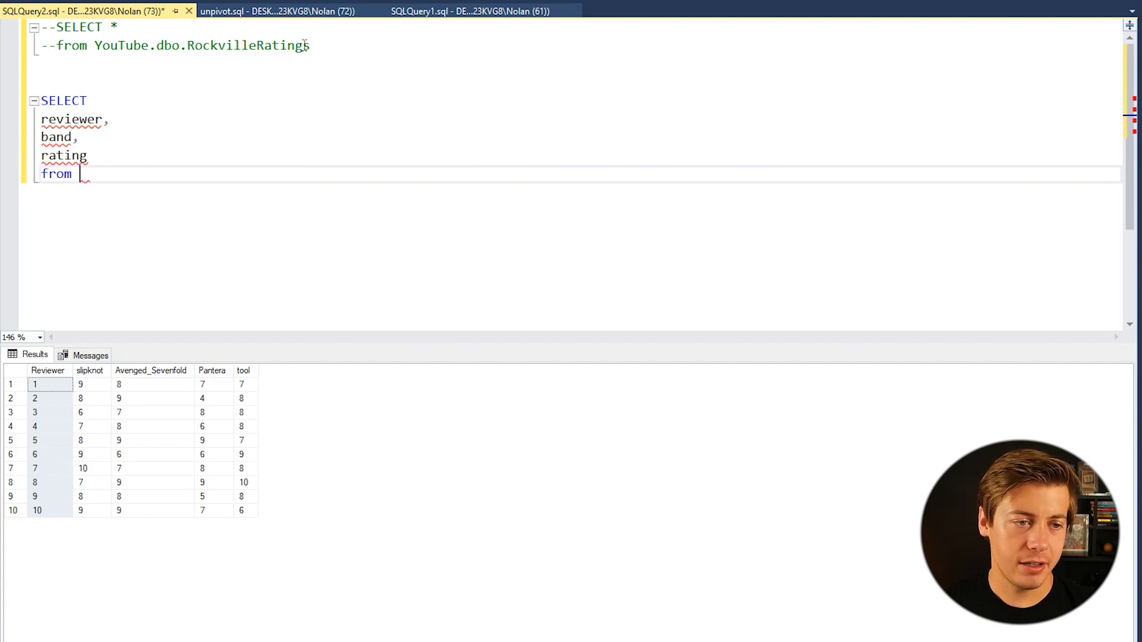
mouse_move(117, 172)
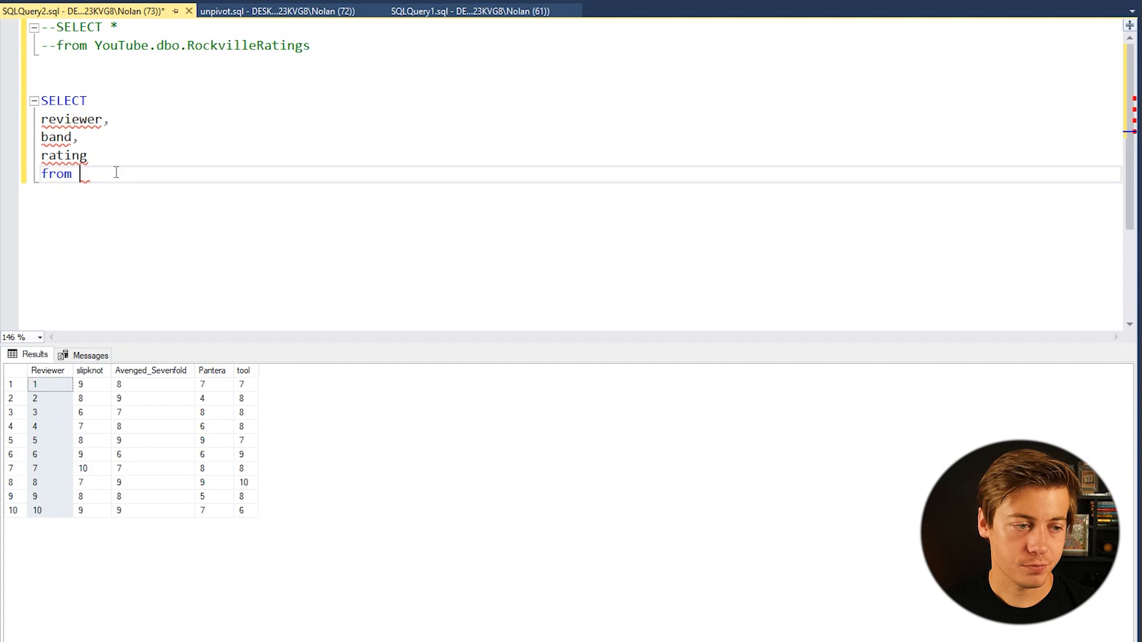
type("YouTube.dbo.RockvilleRatings")
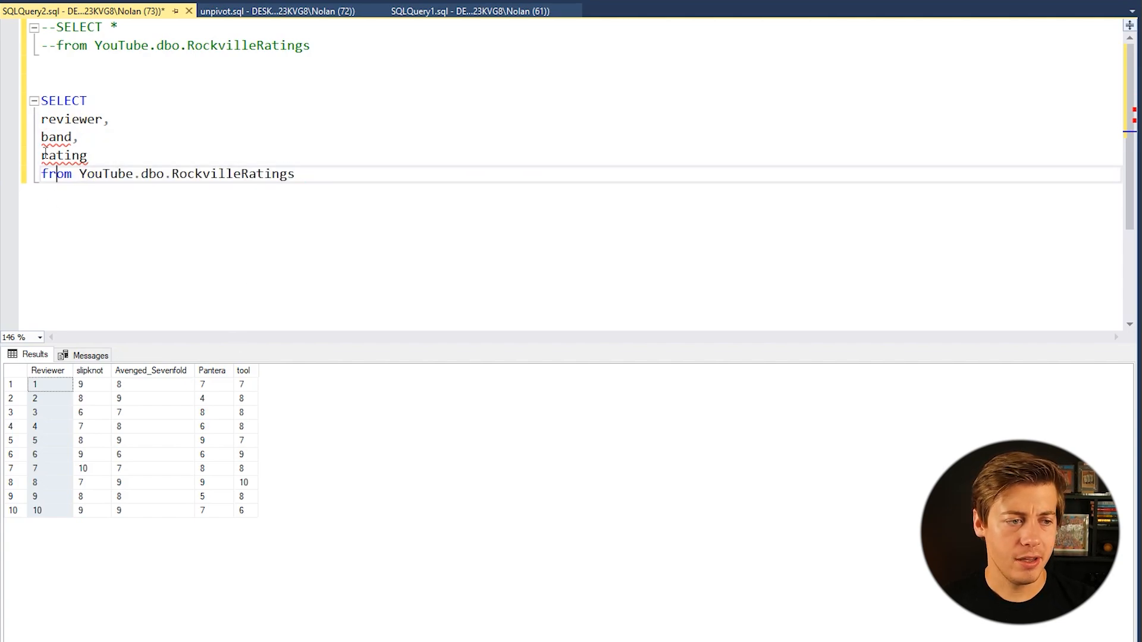
left_click_drag(42, 119, 88, 155)
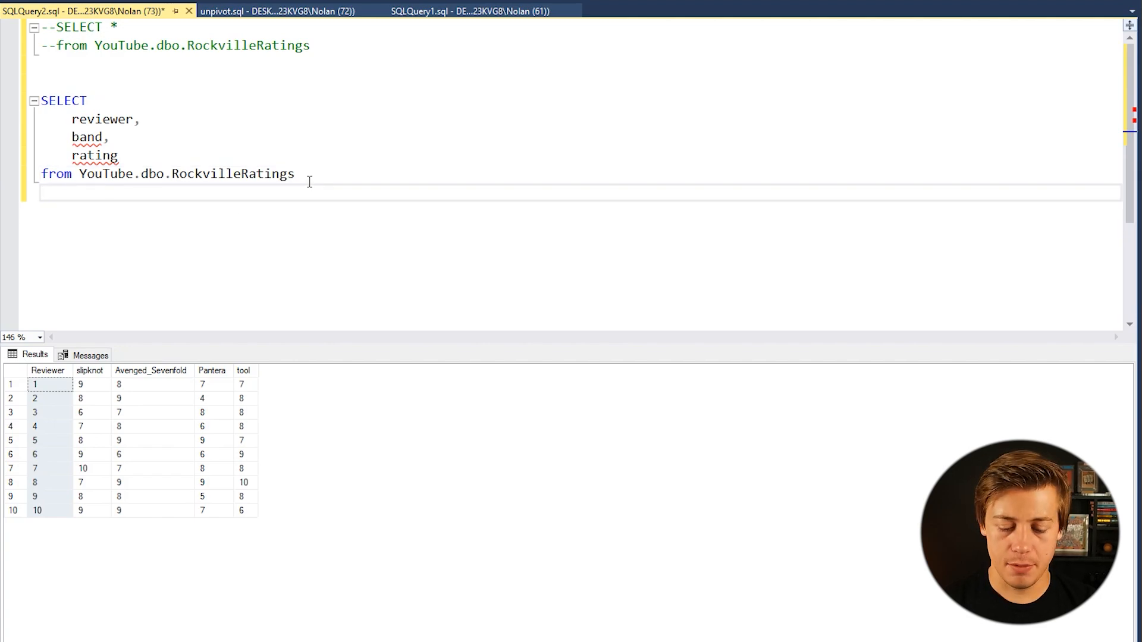
Step: Add an UNPIVOT clause with rating as the value column
type("UNPIV")
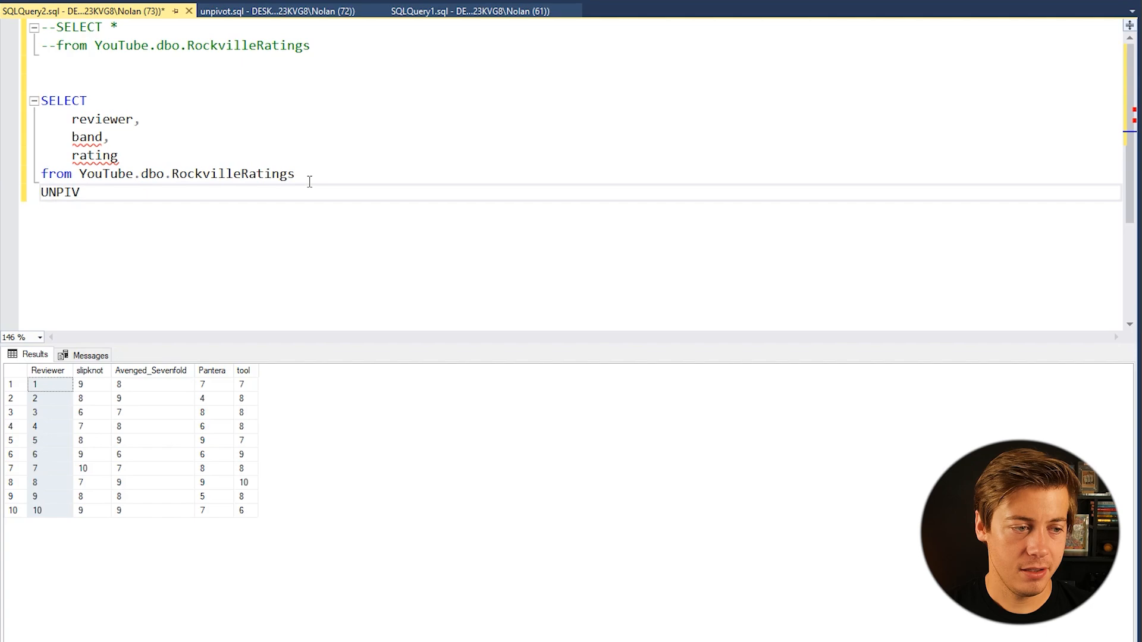
type("OT")
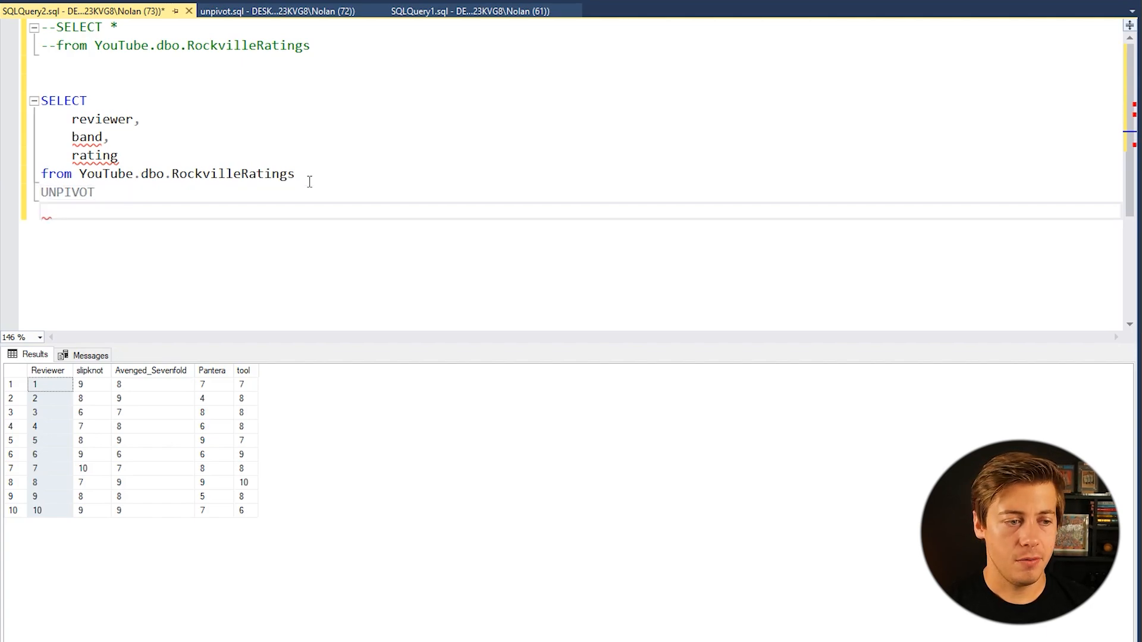
type("(")
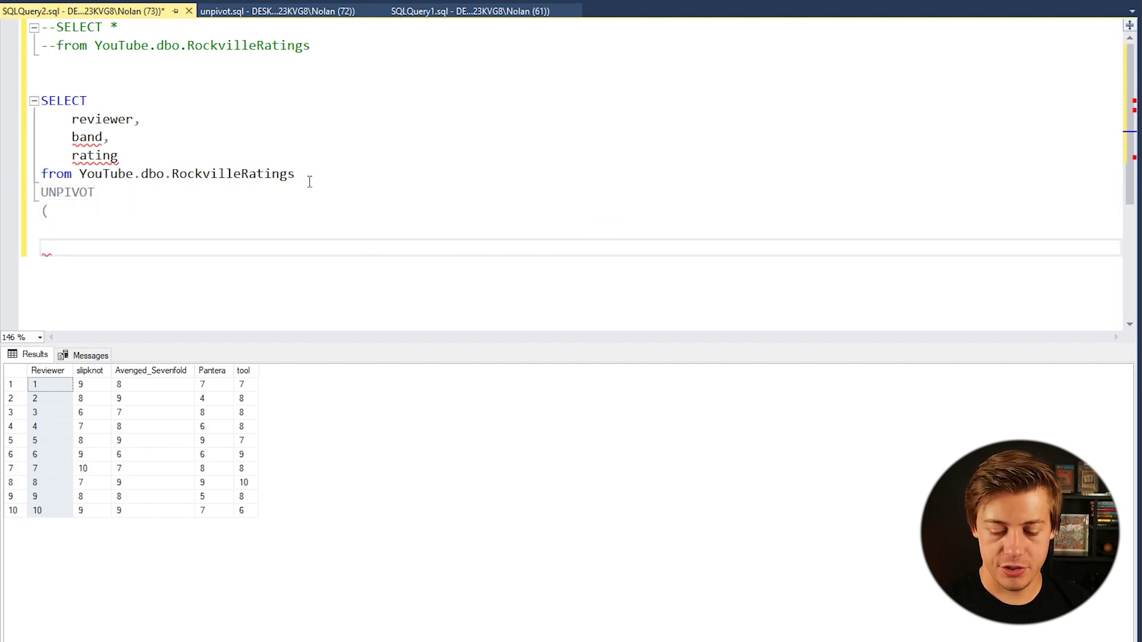
type(")")
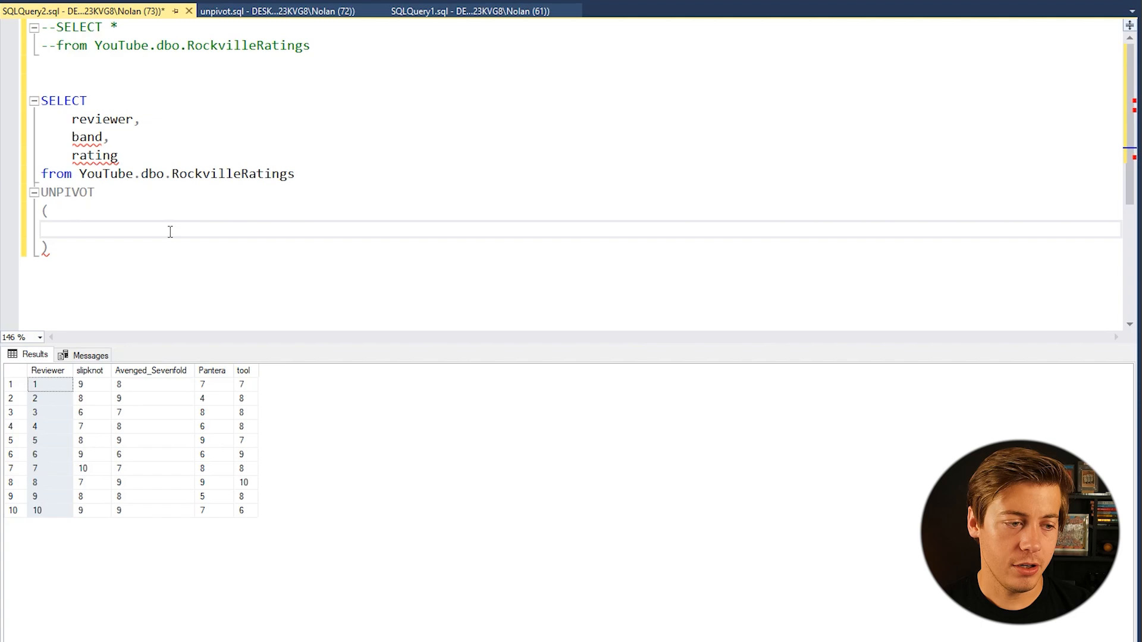
type("r")
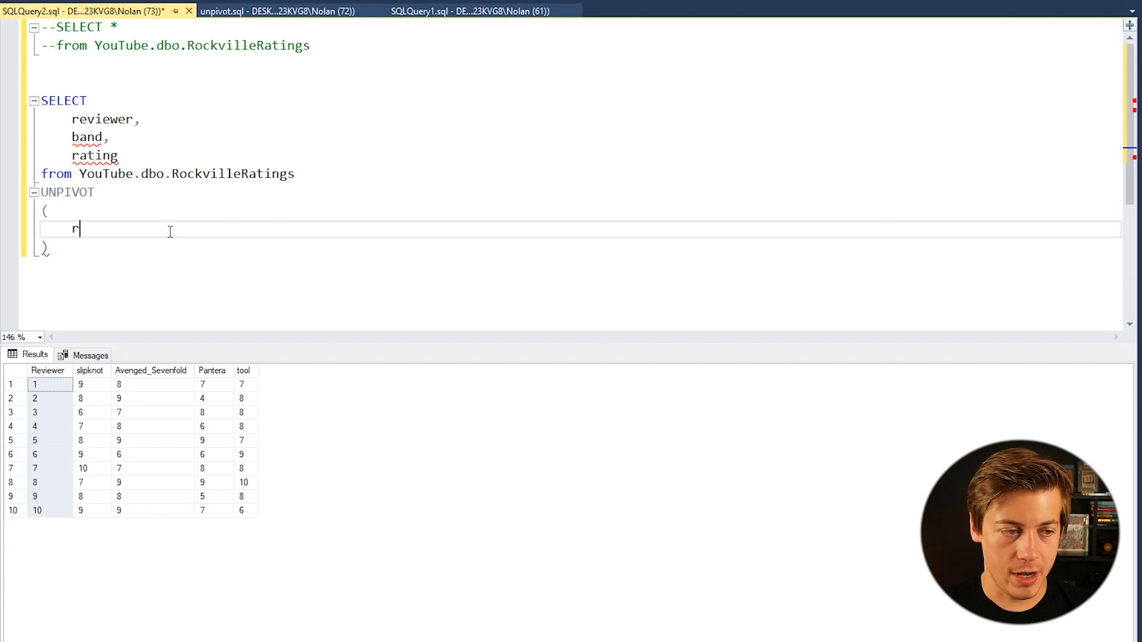
type("ating")
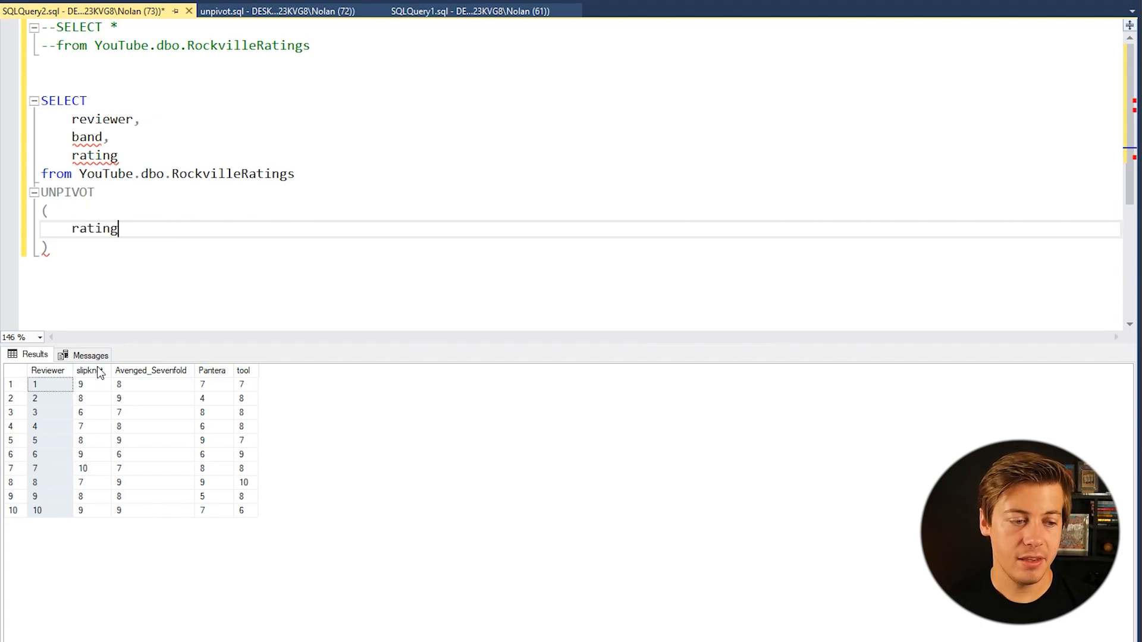
left_click_drag(80, 384, 119, 509)
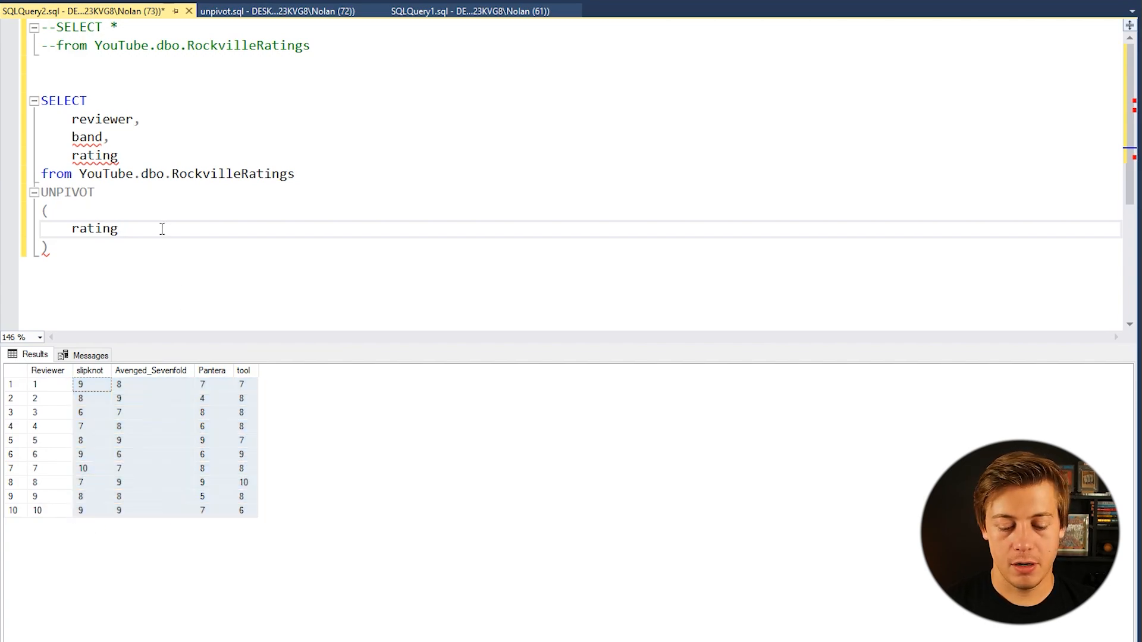
Step: Unpivot FOR BAND IN (slipknot, Avenged_Sevenfold, Pantera, tool)
type("FOR")
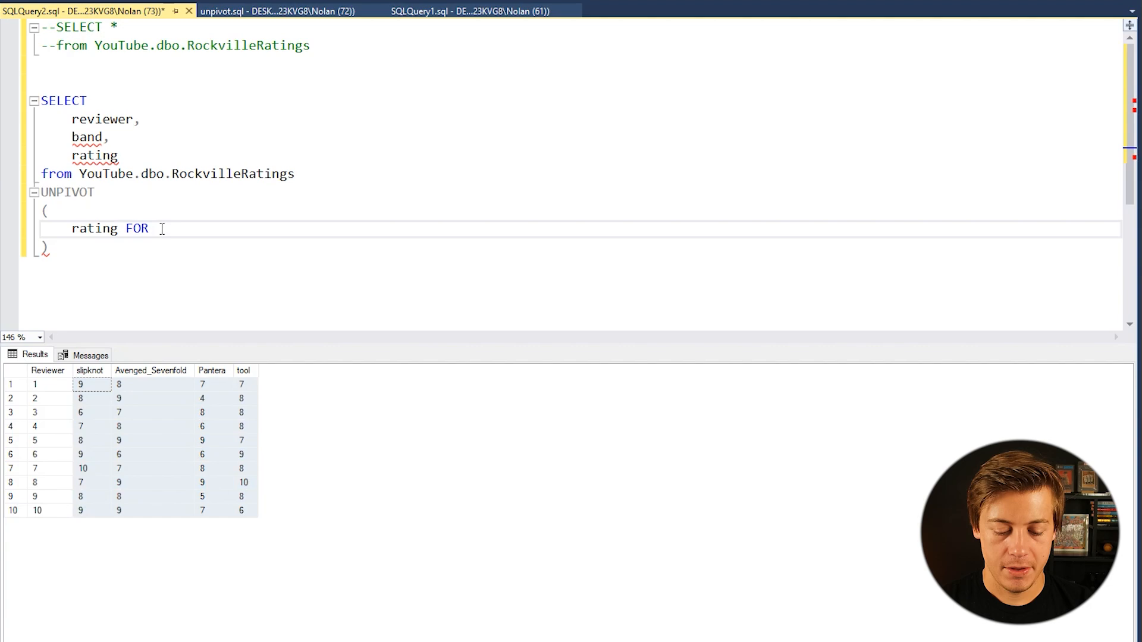
type("BAND in")
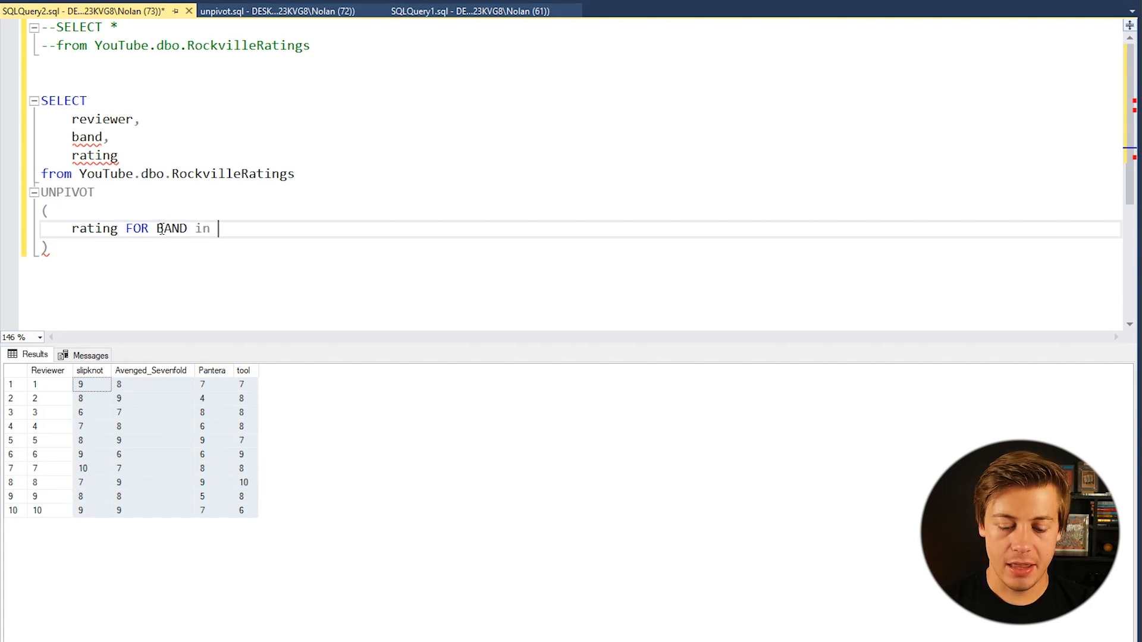
type("(")
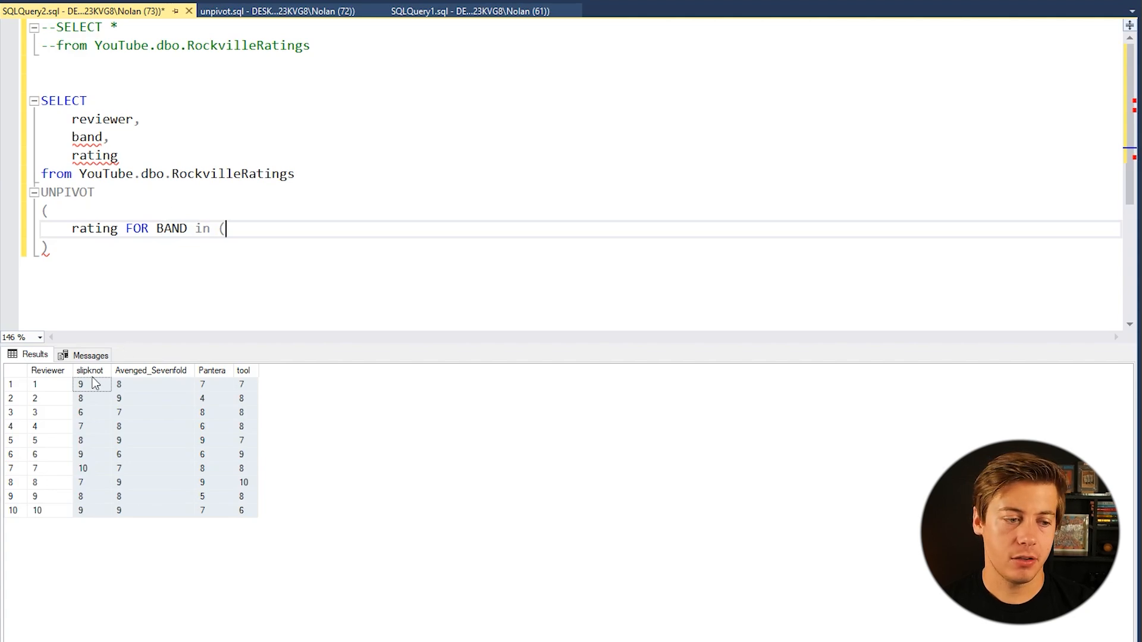
mouse_move(356, 344)
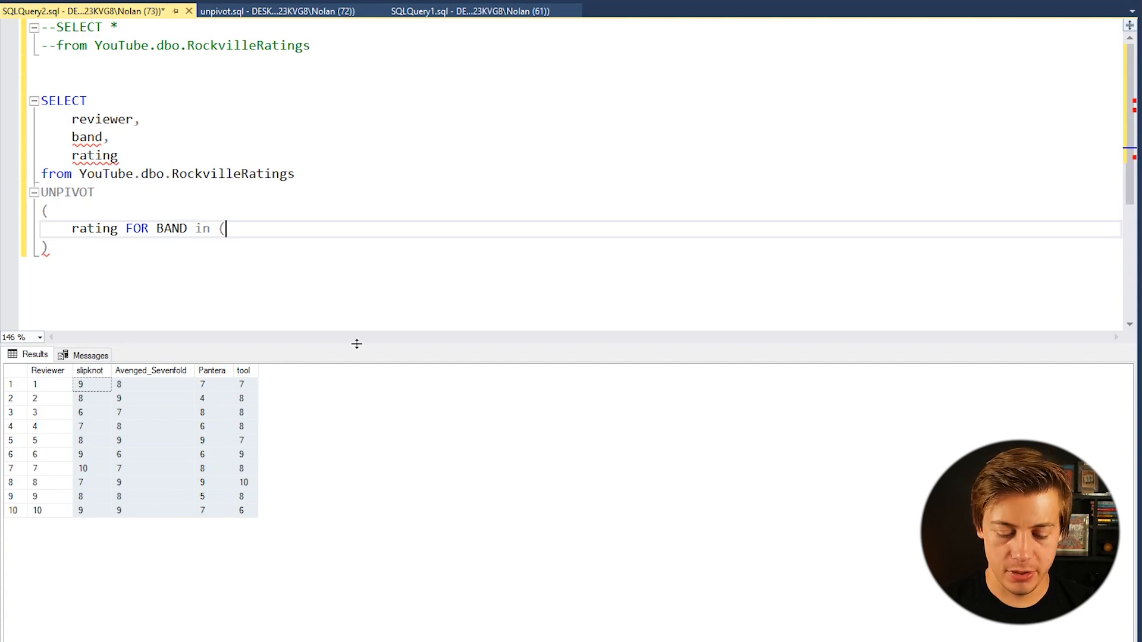
type("slipknot,")
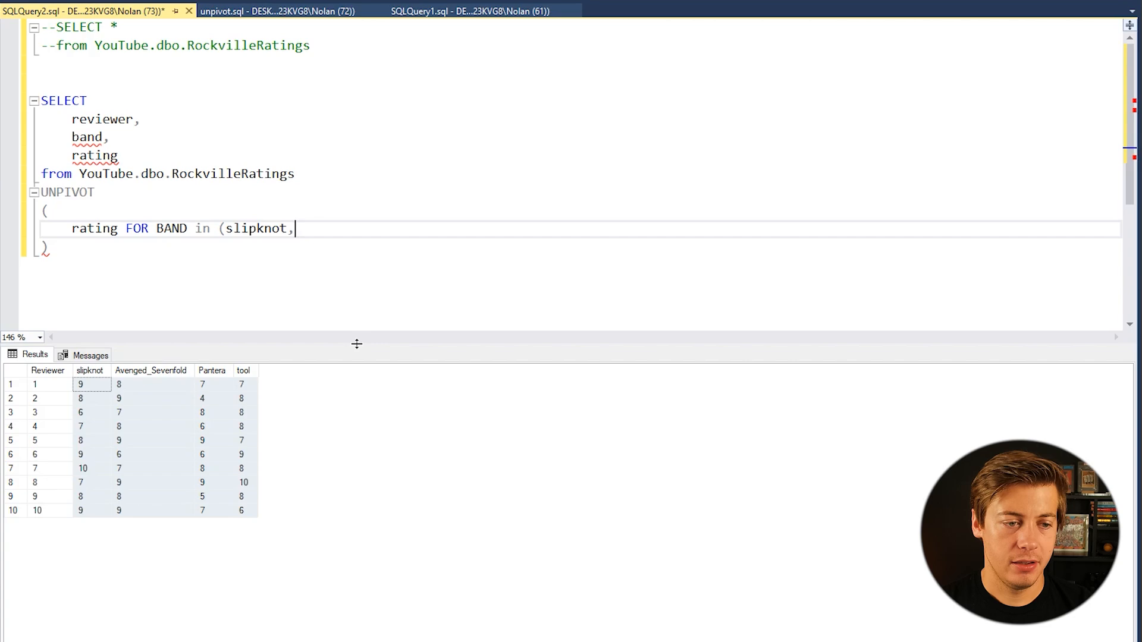
type("aV")
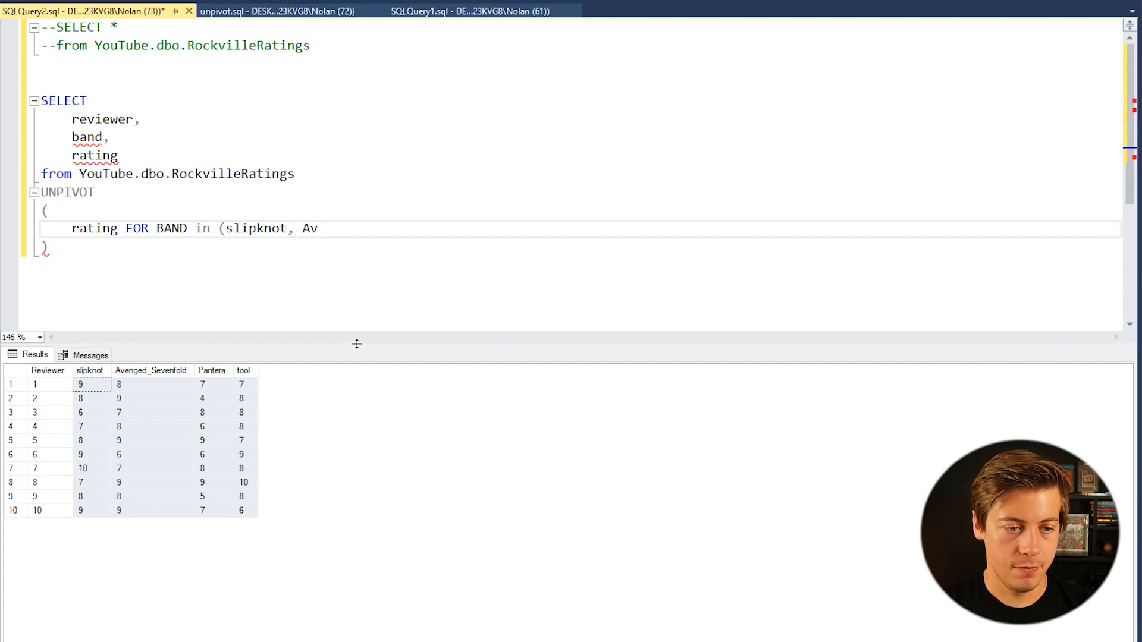
type("enged_S")
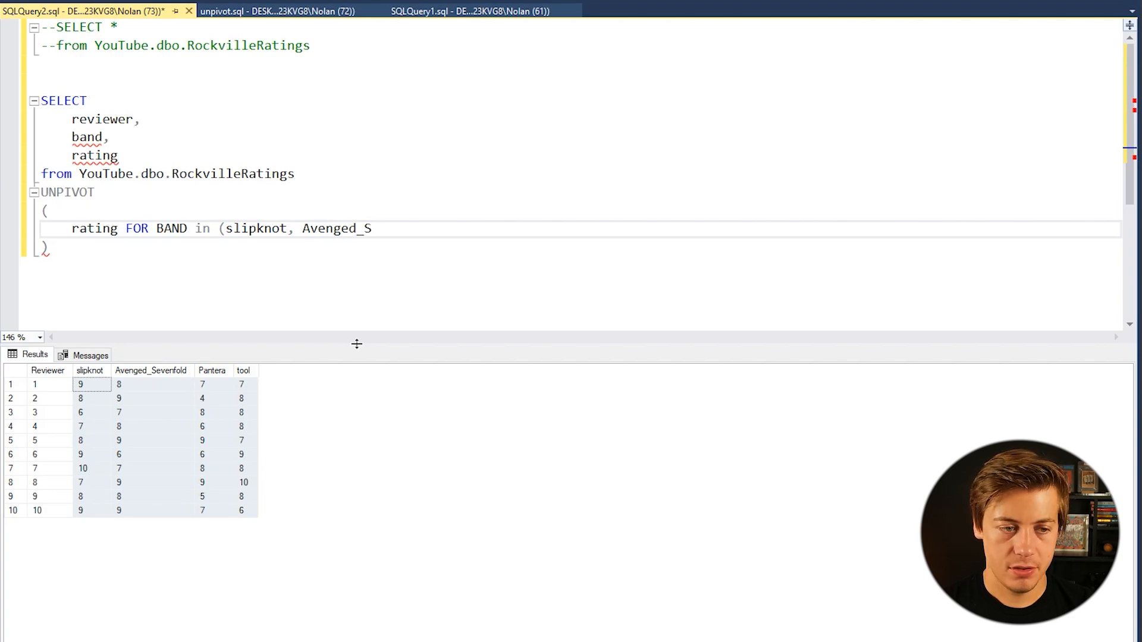
type("evenfold,")
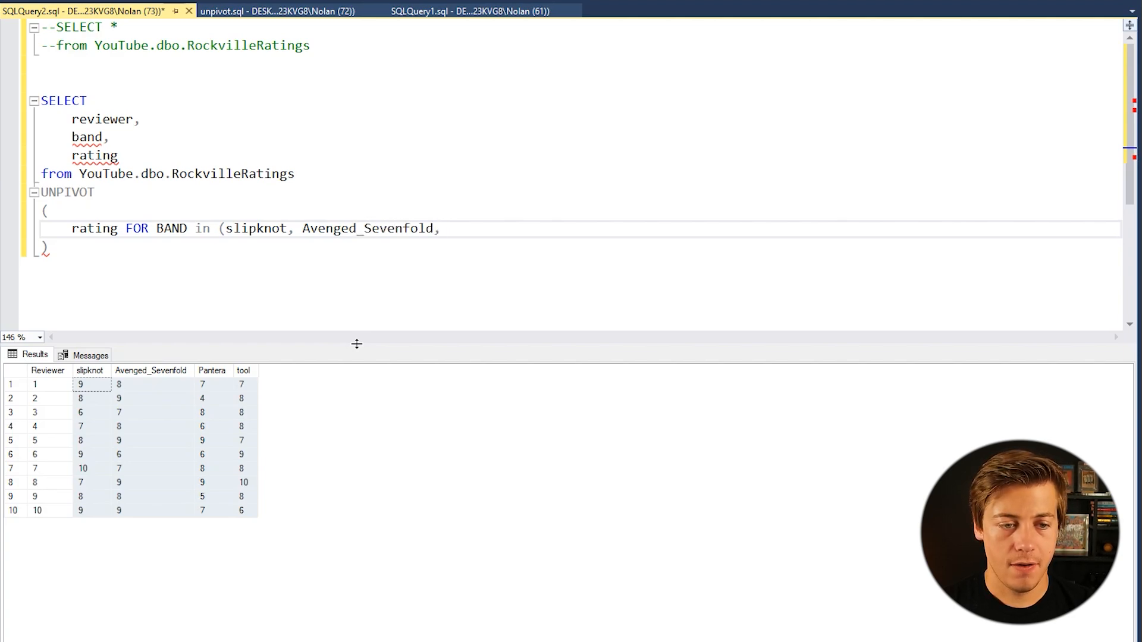
type("Pantera")
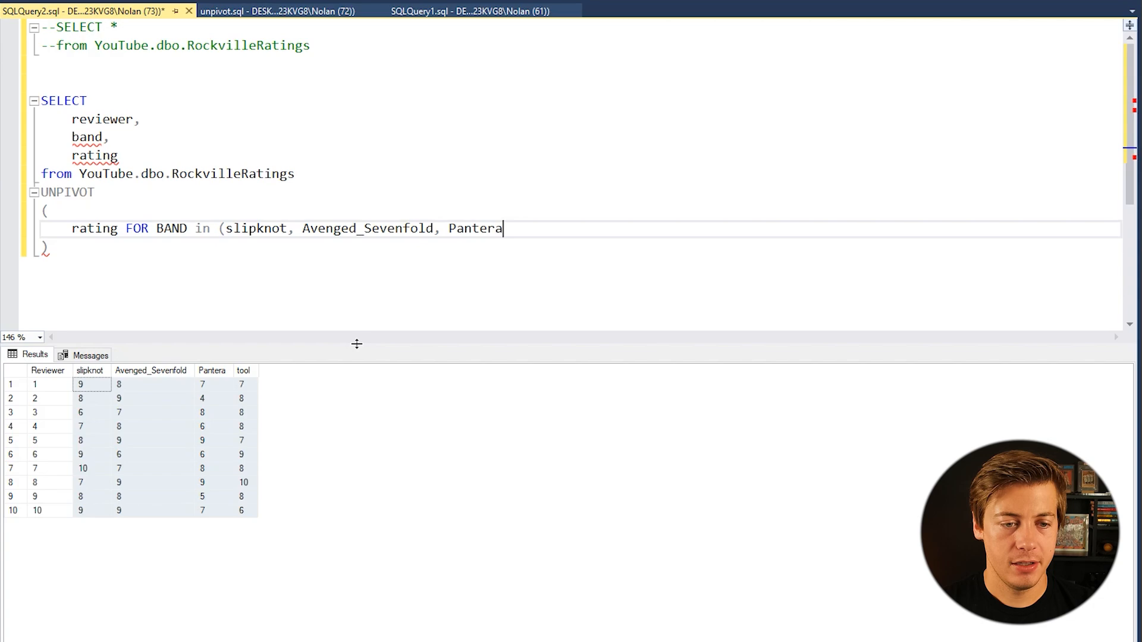
type(", tool")
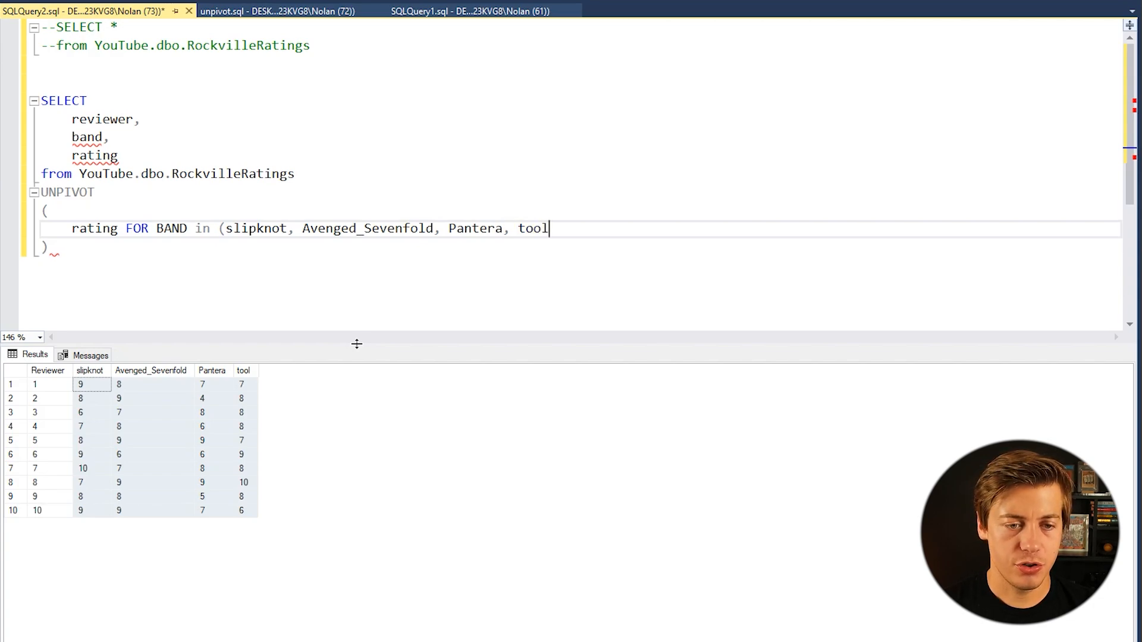
type(")")
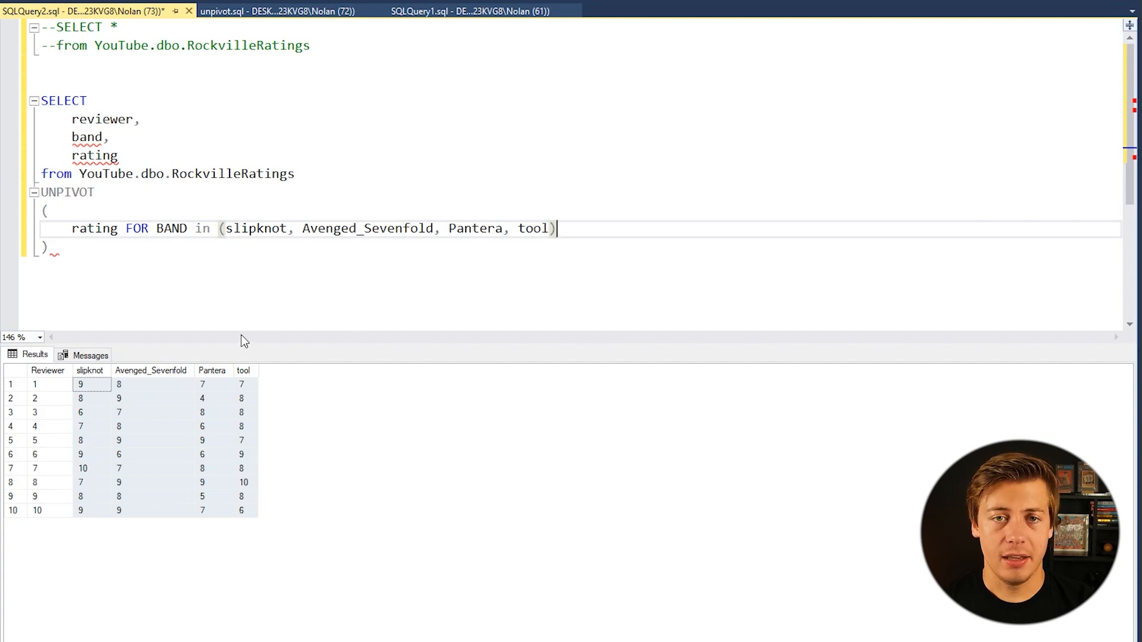
left_click(51, 246)
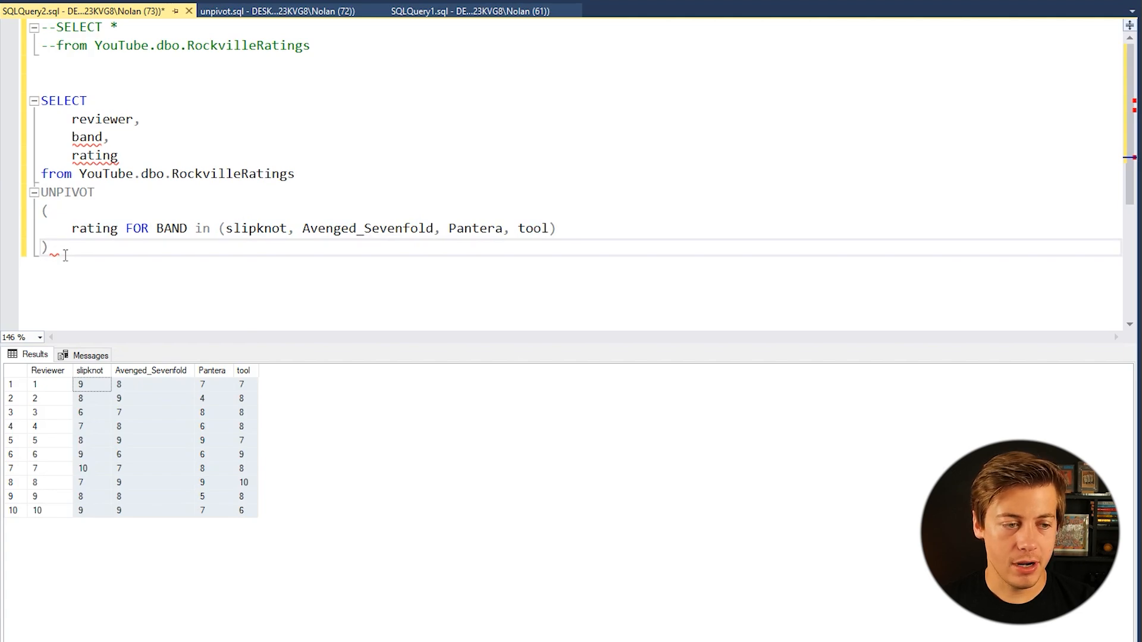
Step: Name the UNPIVOT block RB and prefix the reviewer, band and rating columns with RB
type("RB")
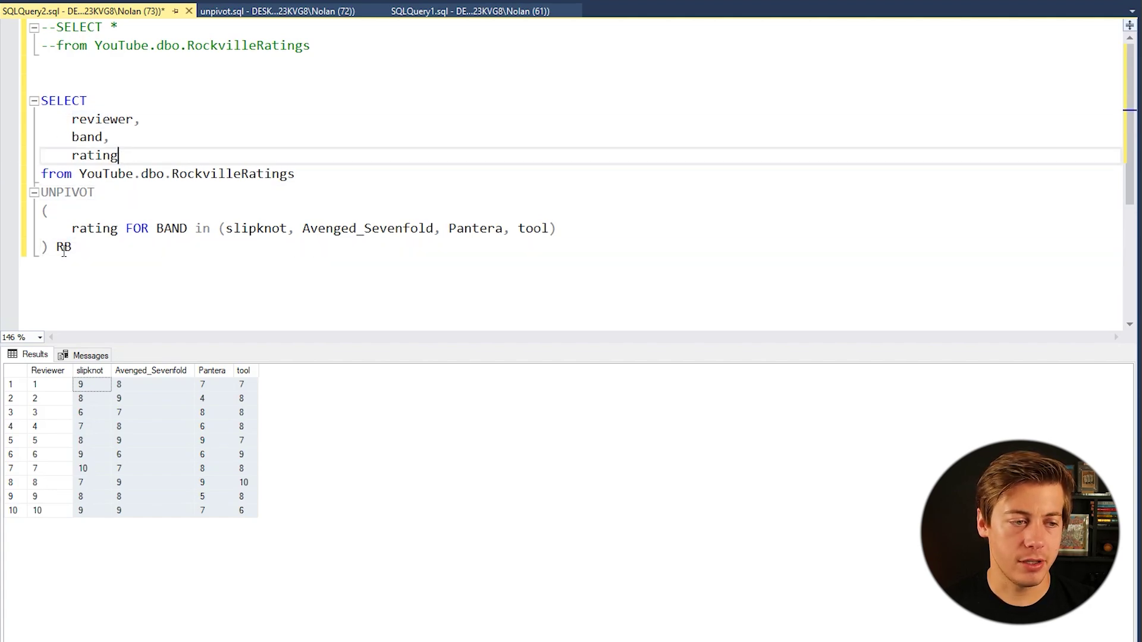
double_click(62, 247)
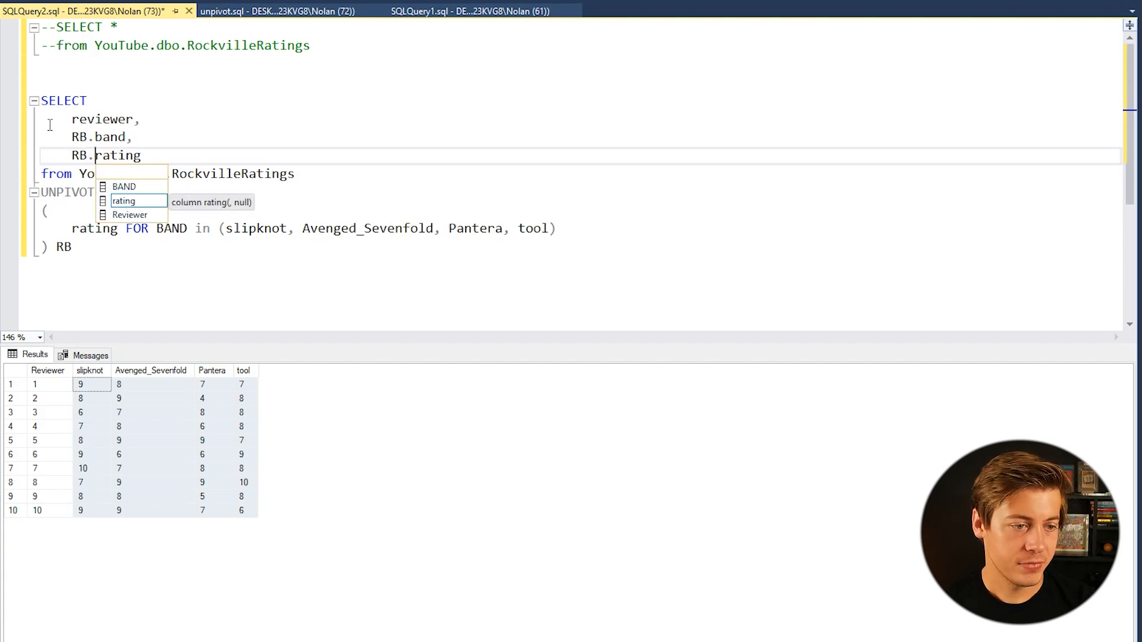
type("RB.")
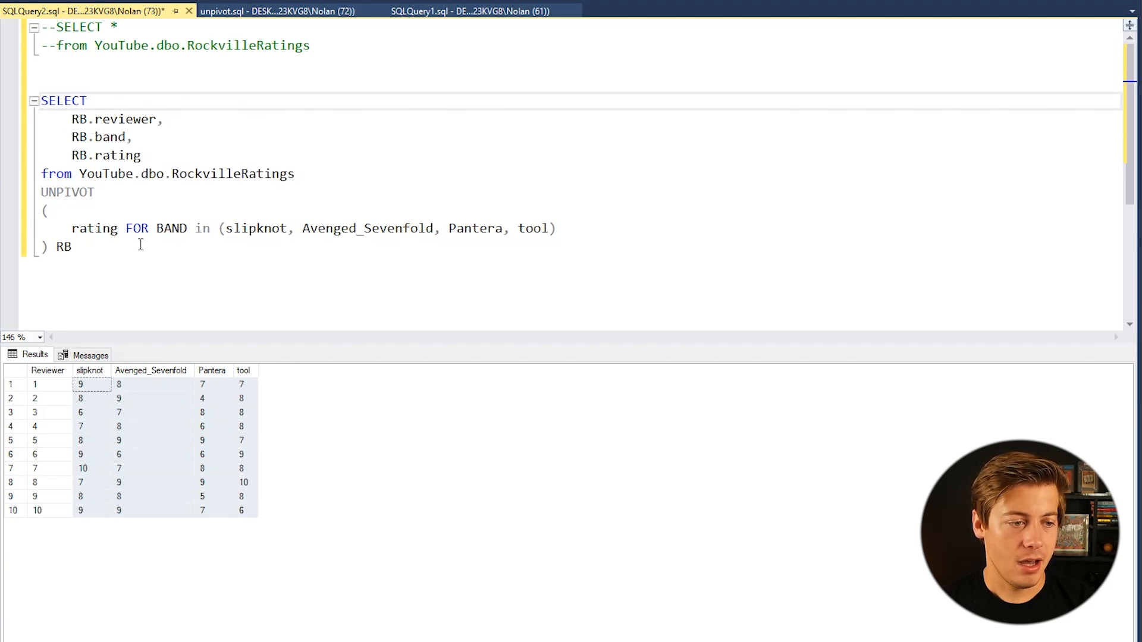
left_click_drag(42, 100, 71, 246)
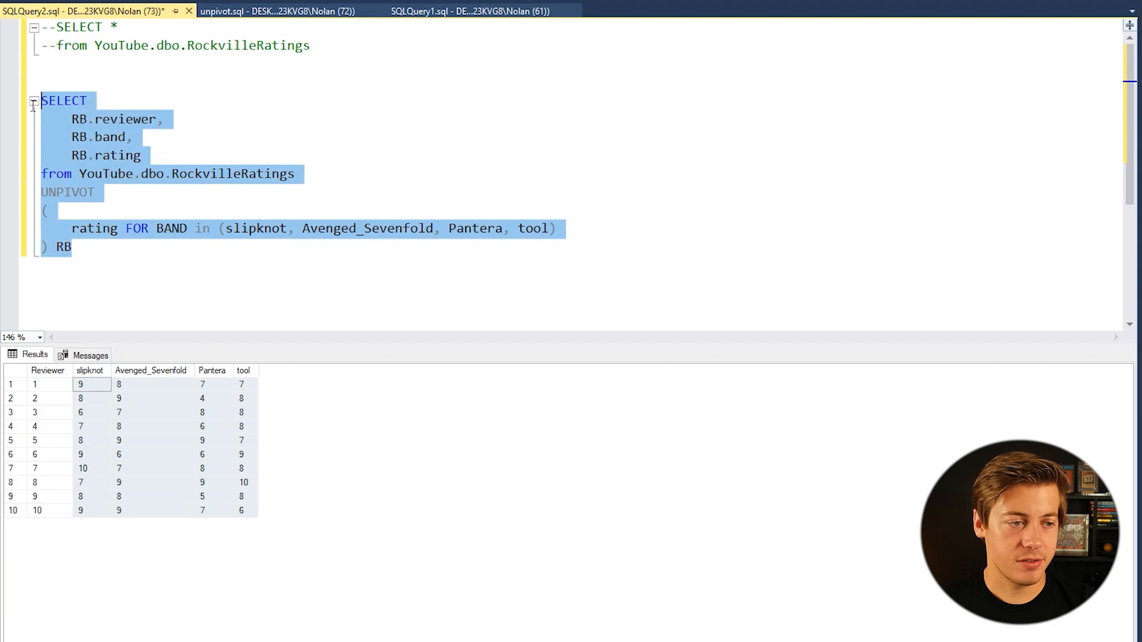
Step: Run the unpivot query with F5 and inspect the rating column and reviewer 1's rows
key("F5")
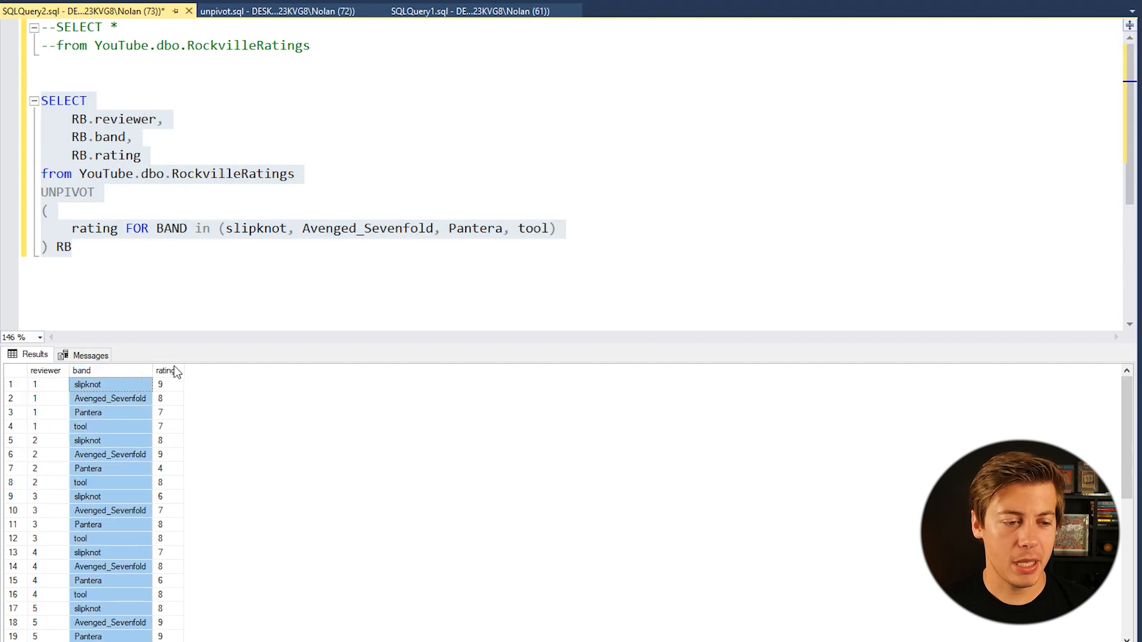
left_click(166, 370)
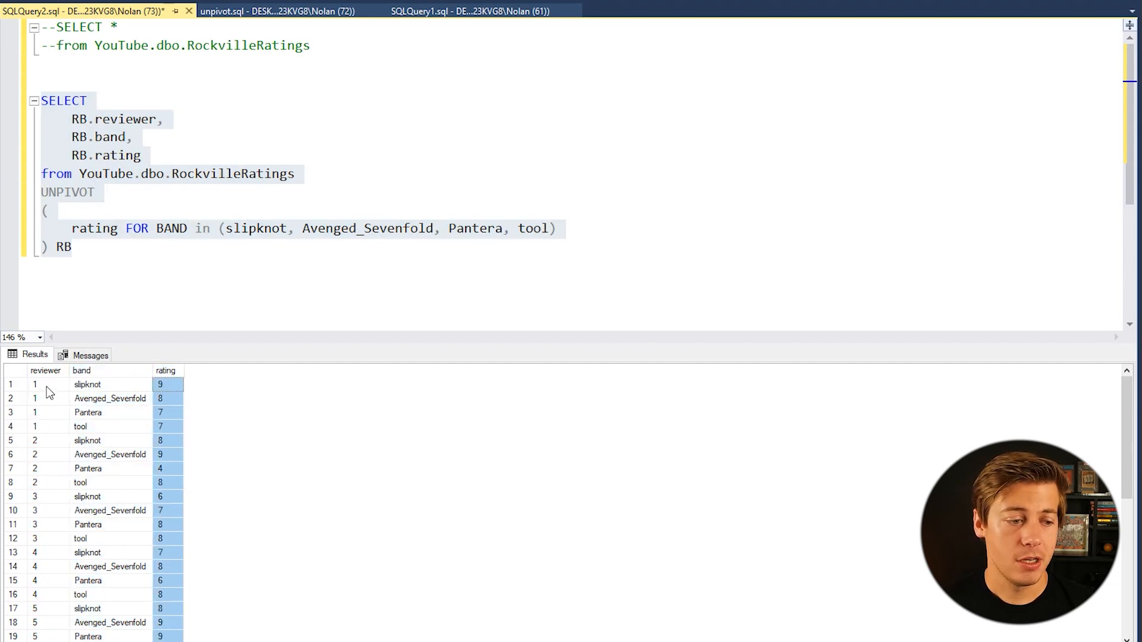
left_click(34, 384)
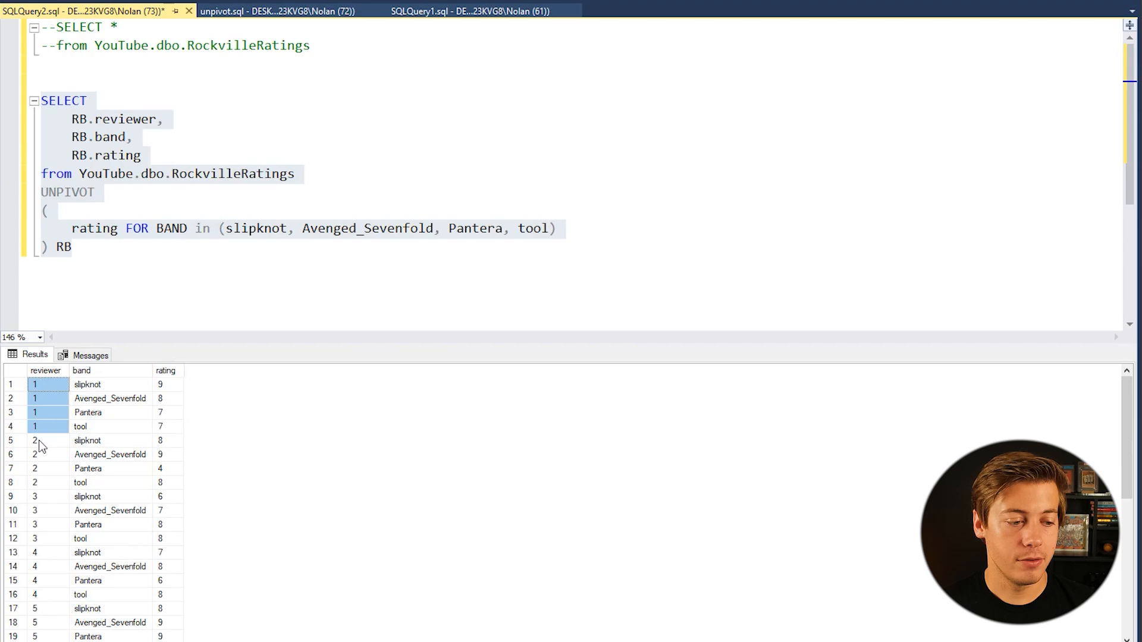
left_click(38, 496)
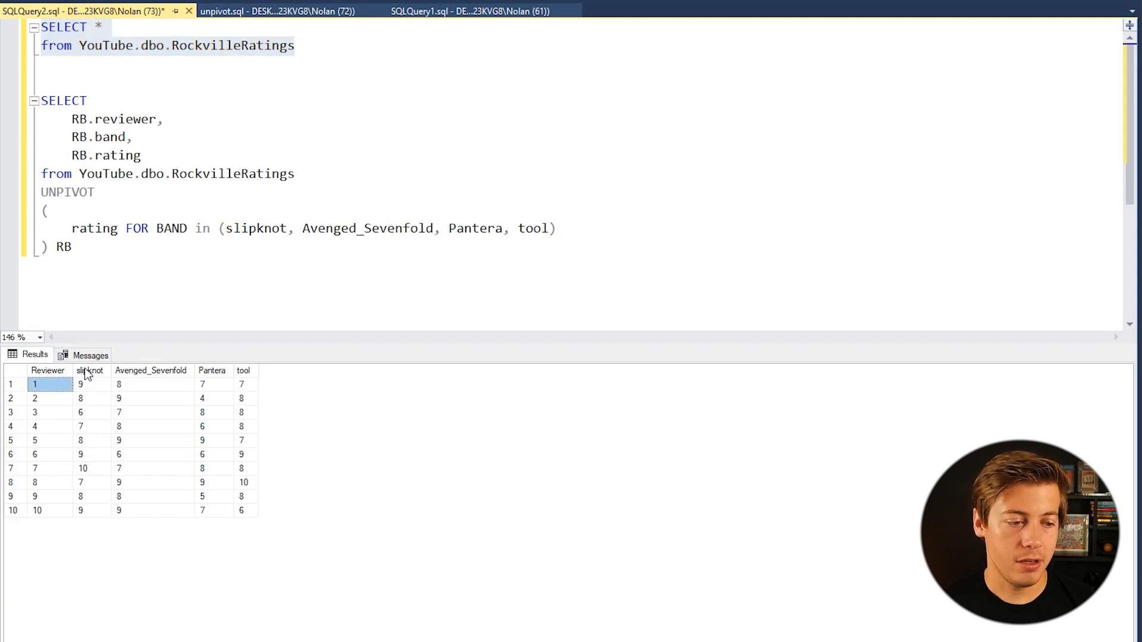
left_click(243, 370)
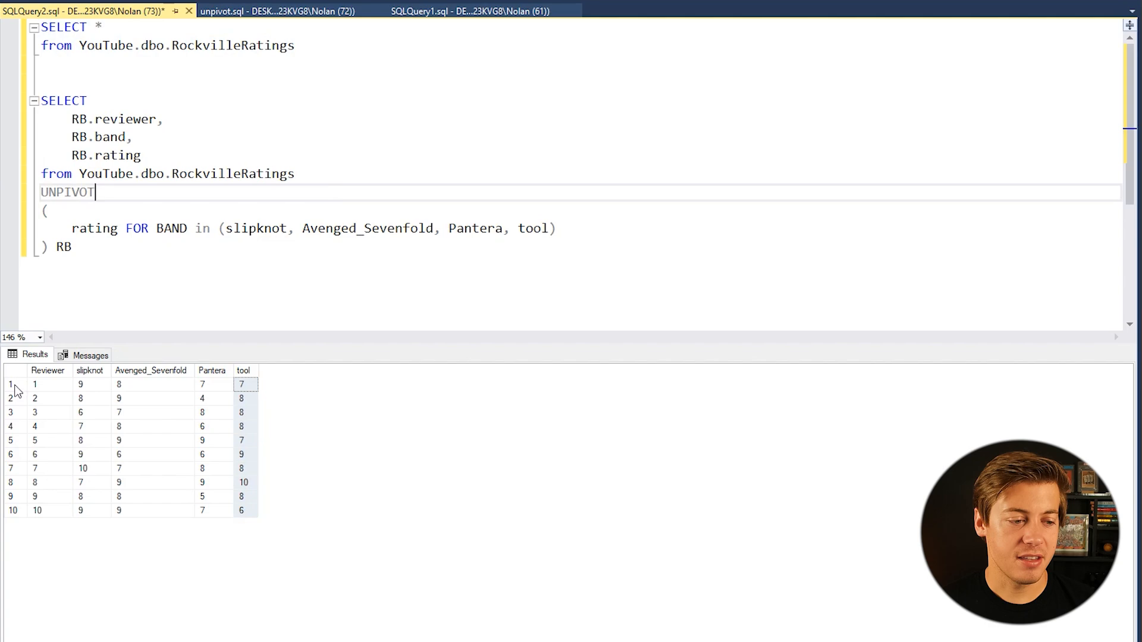
left_click(12, 384)
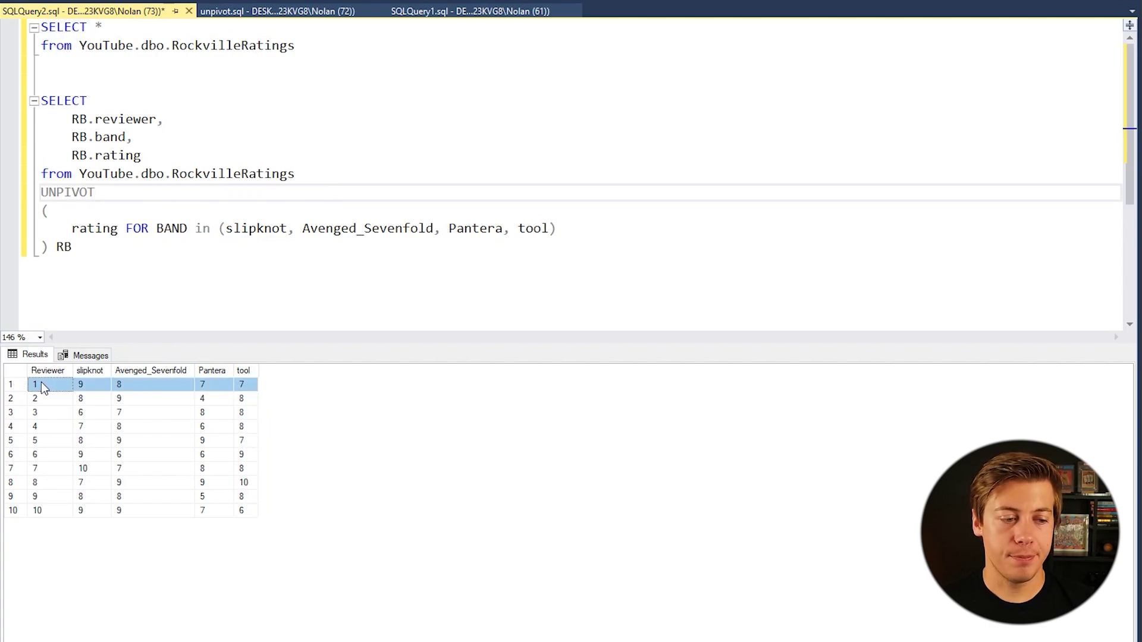
left_click(80, 384)
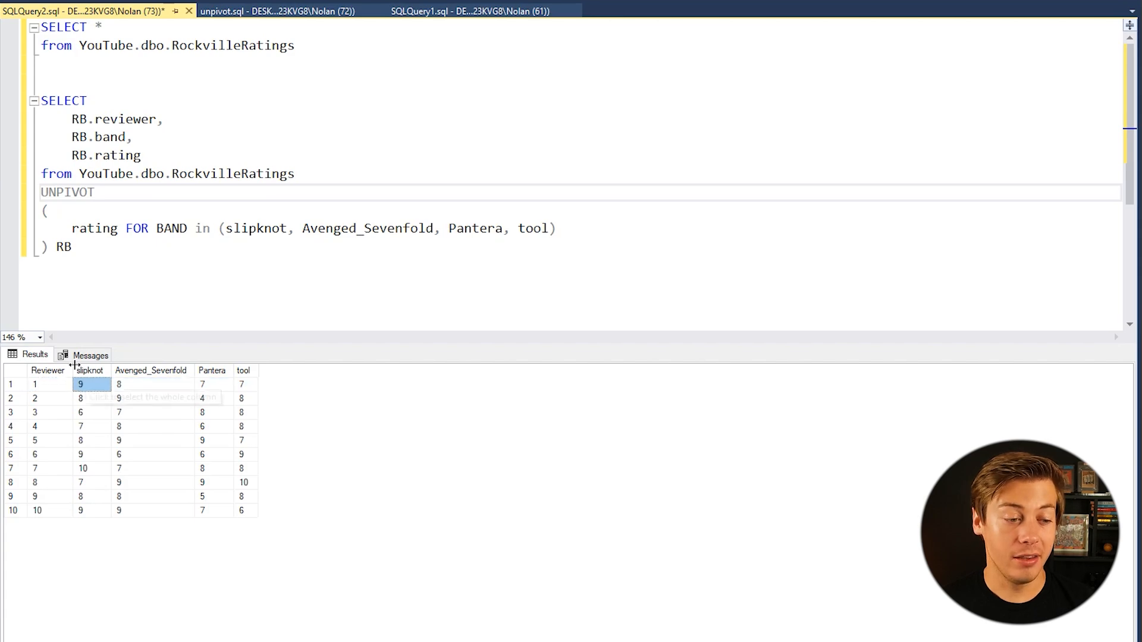
left_click(119, 383)
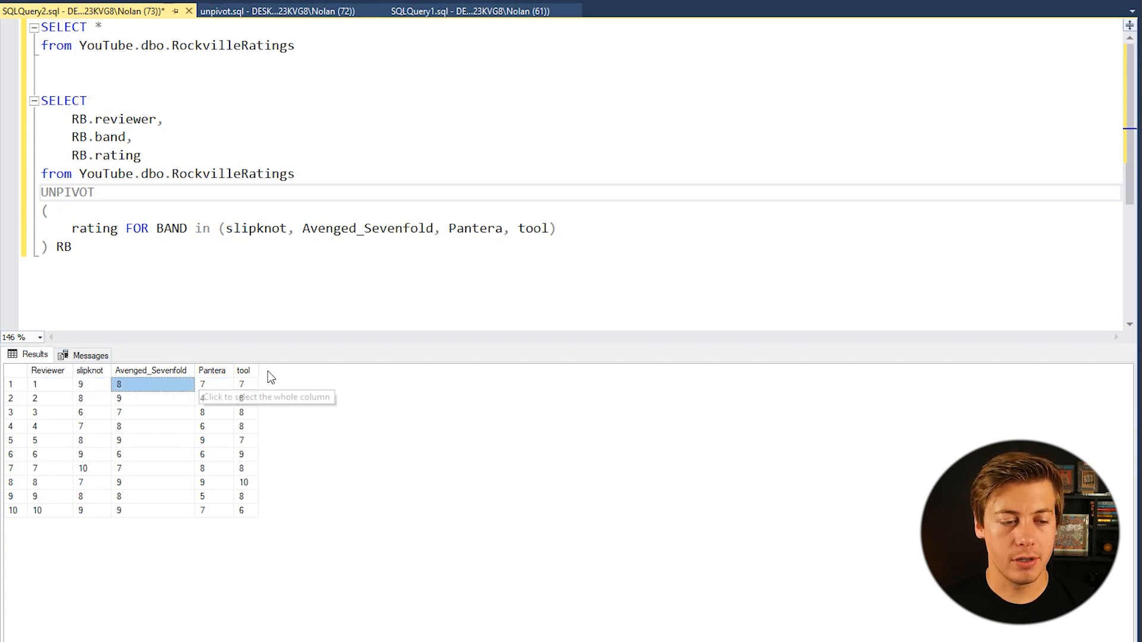
left_click(244, 384)
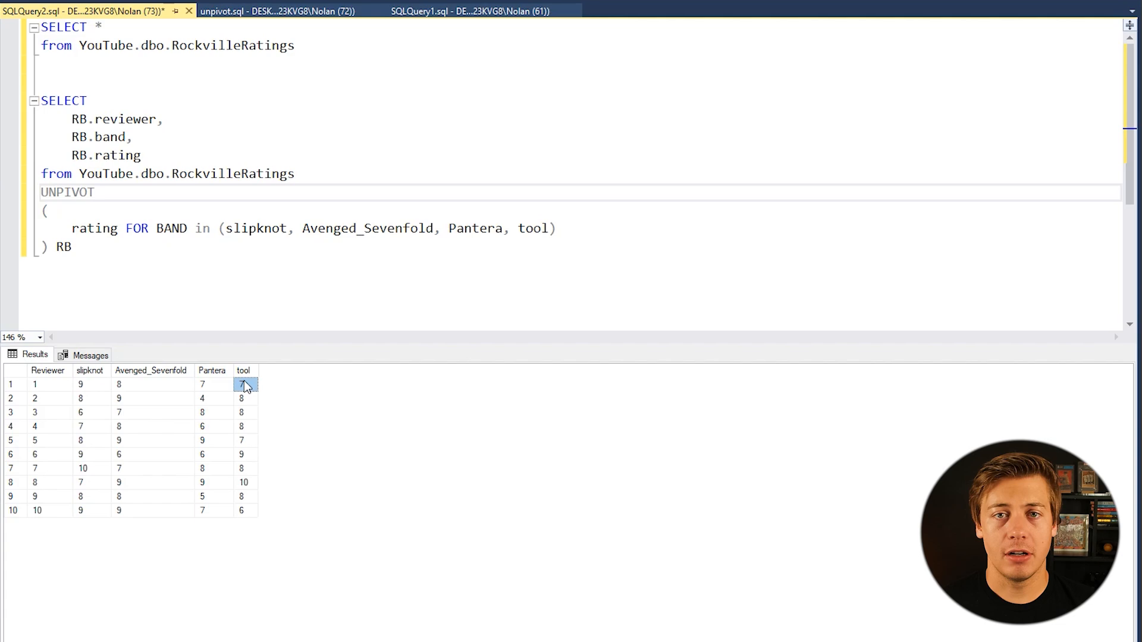
left_click(69, 247)
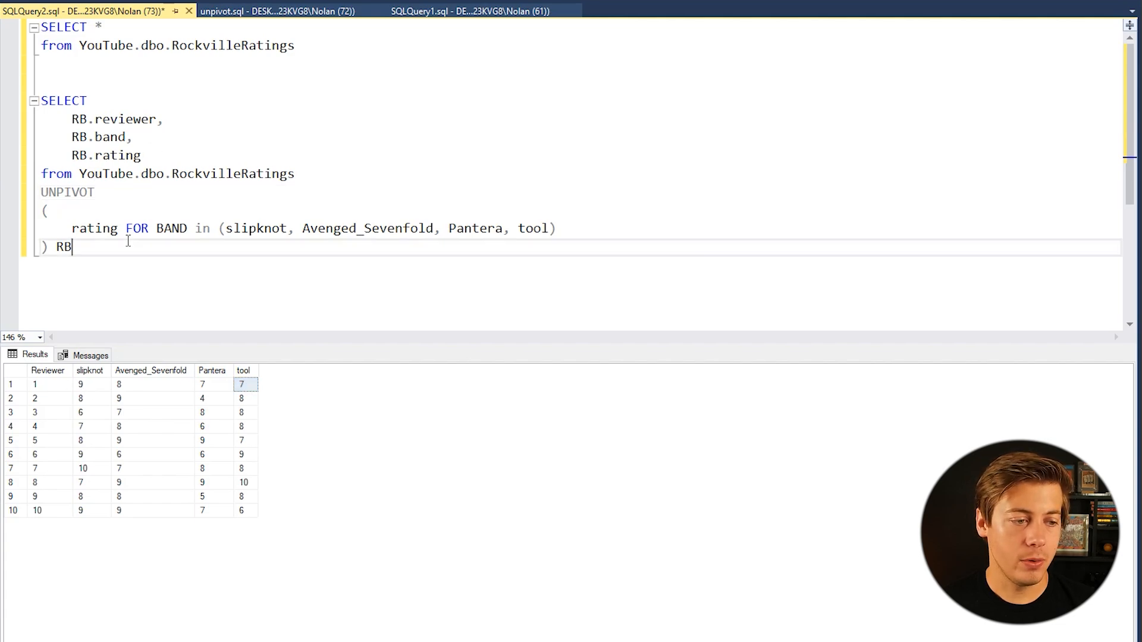
key("F5")
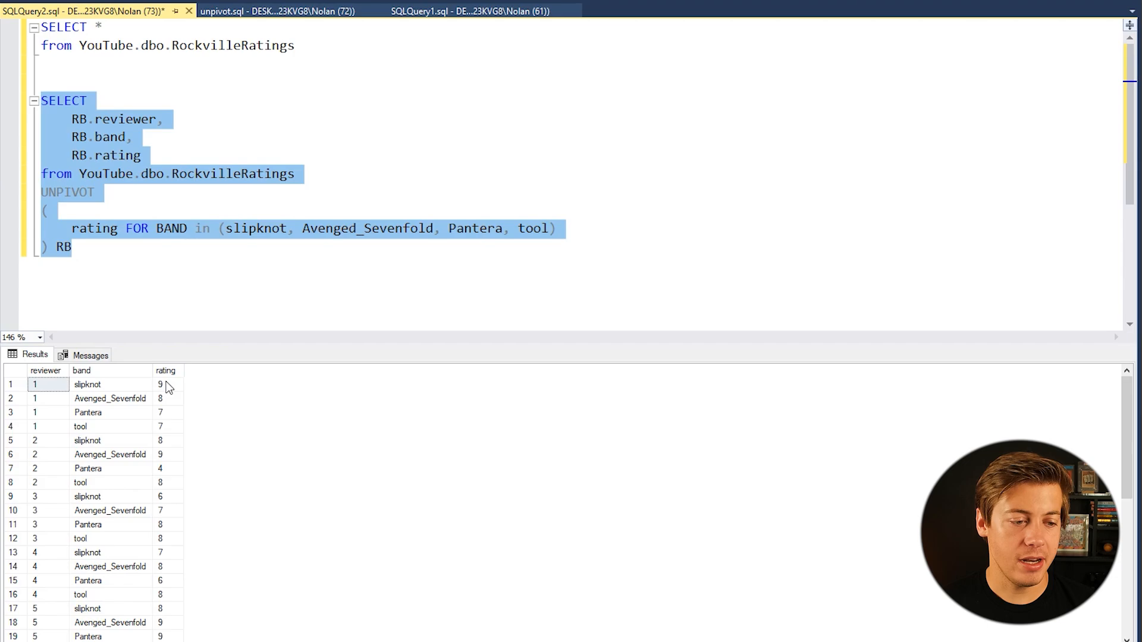
Step: Go to the RB.band line in the select list to comment it out
left_click(97, 270)
type("--  ")
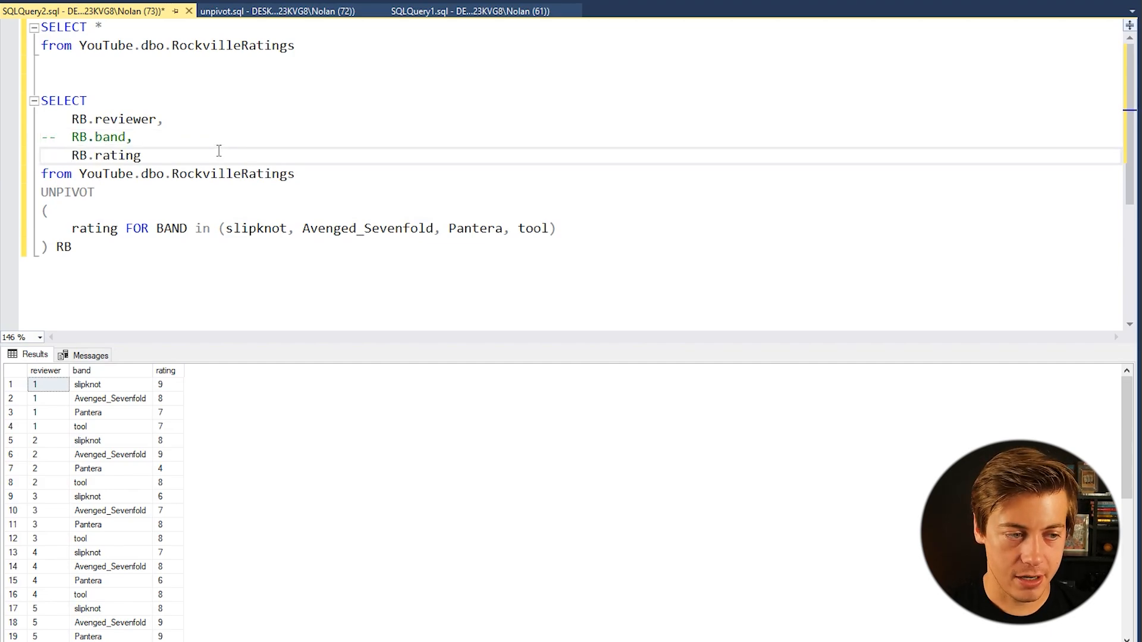
Step: Wrap RB.rating in AVG and add GROUP BY RB.reviewer
type("AVG(")
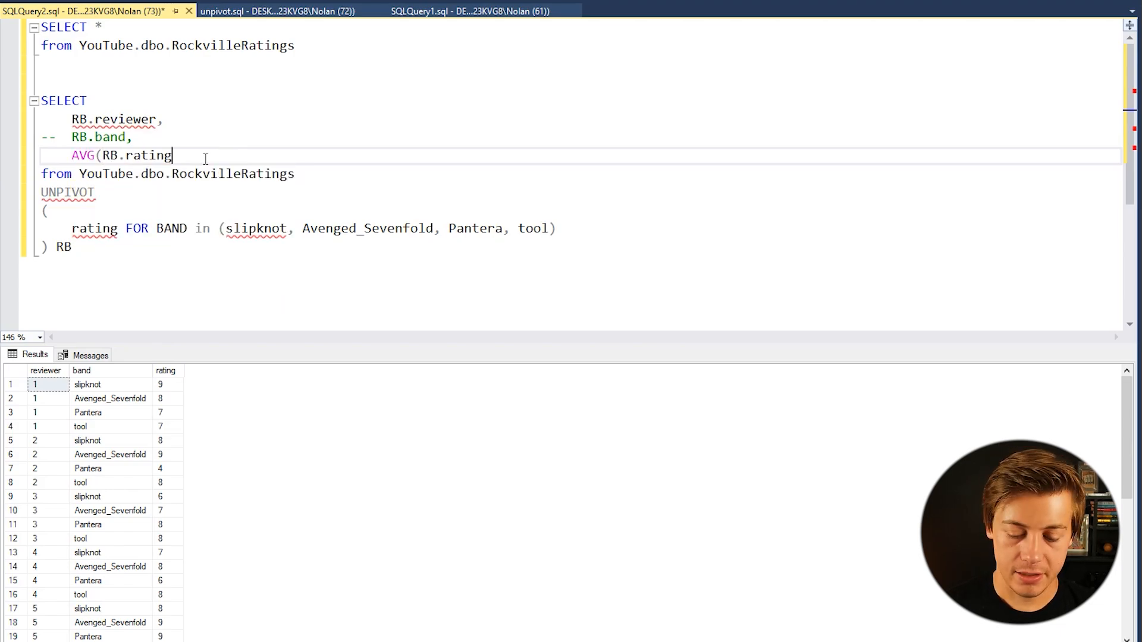
type(")")
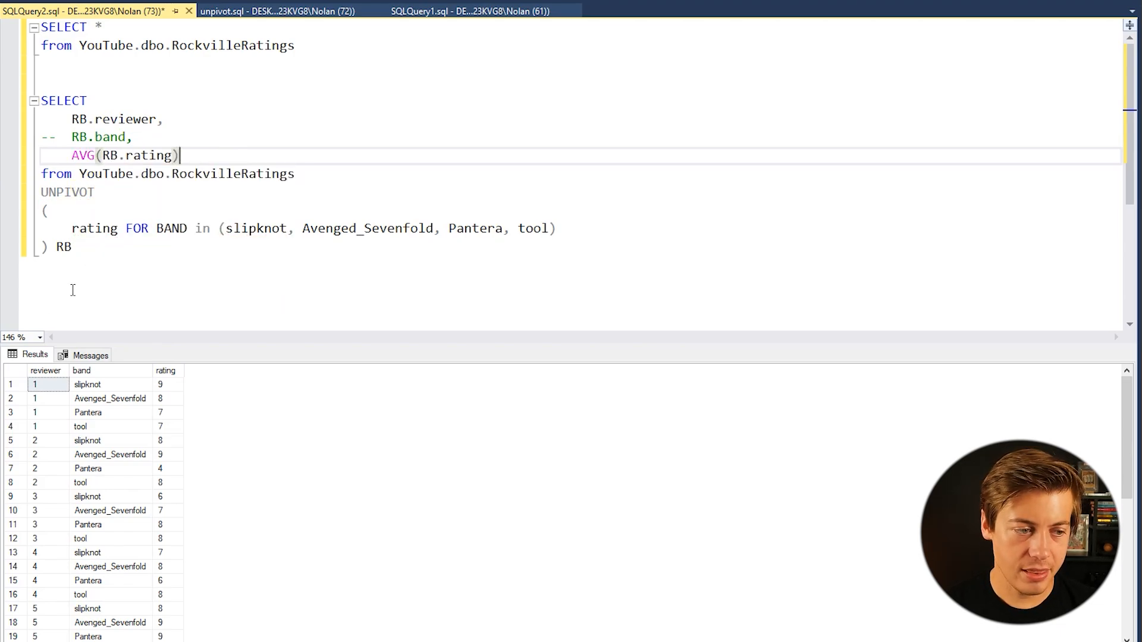
type("group by")
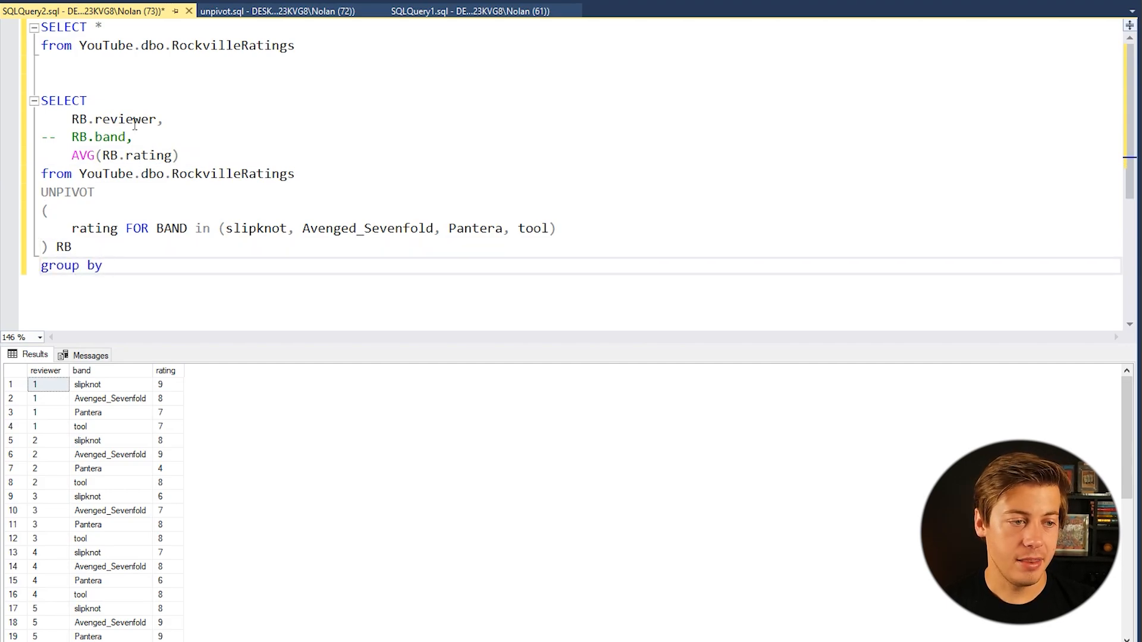
type("RB.reviewer")
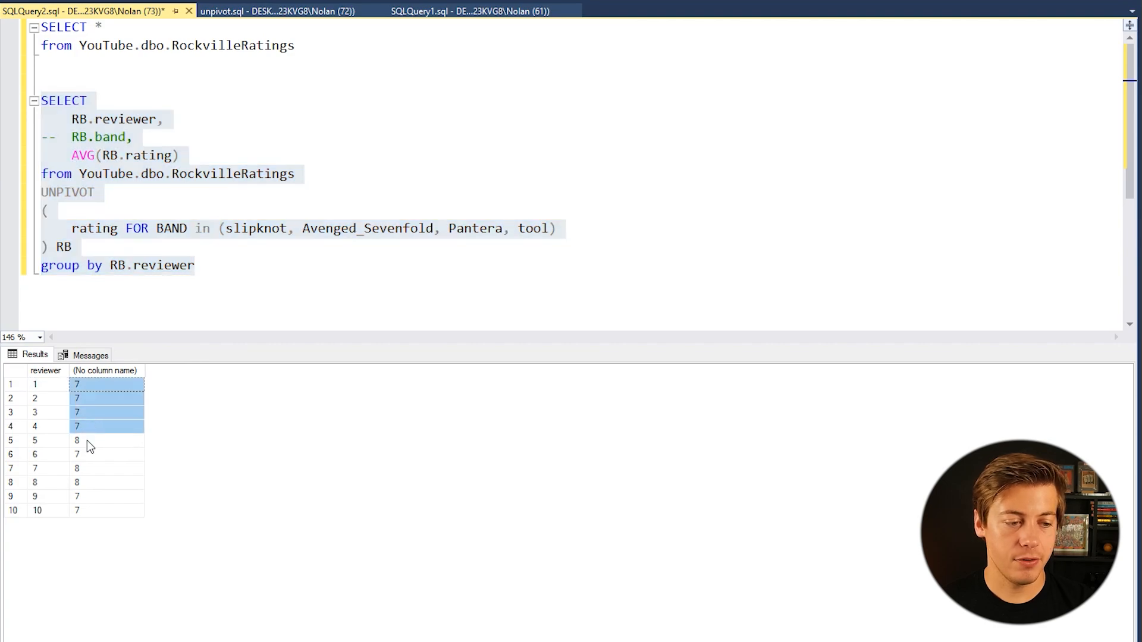
left_click(106, 482)
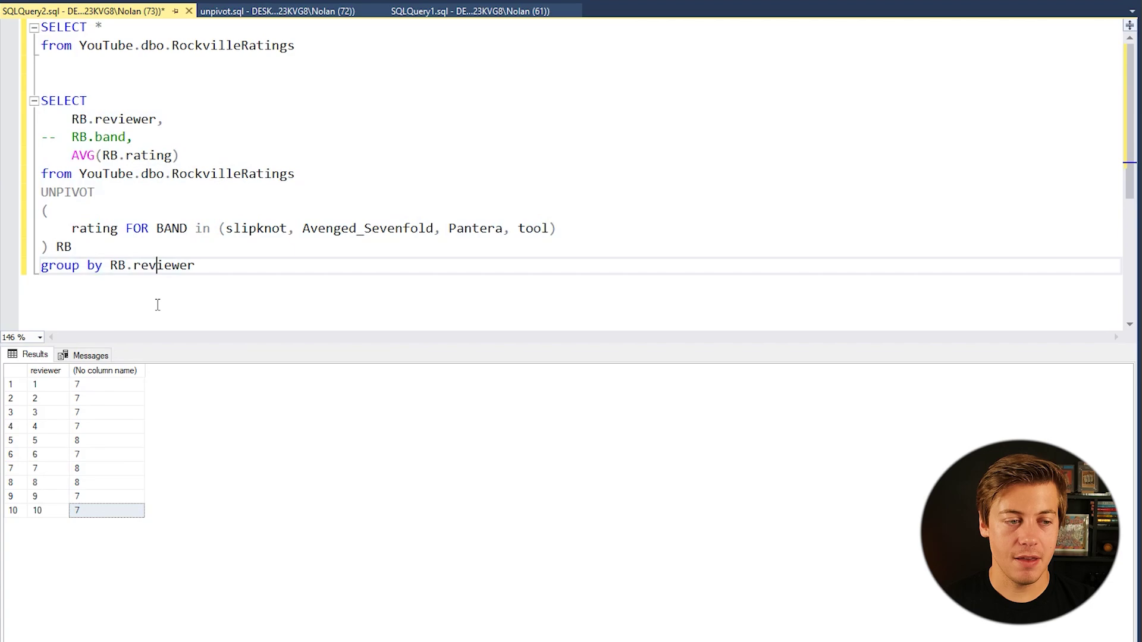
Step: Replace AVG with MIN and check each reviewer's minimum rating, such as reviewer 10's
double_click(82, 156)
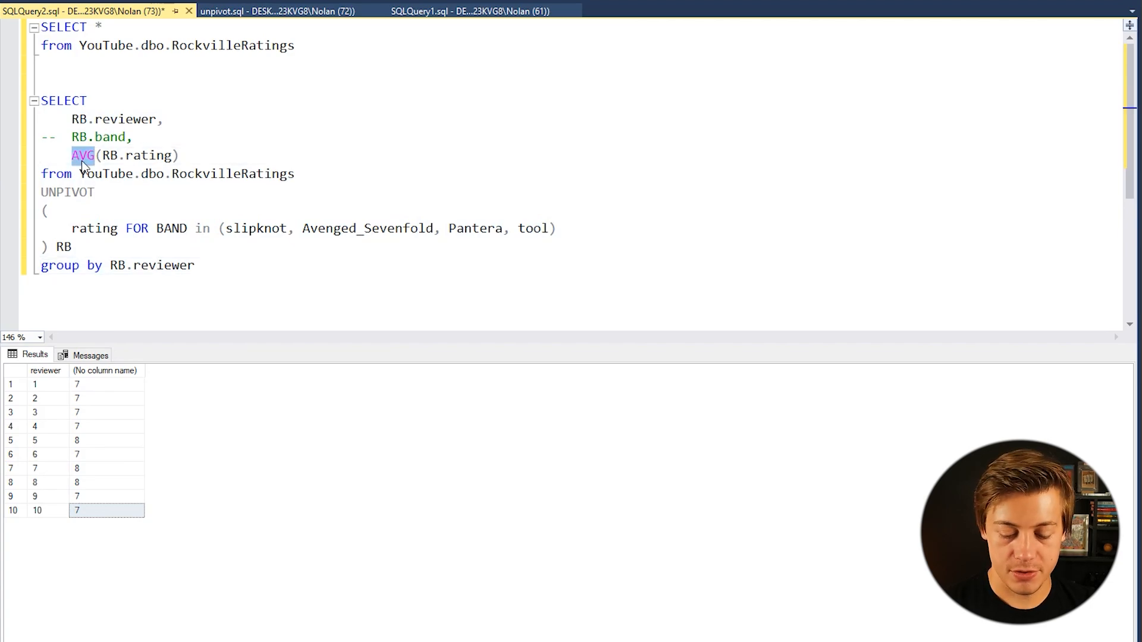
type("MIN")
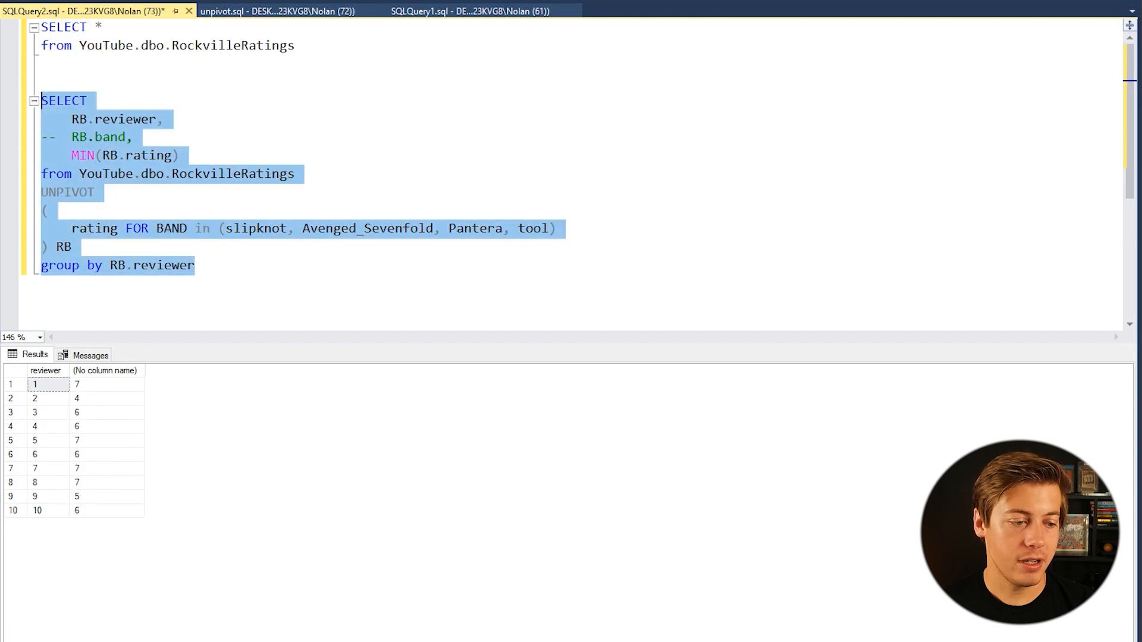
left_click(106, 510)
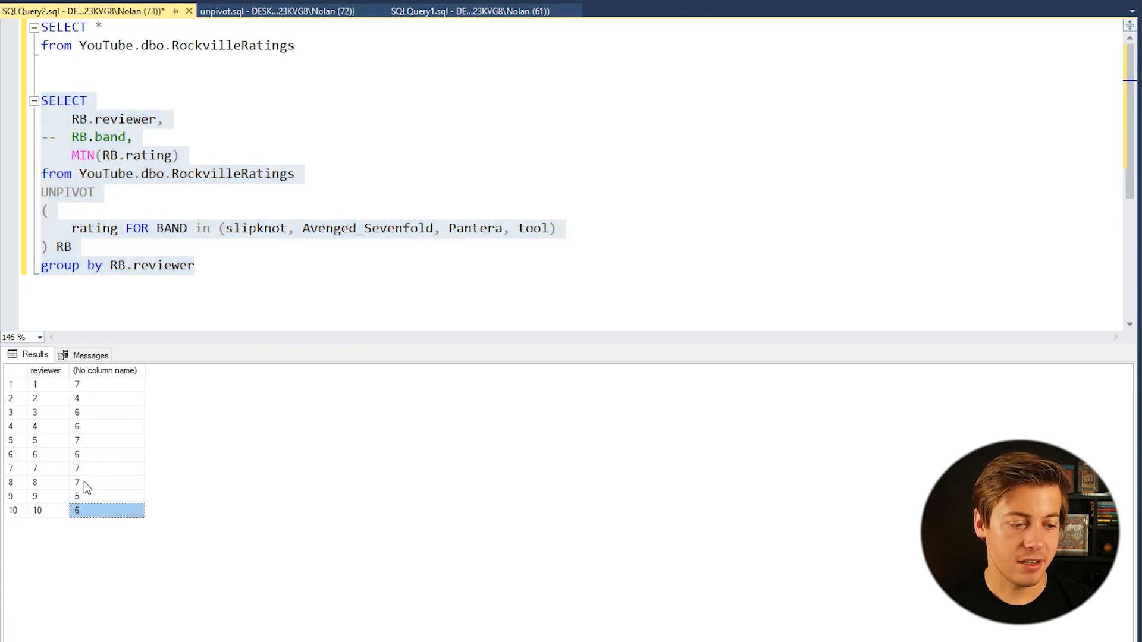
left_click(107, 413)
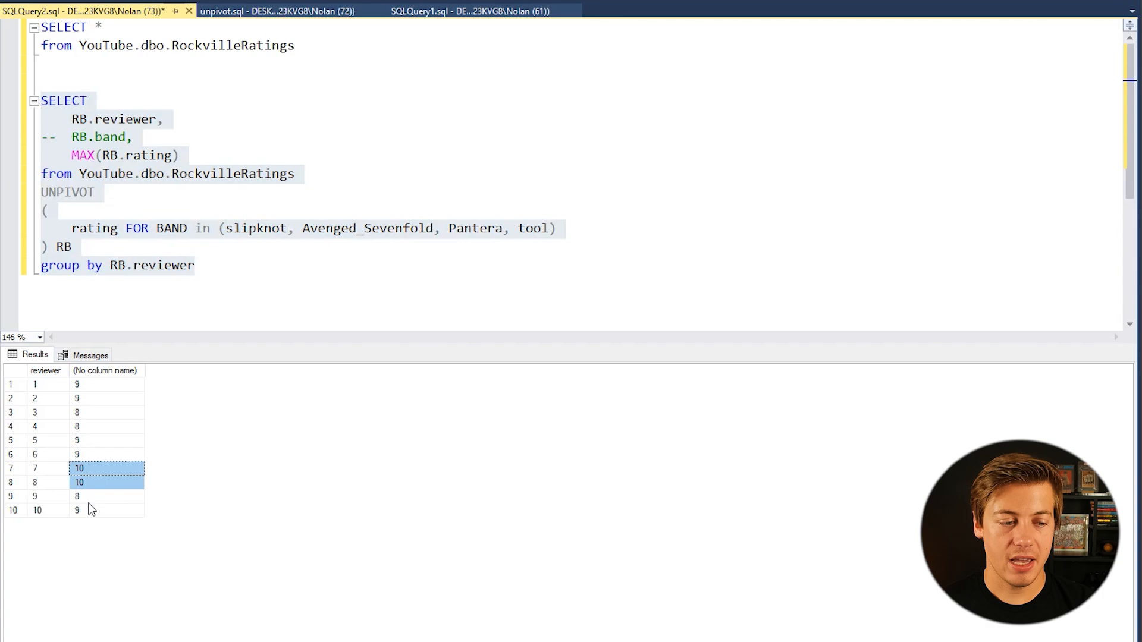
left_click(99, 398)
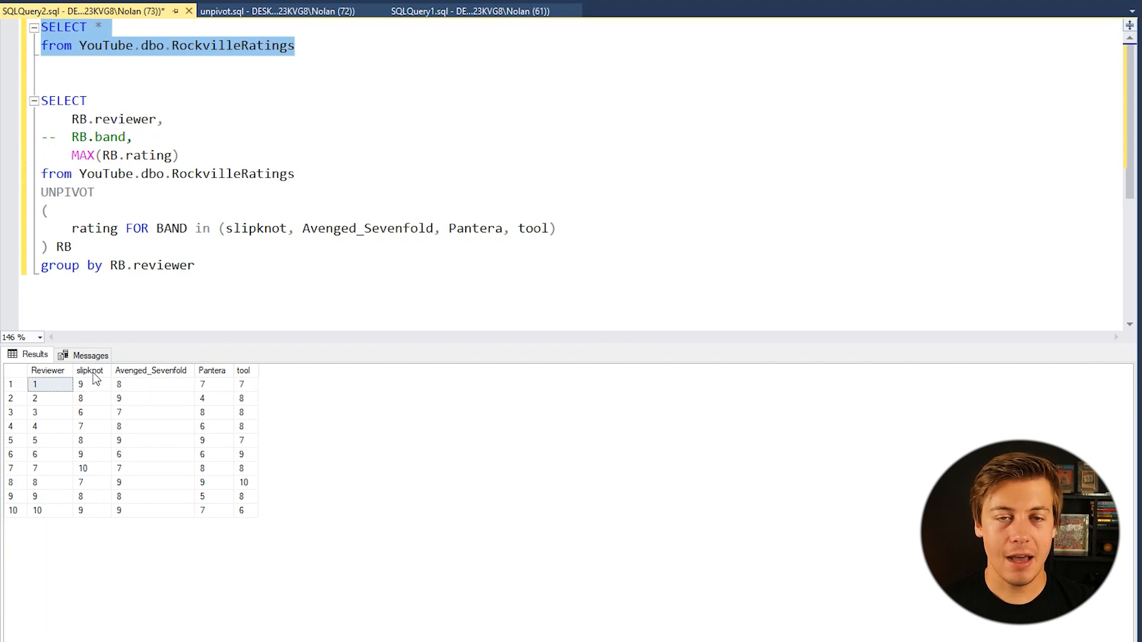
Step: Inspect the slipknot column of the wide table and rerun the query with F5
left_click(90, 371)
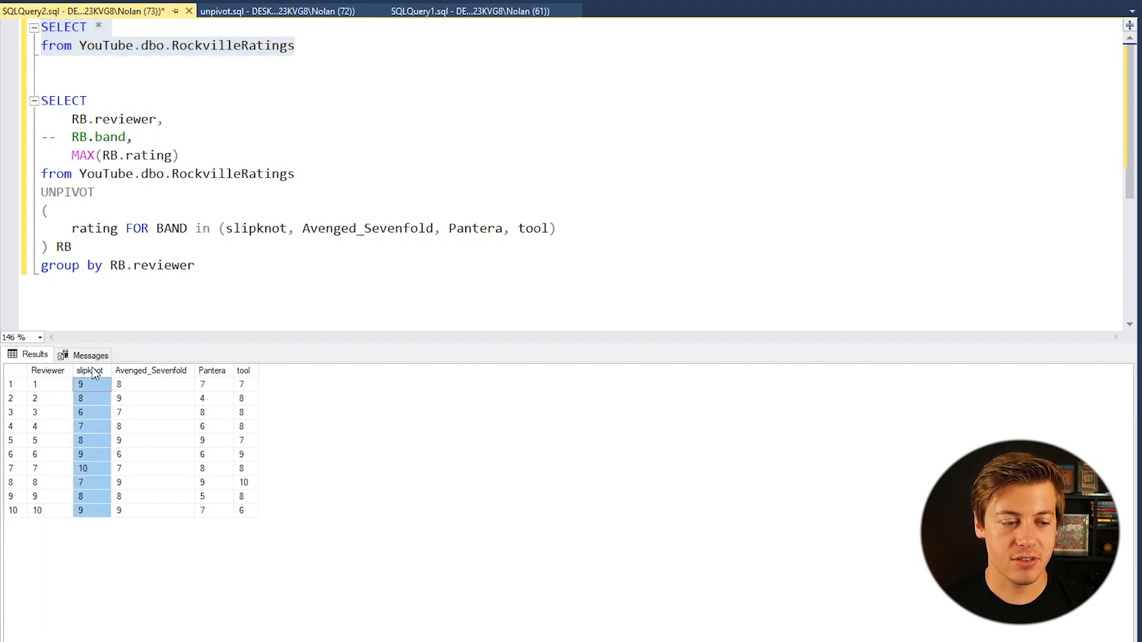
left_click(243, 384)
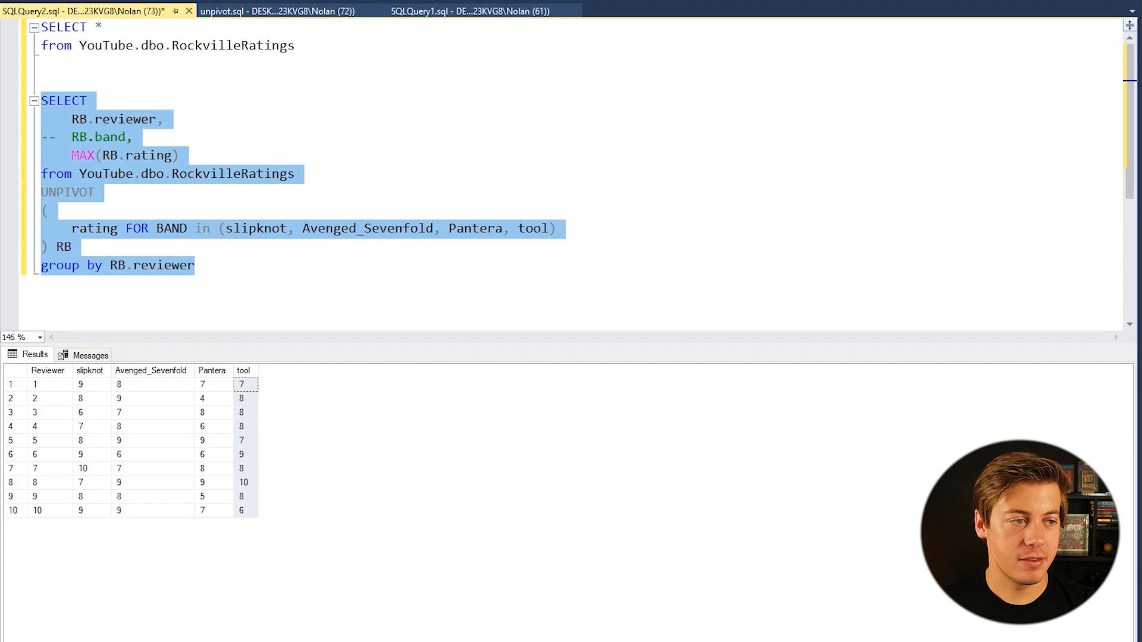
key("F5")
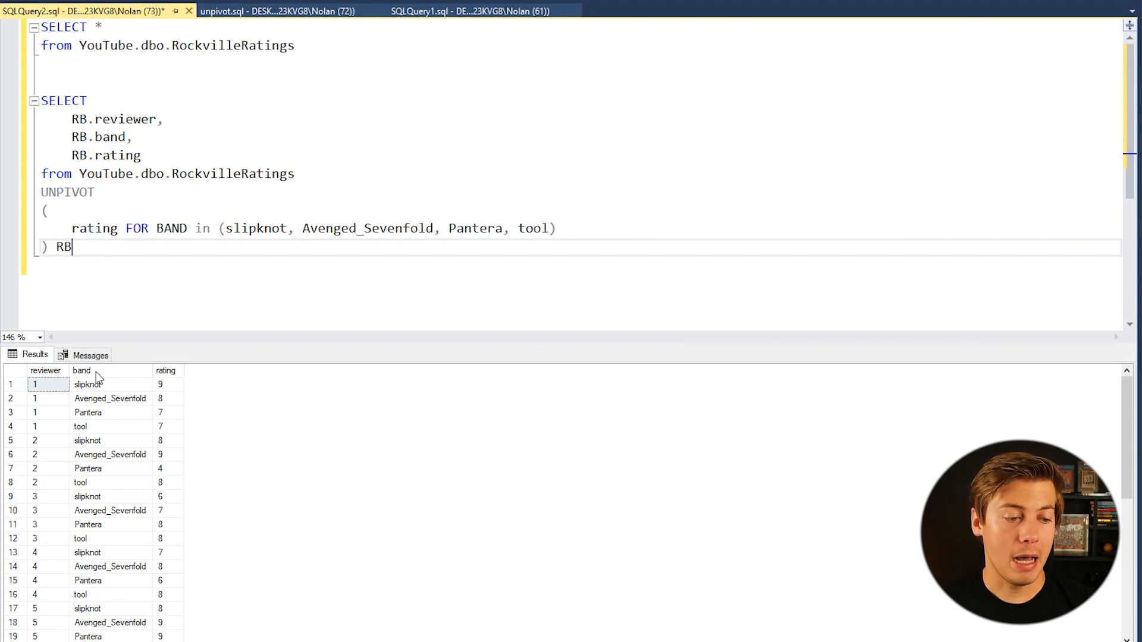
Step: Add ORDER BY RB.band, run it, and review the band-sorted rows
type("order bt")
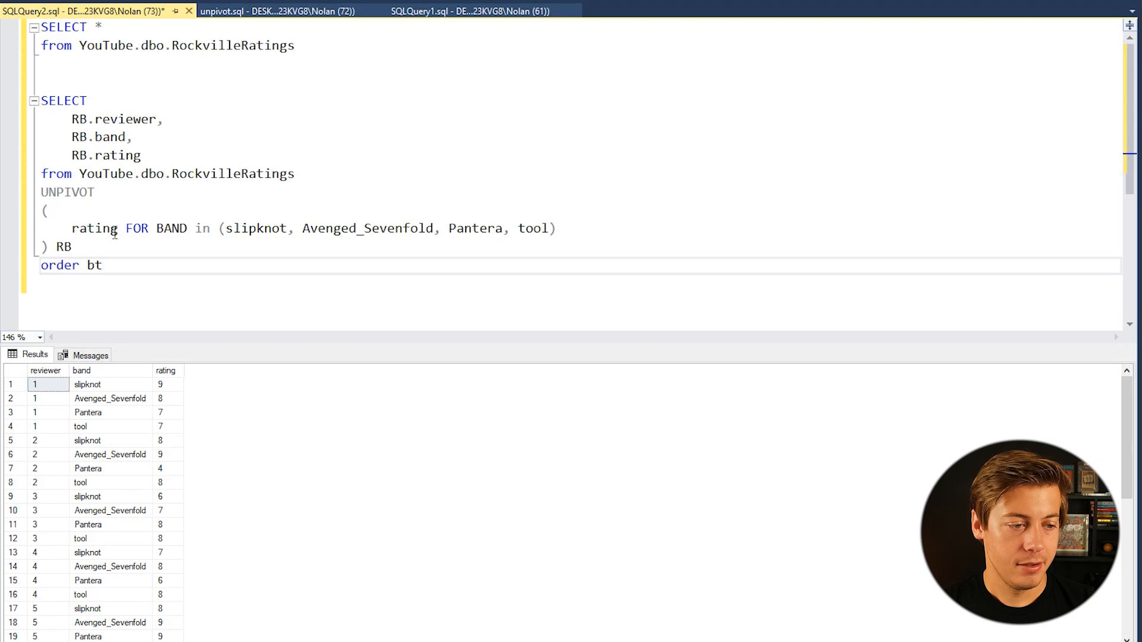
type("y")
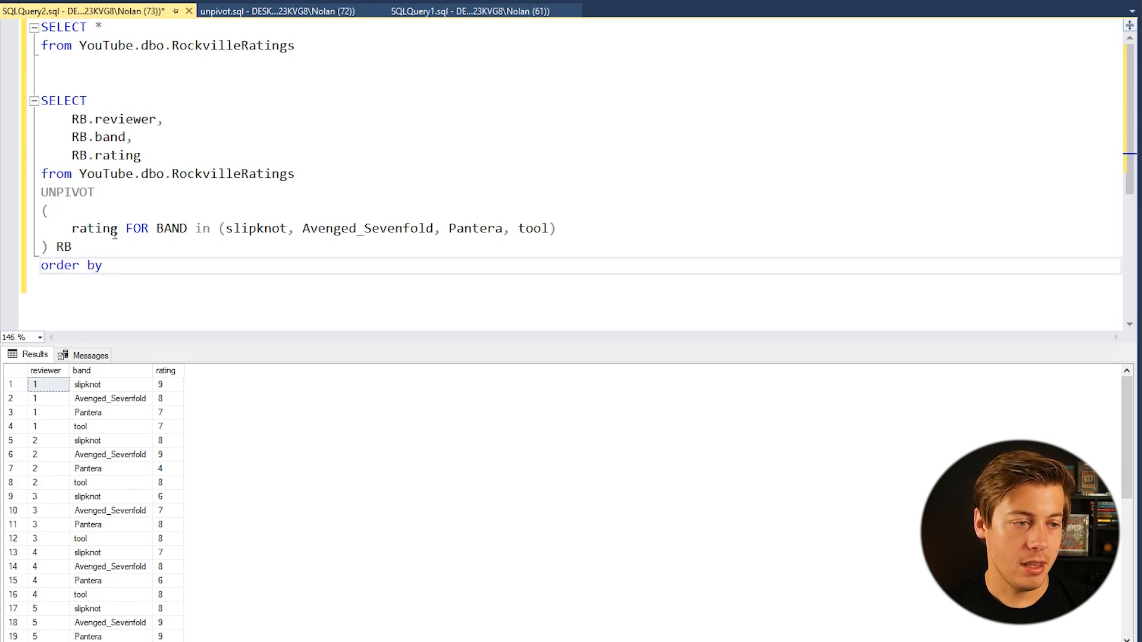
double_click(95, 137)
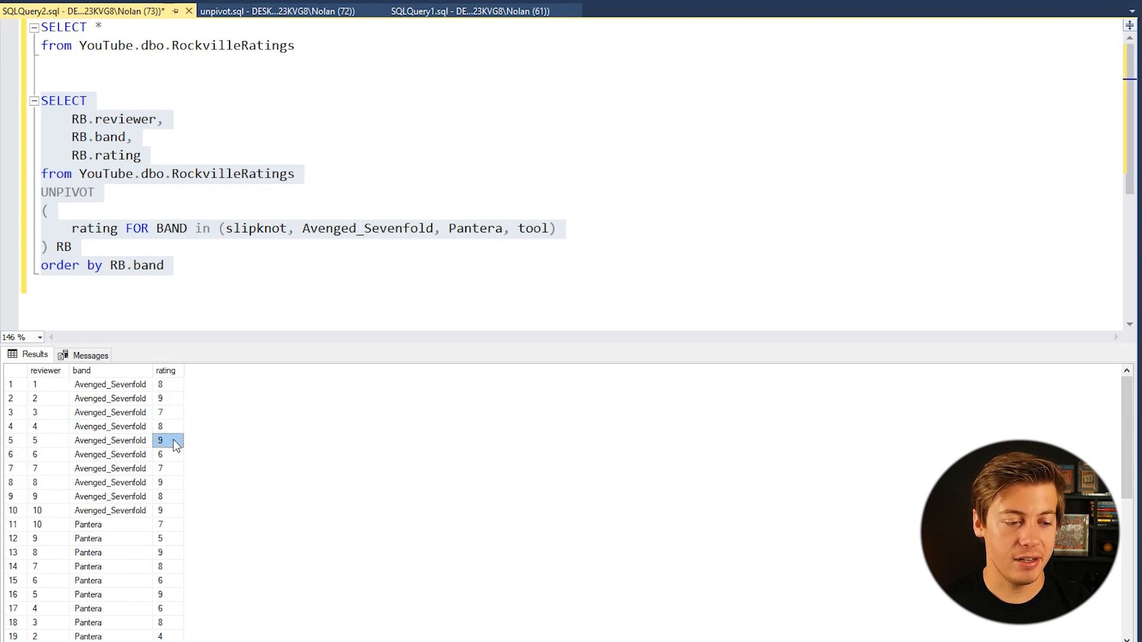
left_click(167, 496)
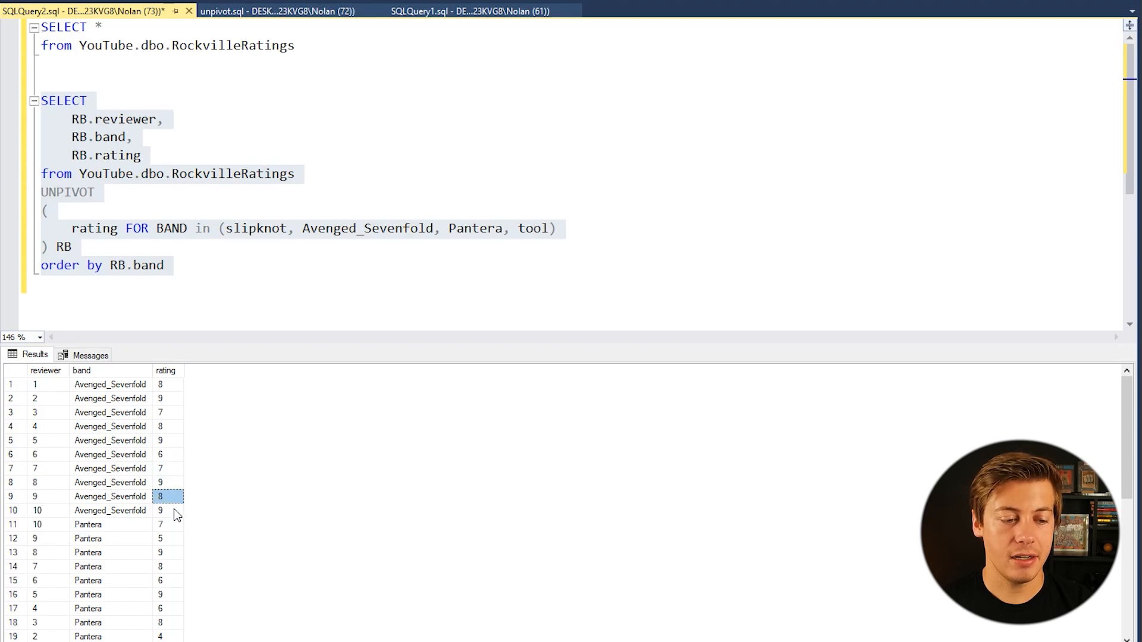
scroll("down", 3)
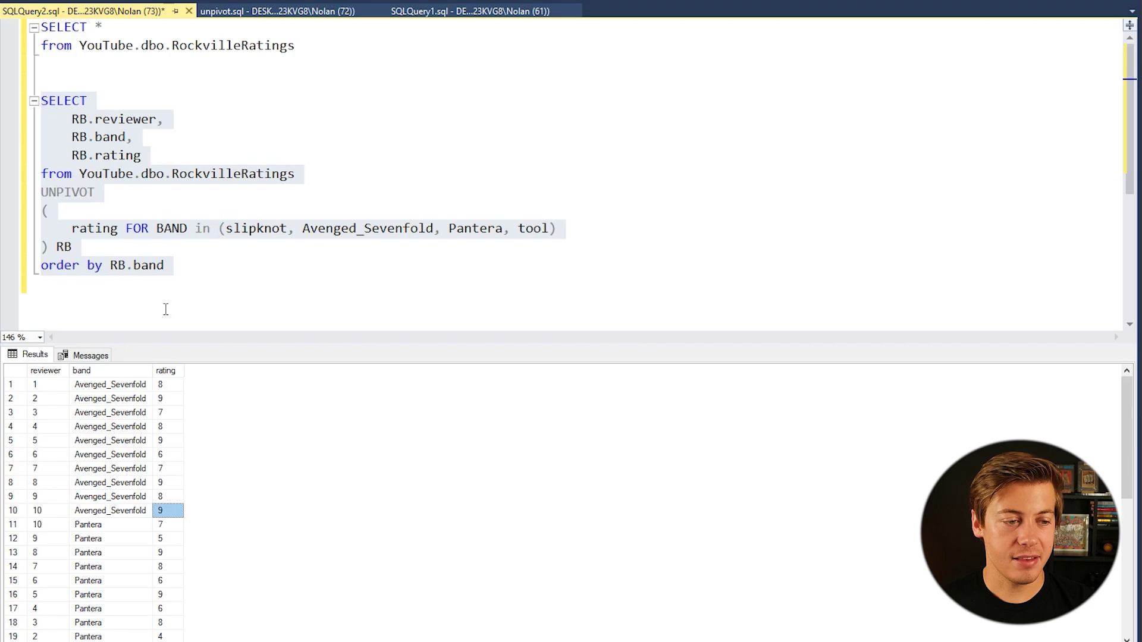
double_click(106, 156)
type("rating desc")
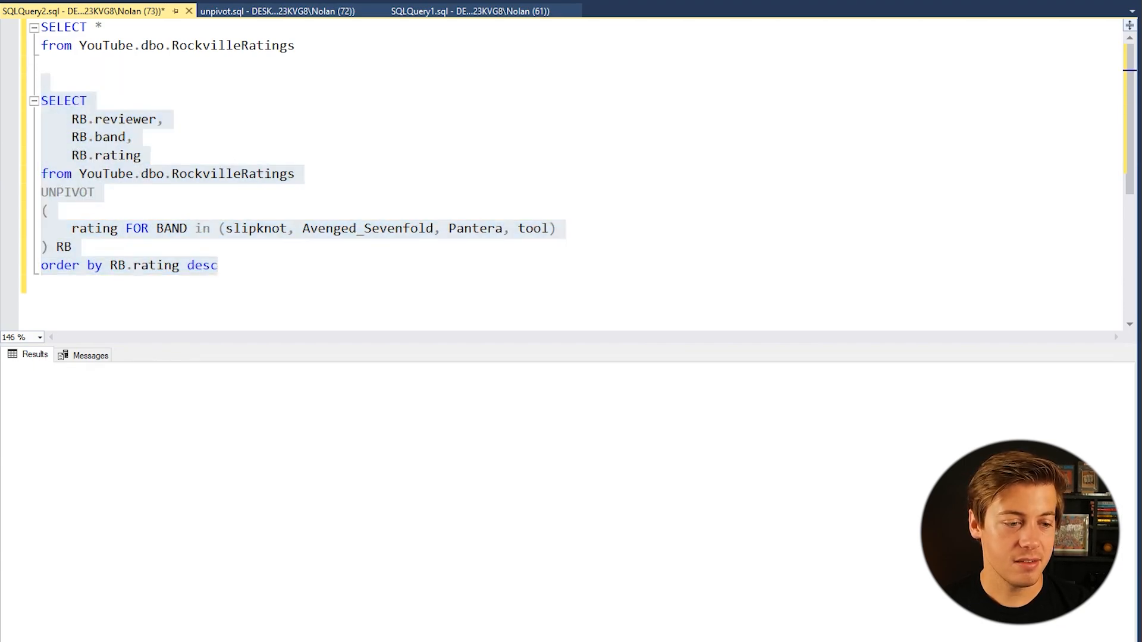
Step: Run the query ordered by RB.rating descending and examine the top-rated rows
key("F5")
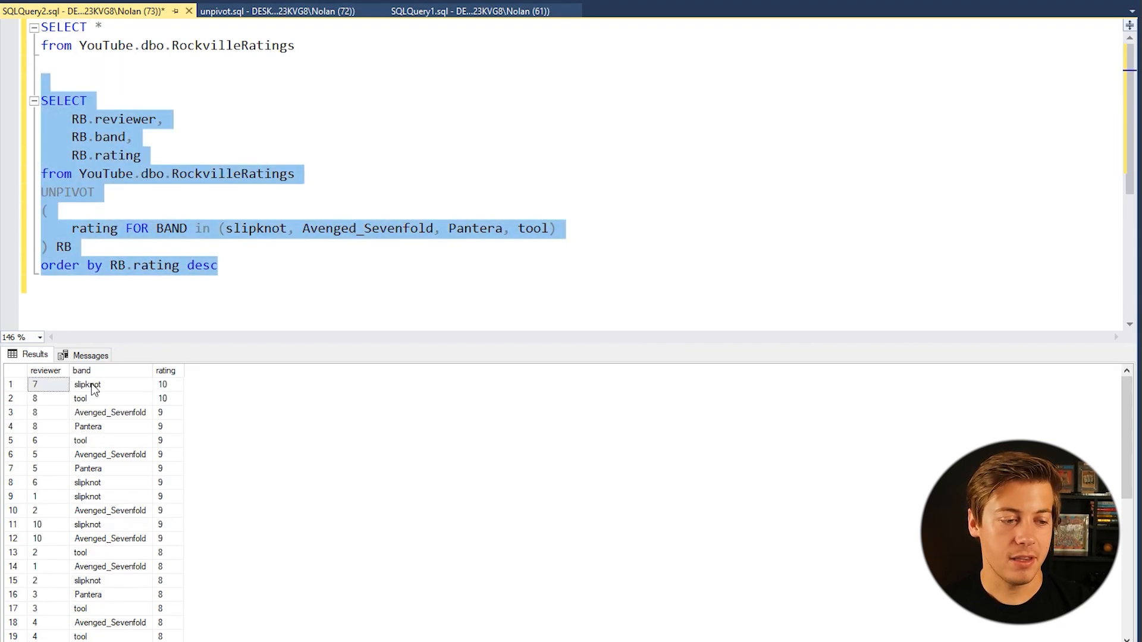
left_click(87, 385)
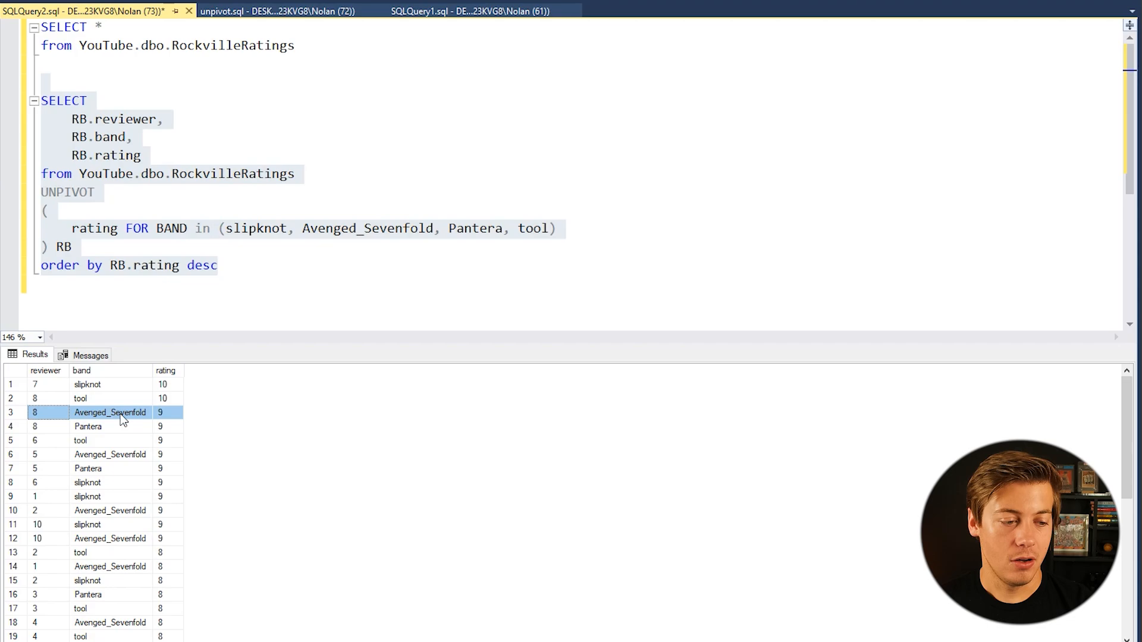
left_click_drag(42, 100, 217, 266)
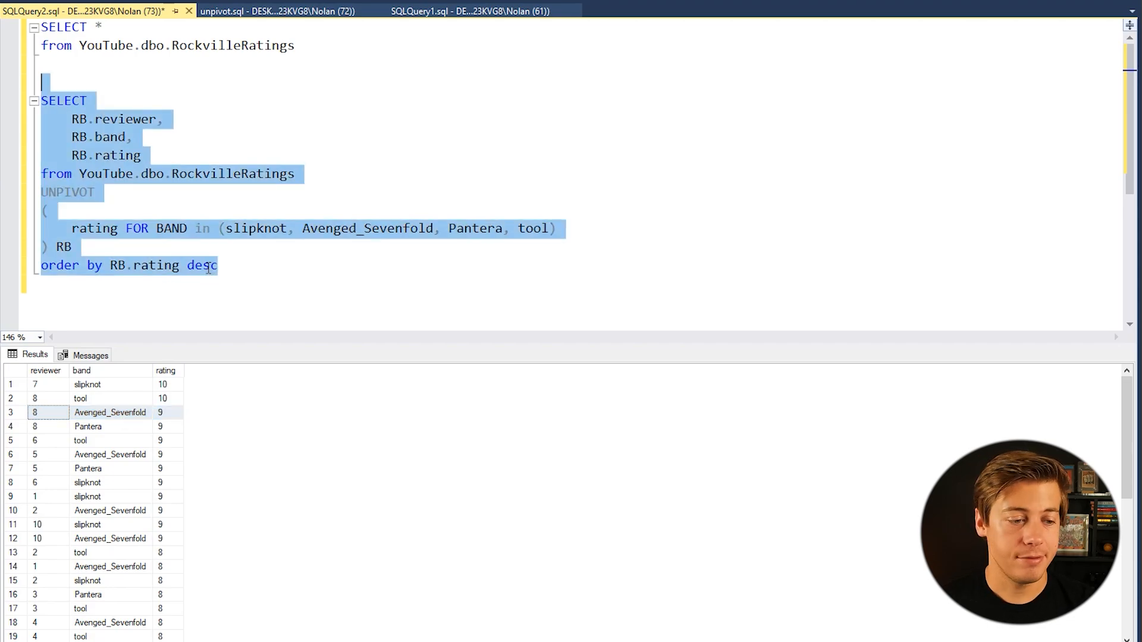
left_click(251, 263)
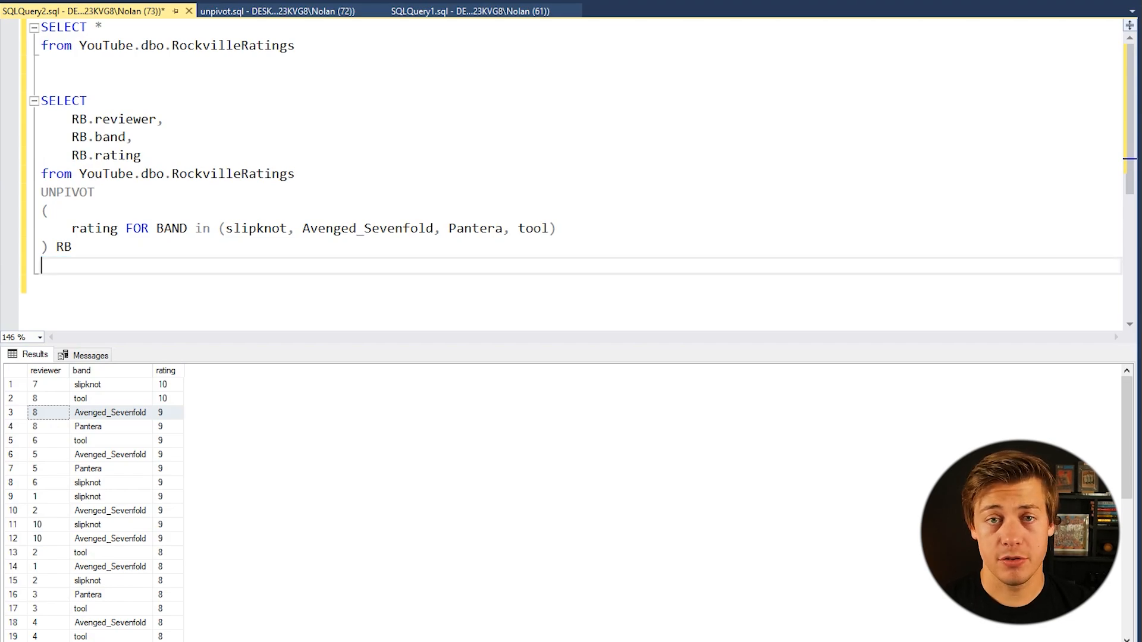
Step: Filter with WHERE rating < 6, returning the two Pantera rows rated 4 and 5
type("where rating")
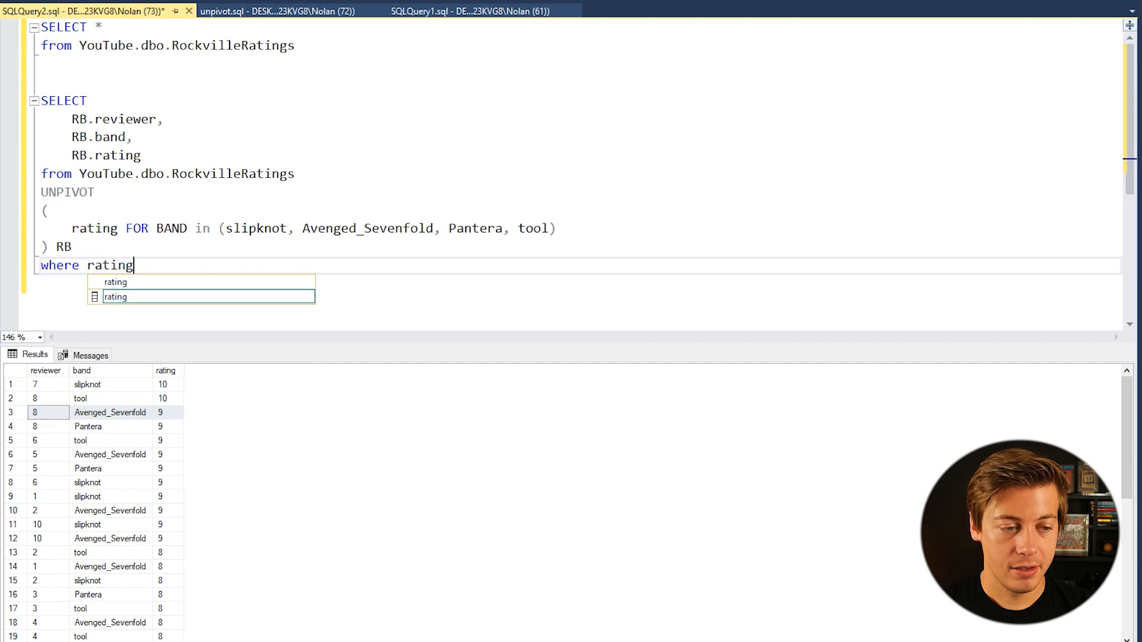
type("< 67")
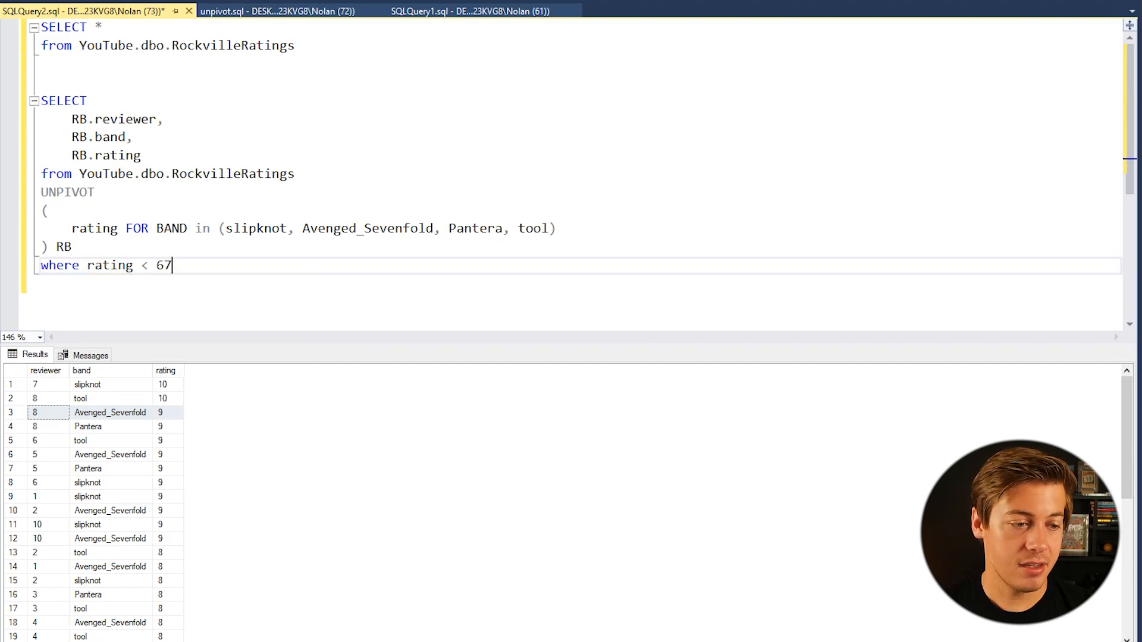
key("BackSpace")
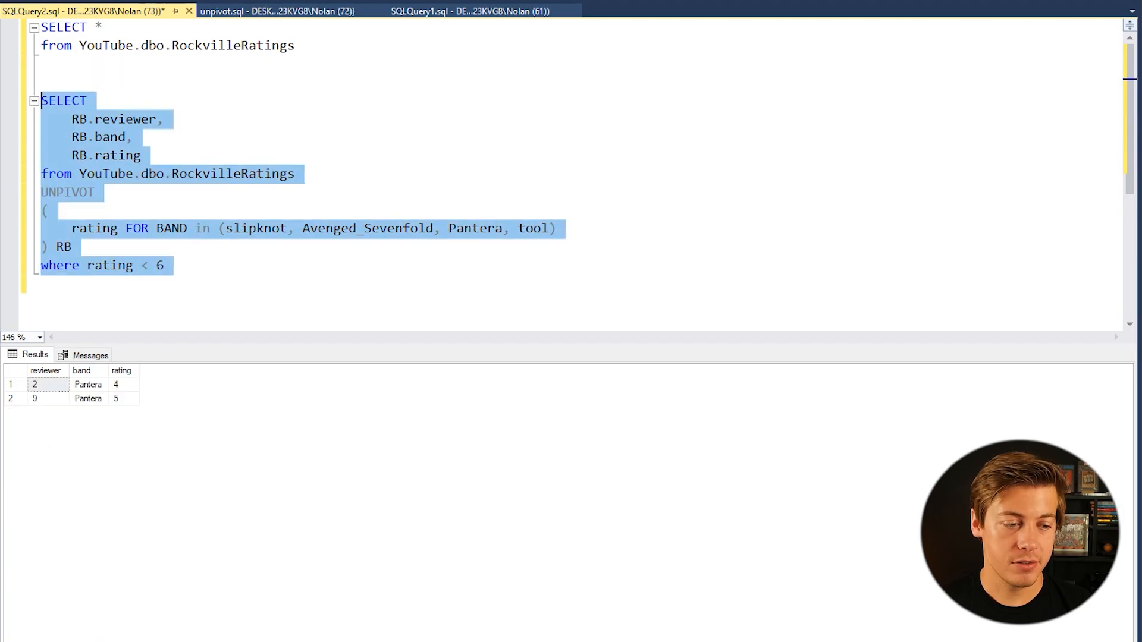
left_click(88, 399)
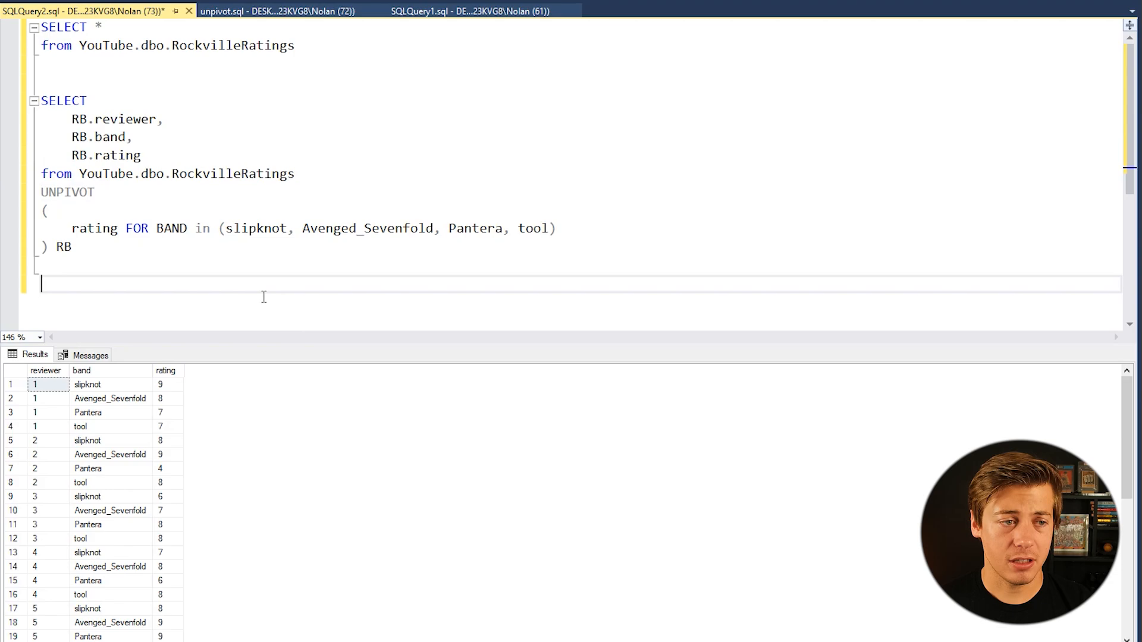
mouse_move(310, 173)
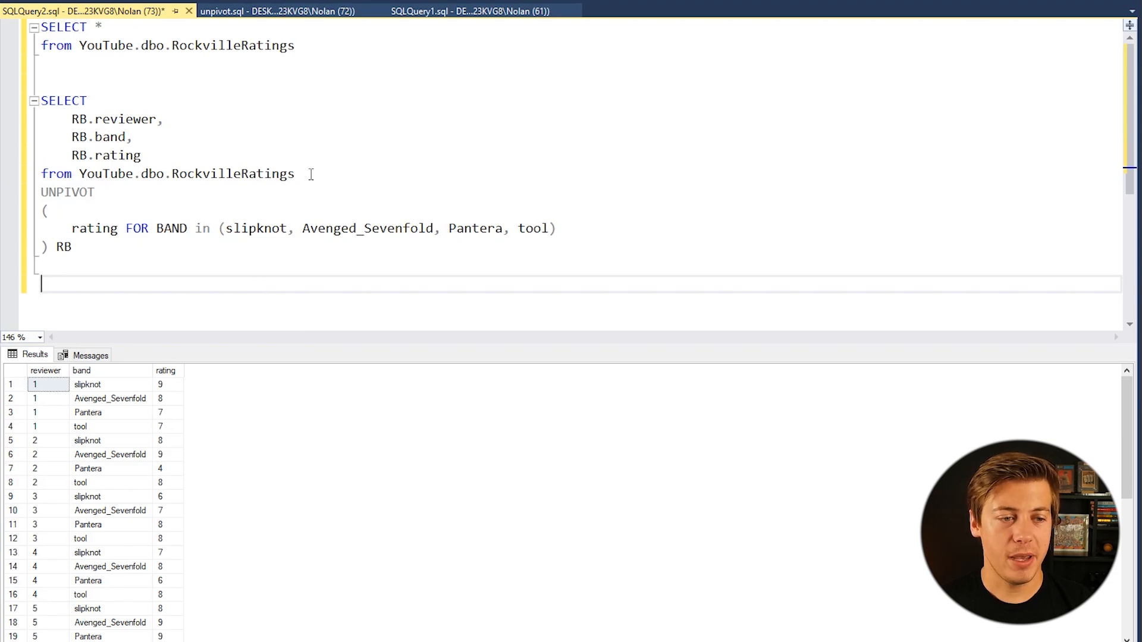
Step: Run SELECT * FROM RockvilleRatings and compare its band columns with the UNPIVOT clause's rating and band names
left_click_drag(42, 100, 295, 173)
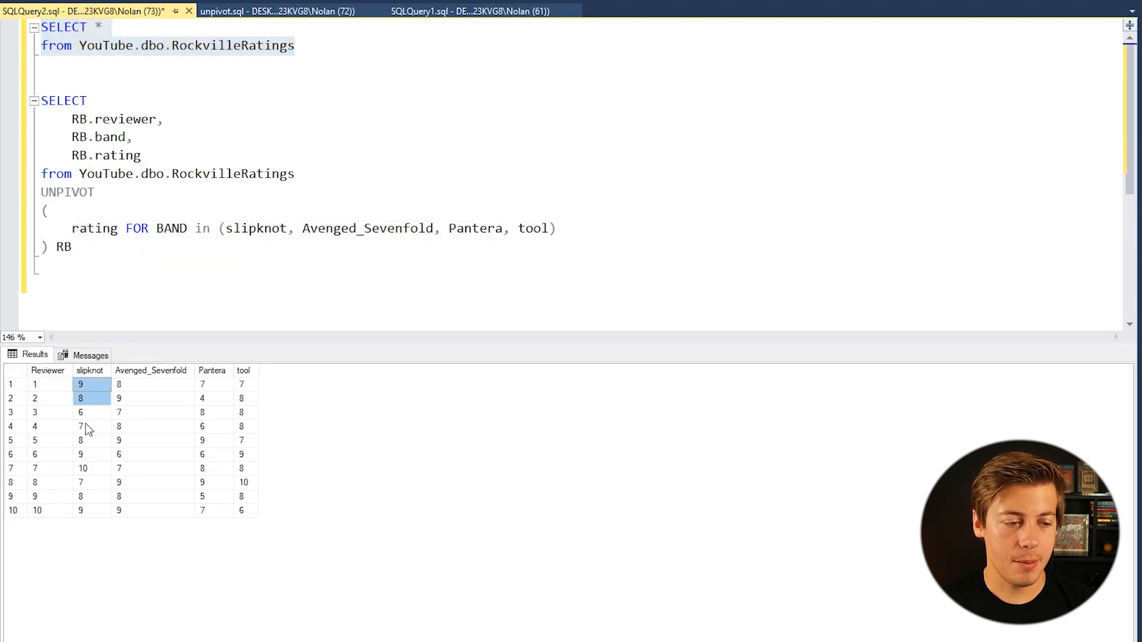
left_click_drag(80, 383, 153, 510)
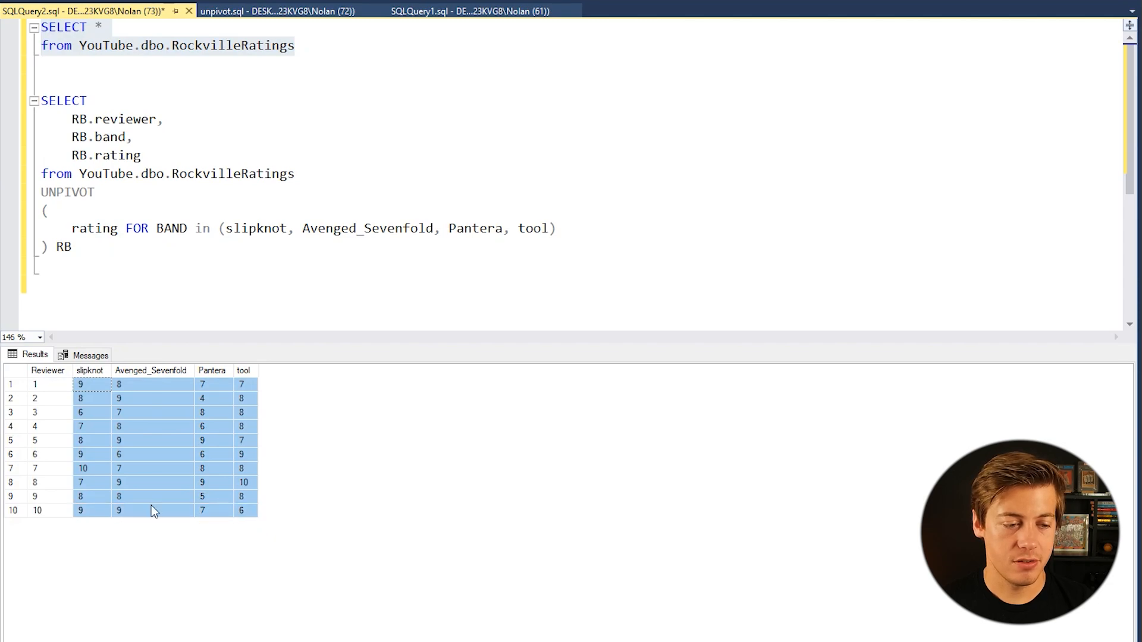
mouse_move(106, 495)
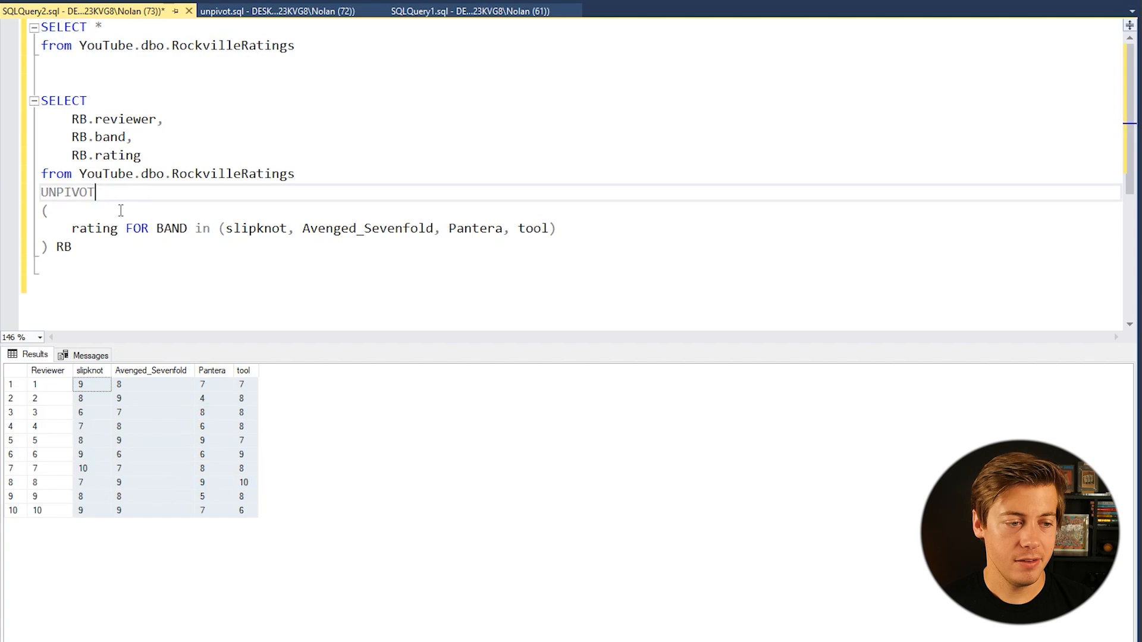
double_click(93, 229)
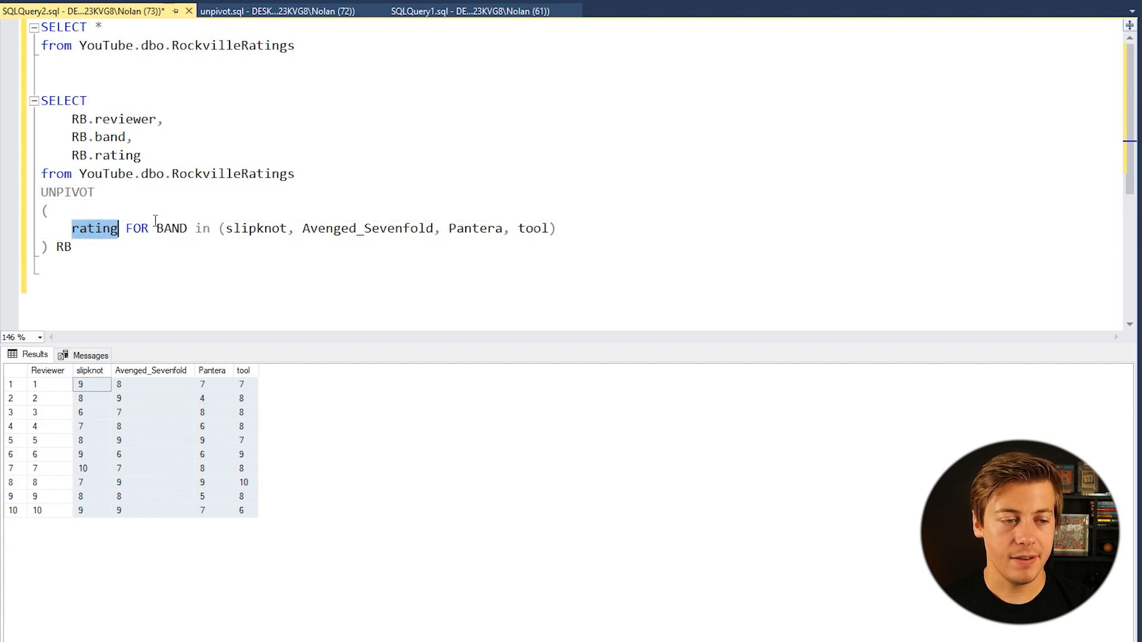
left_click(90, 371)
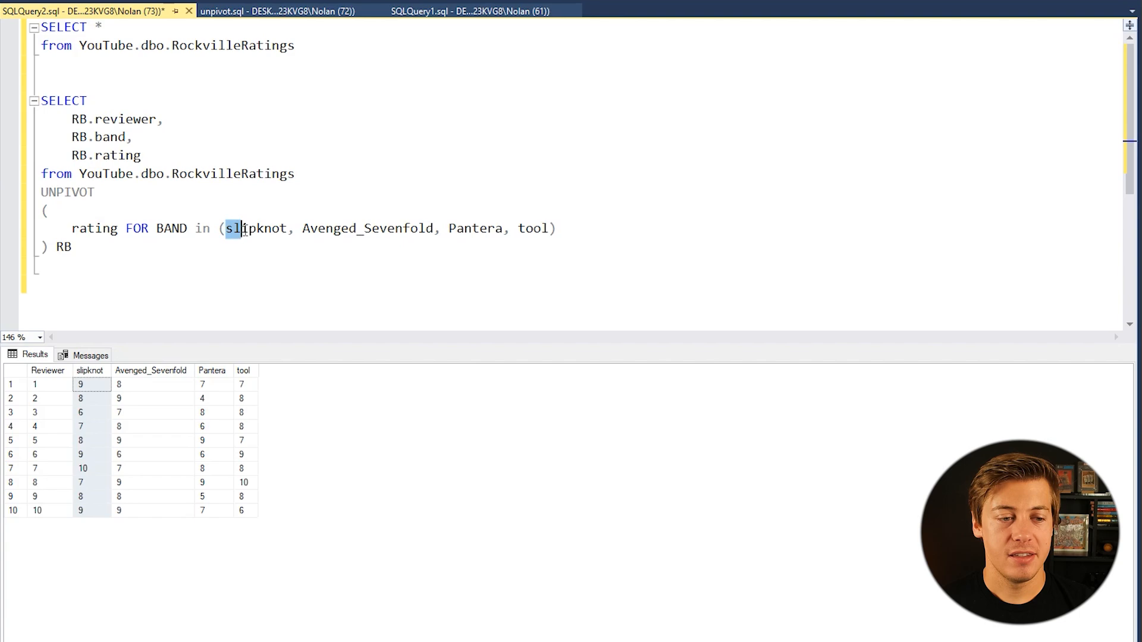
double_click(256, 228)
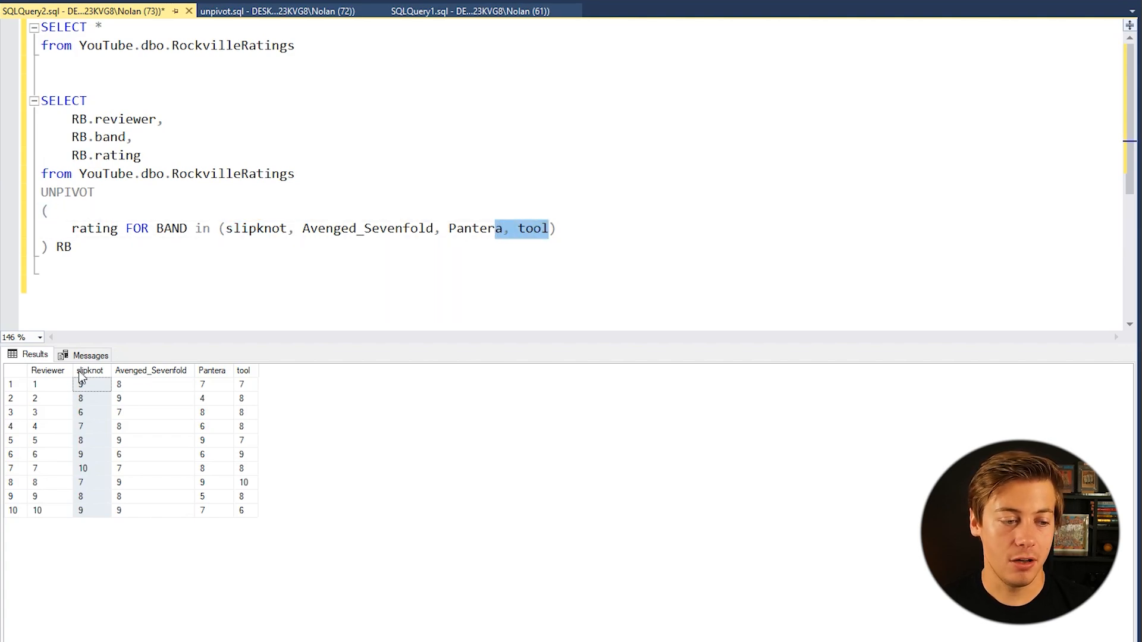
left_click(90, 370)
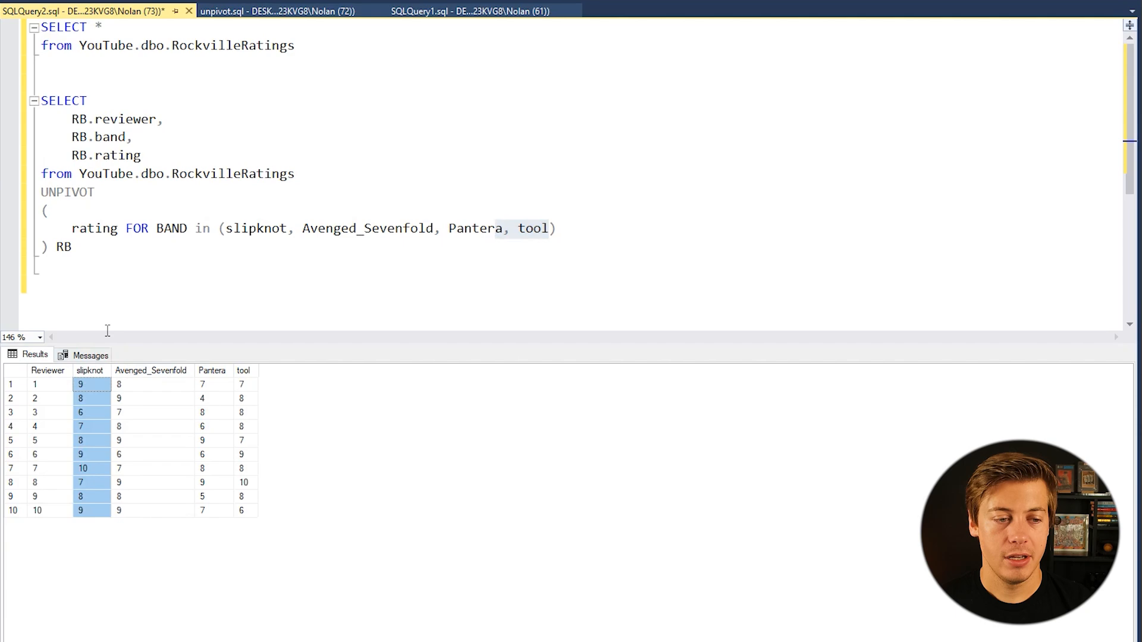
left_click_drag(227, 228, 554, 228)
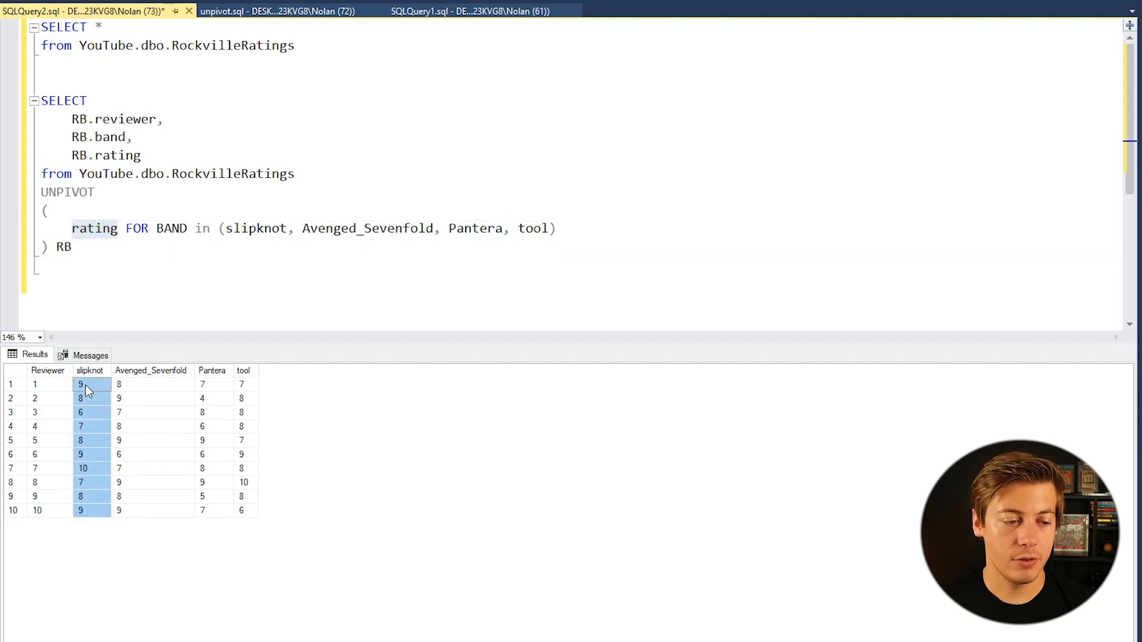
left_click(173, 308)
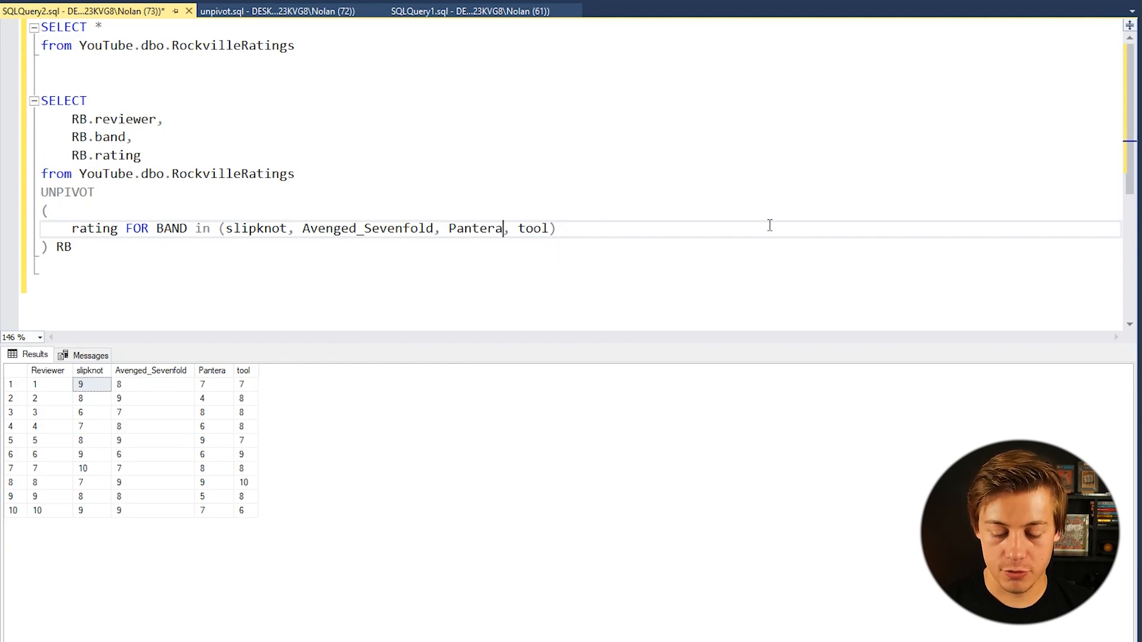
Step: Delete ', tool' from the UNPIVOT IN list, leaving slipknot, Avenged_Sevenfold and Pantera
type("/*")
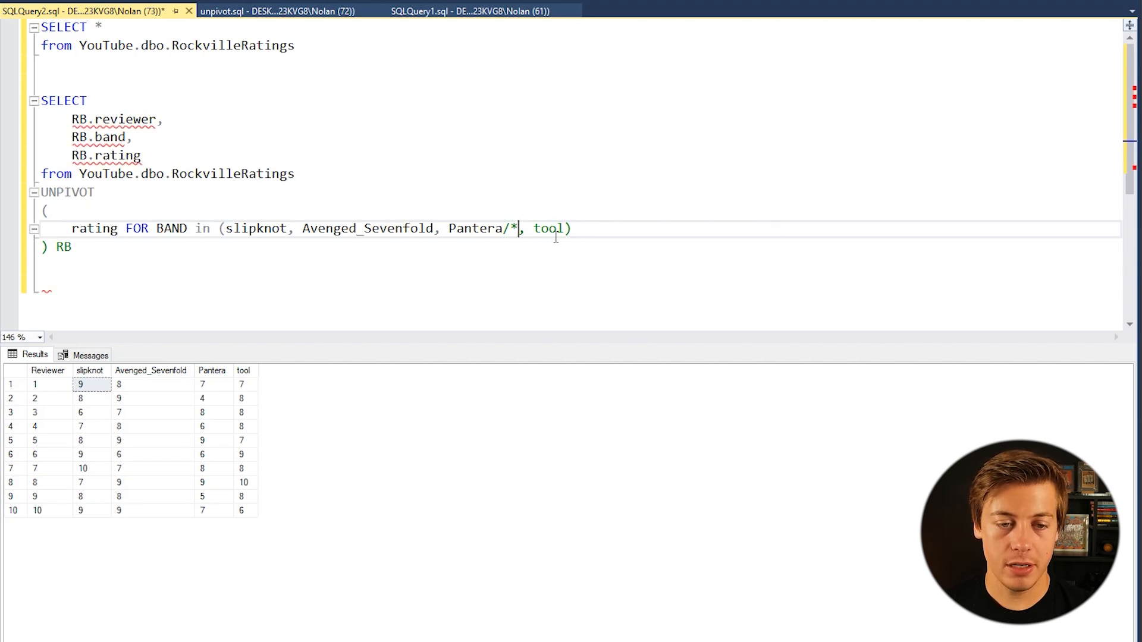
left_click_drag(513, 228, 565, 228)
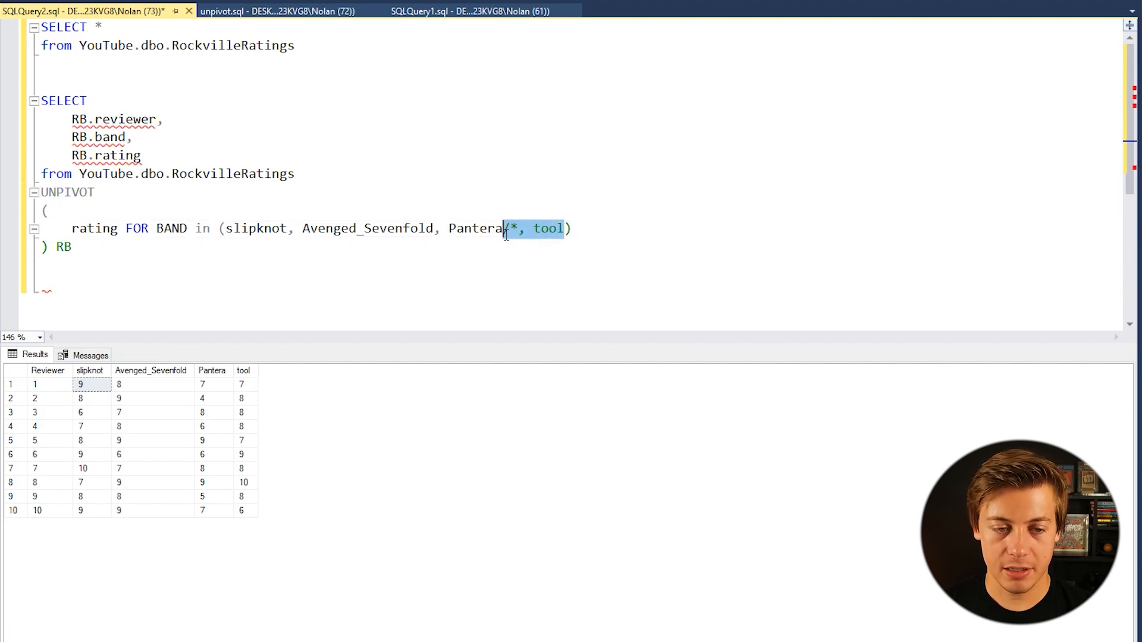
key("Delete")
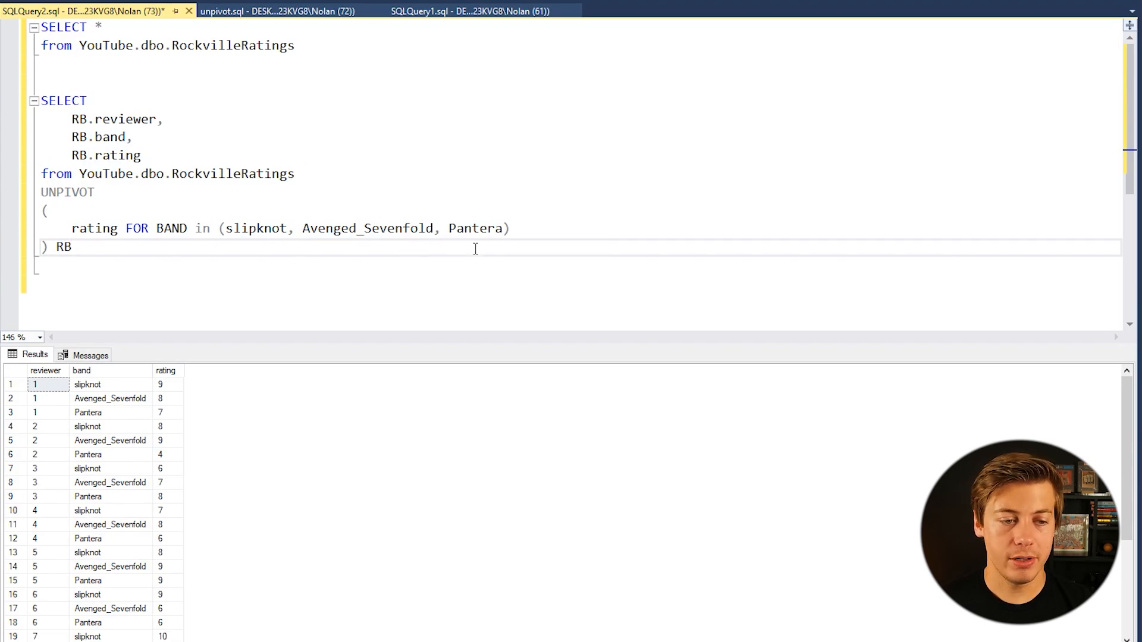
mouse_move(135, 621)
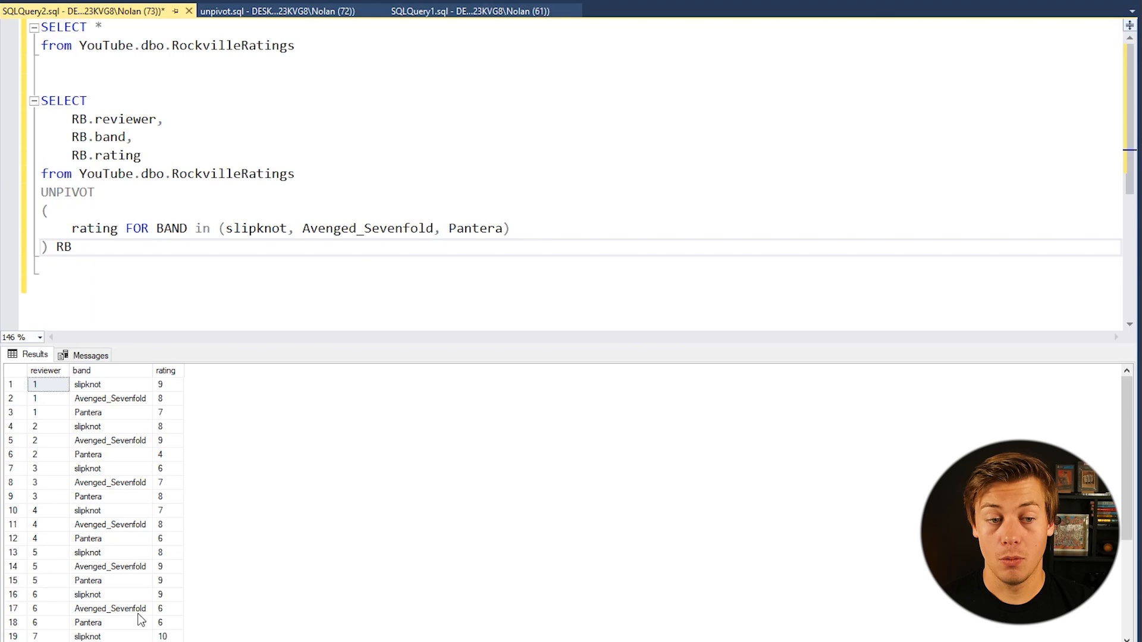